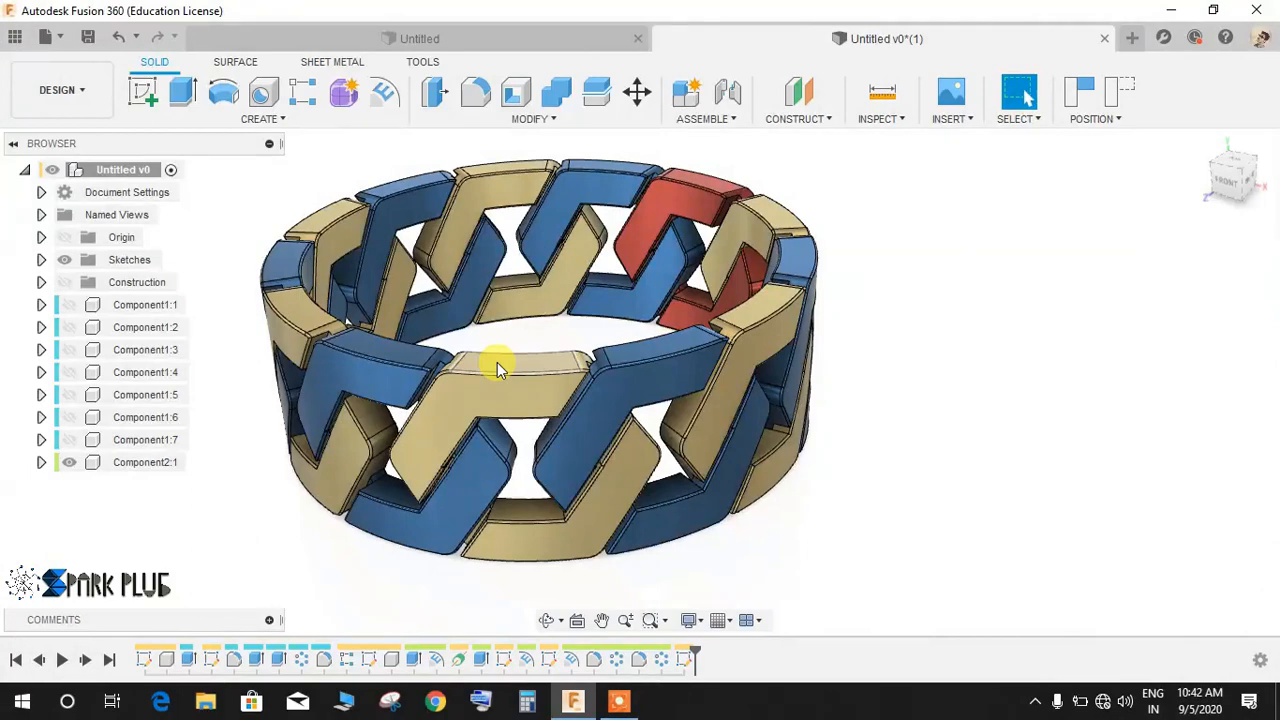
Orbit the finished ring to view it from above, below and around to the red link.
left_click_drag(500, 370, 664, 390)
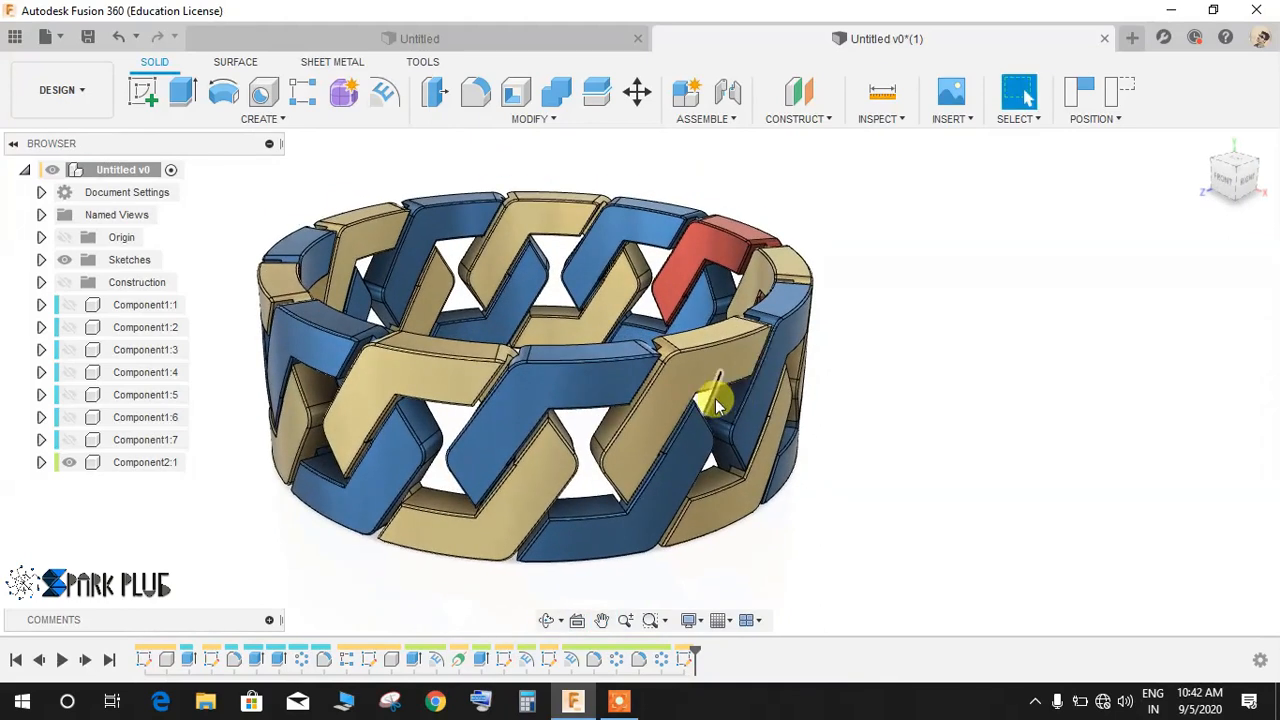
left_click(700, 400)
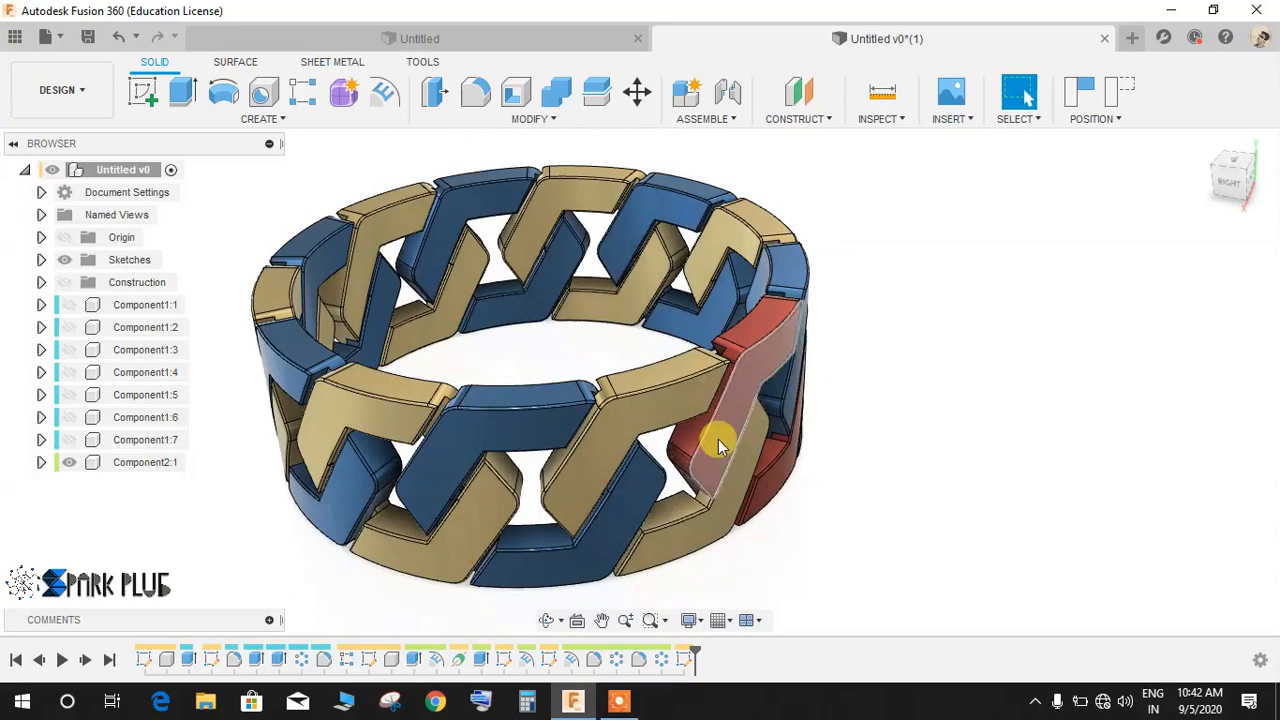
left_click_drag(720, 444, 710, 464)
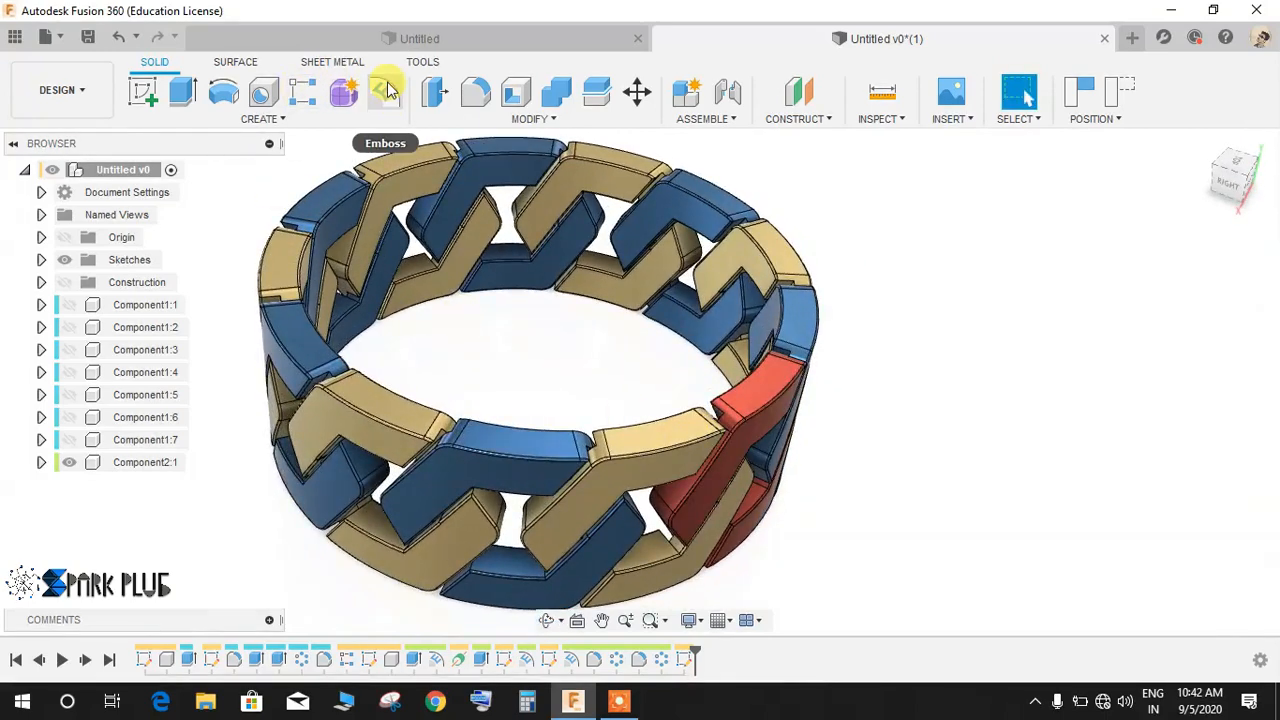
mouse_move(388, 92)
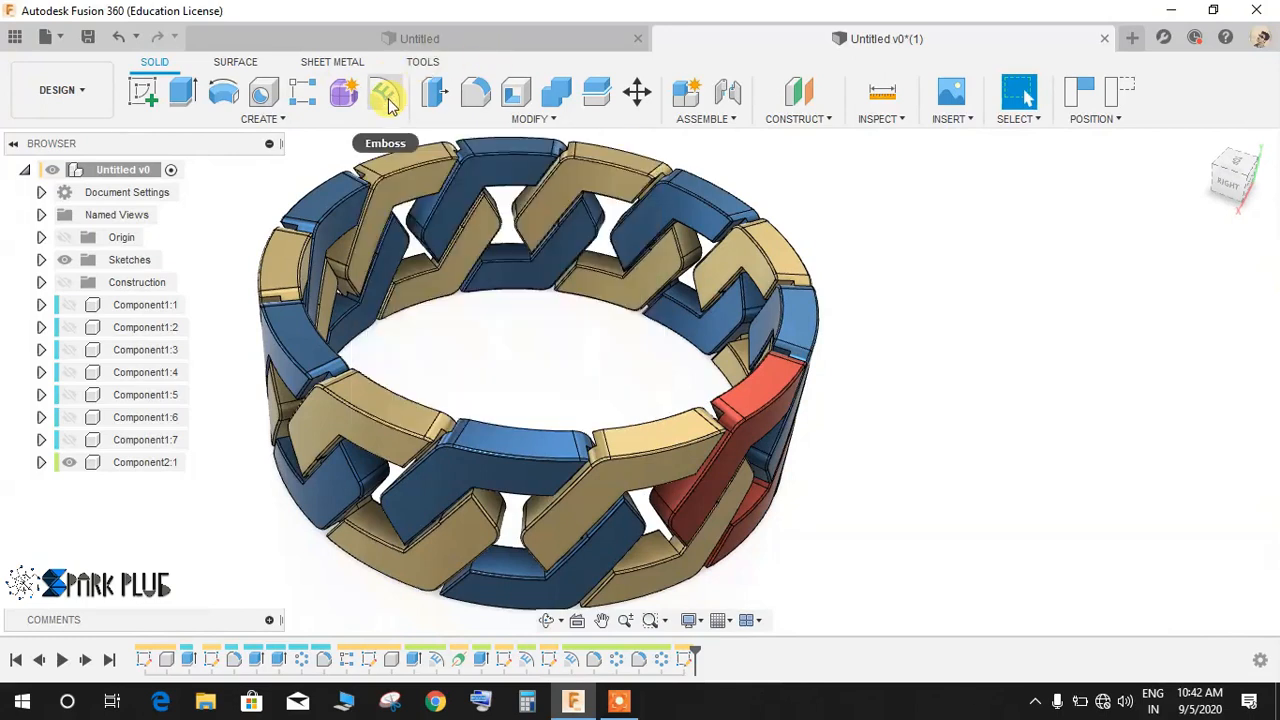
mouse_move(386, 92)
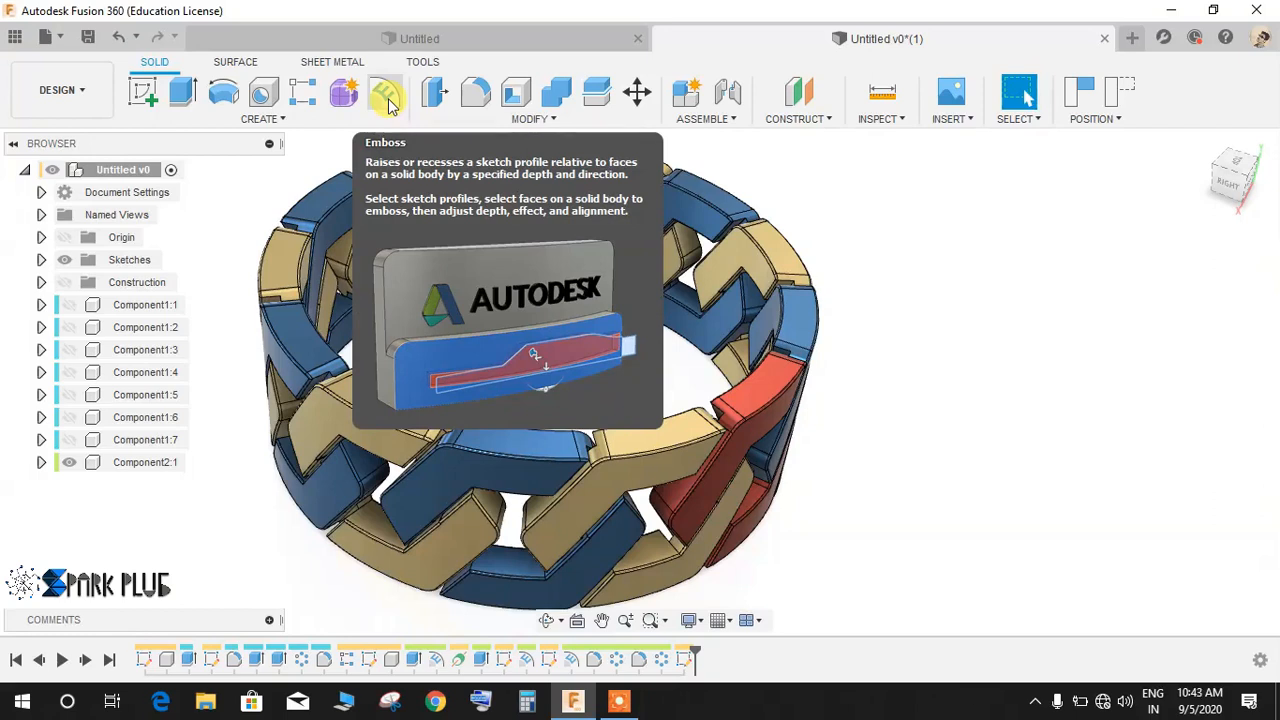
mouse_move(350, 316)
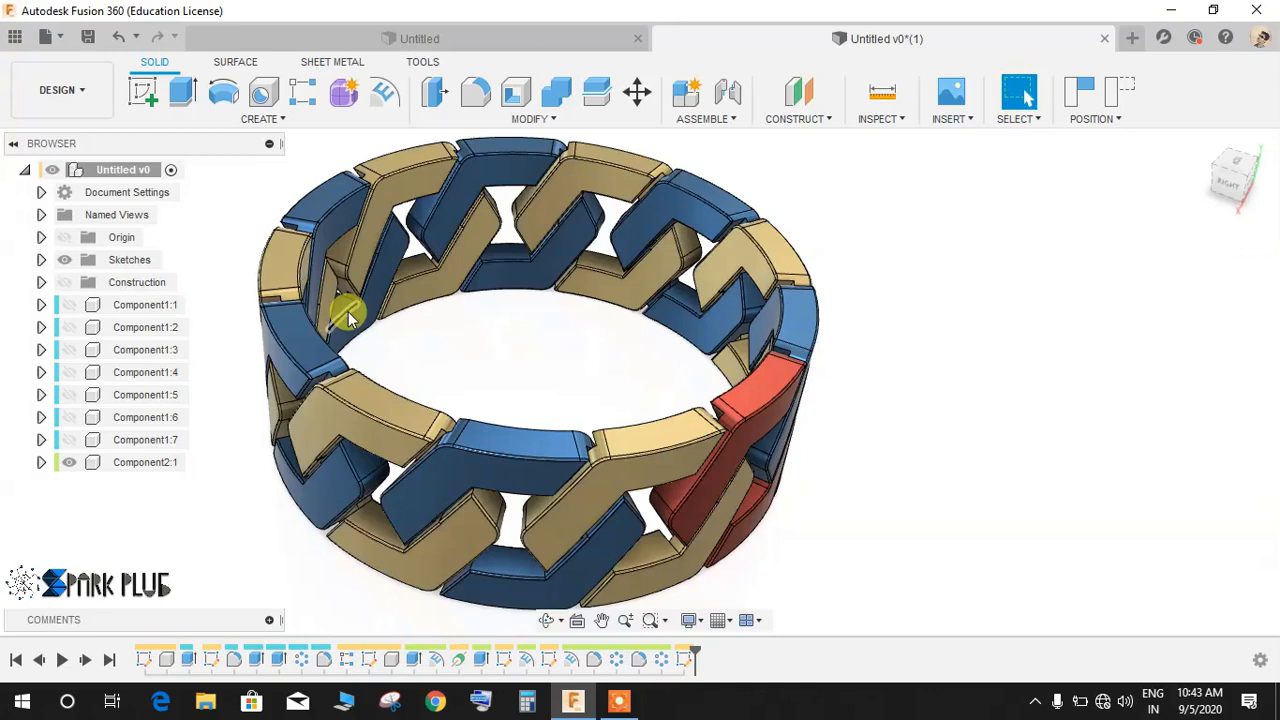
mouse_move(480, 316)
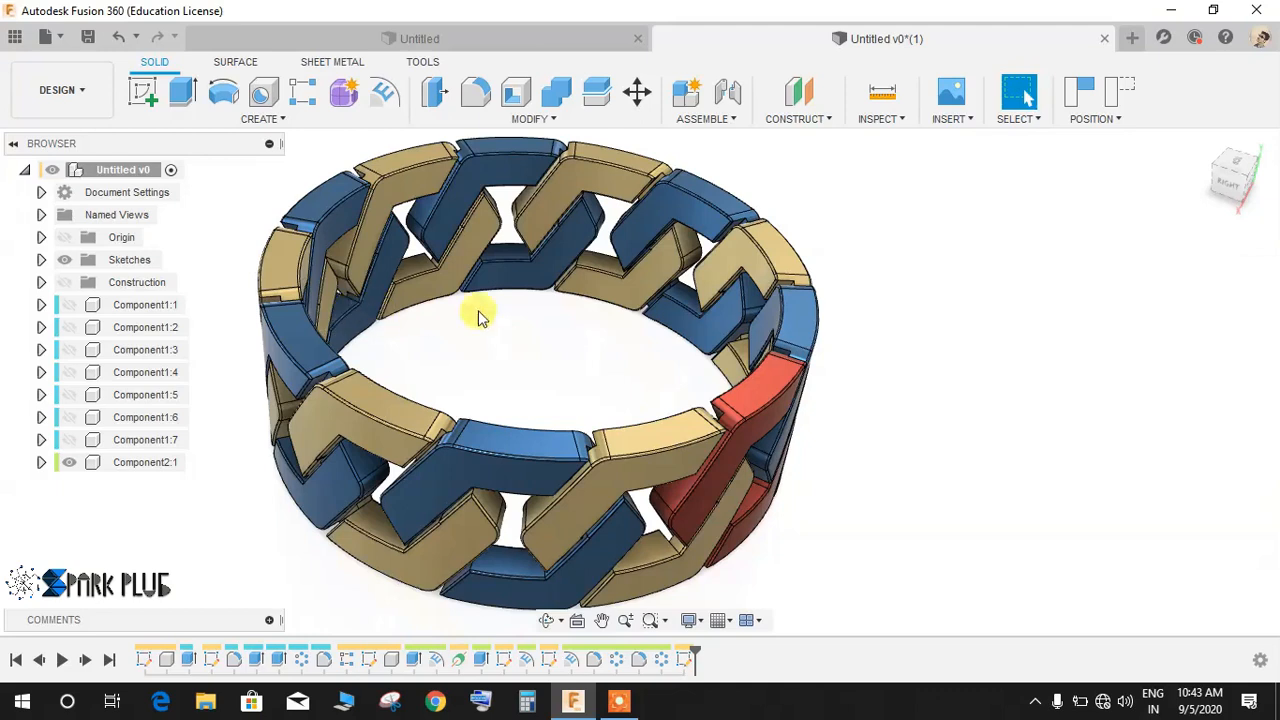
left_click_drag(480, 318, 400, 500)
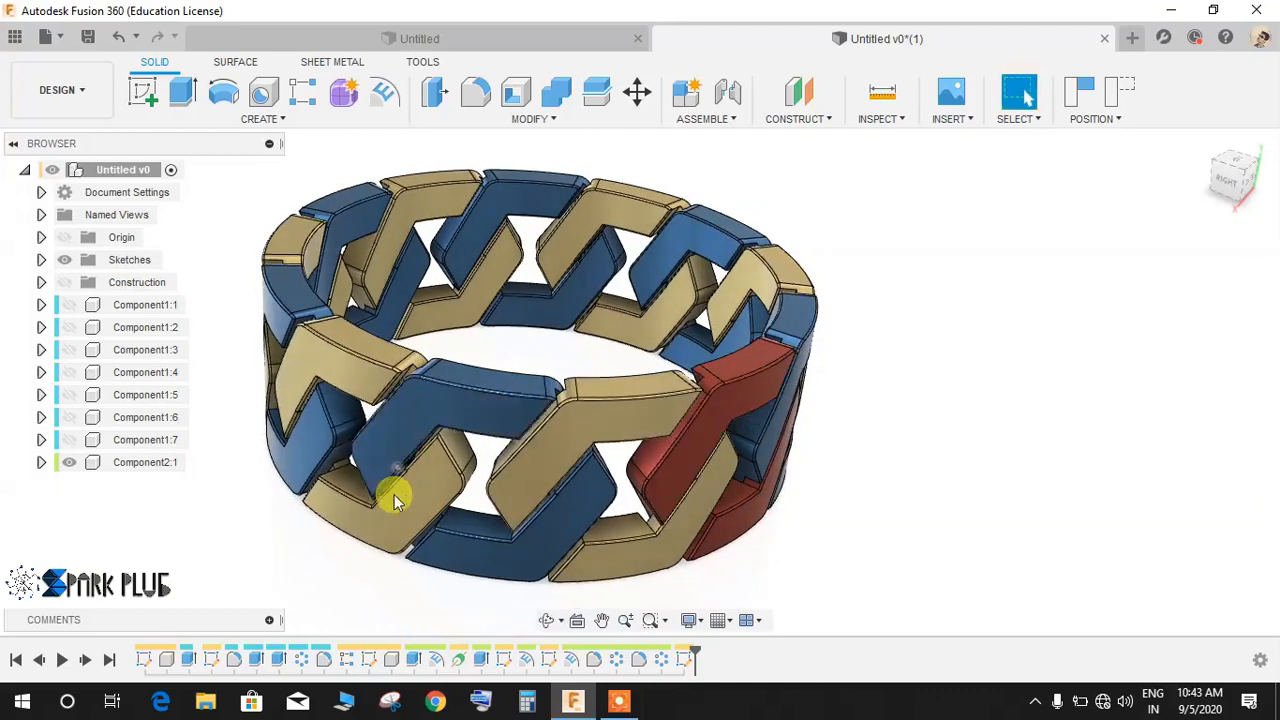
left_click_drag(396, 500, 584, 414)
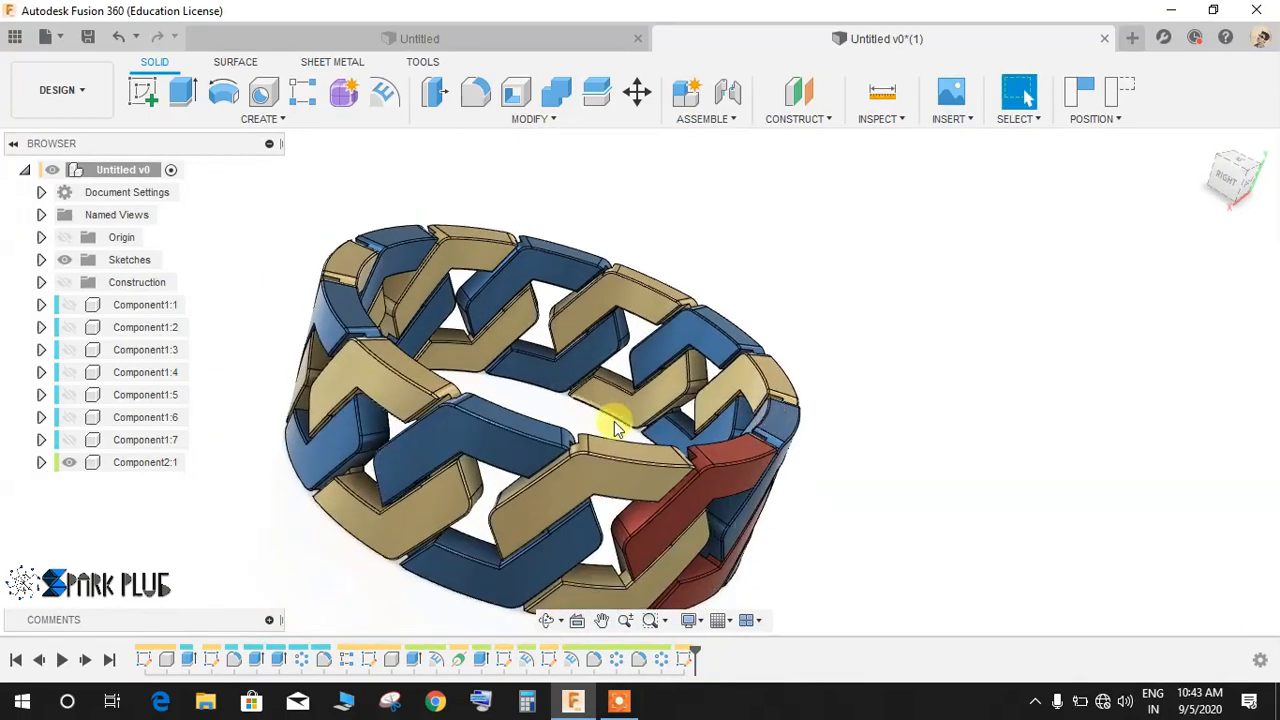
left_click_drag(616, 424, 416, 440)
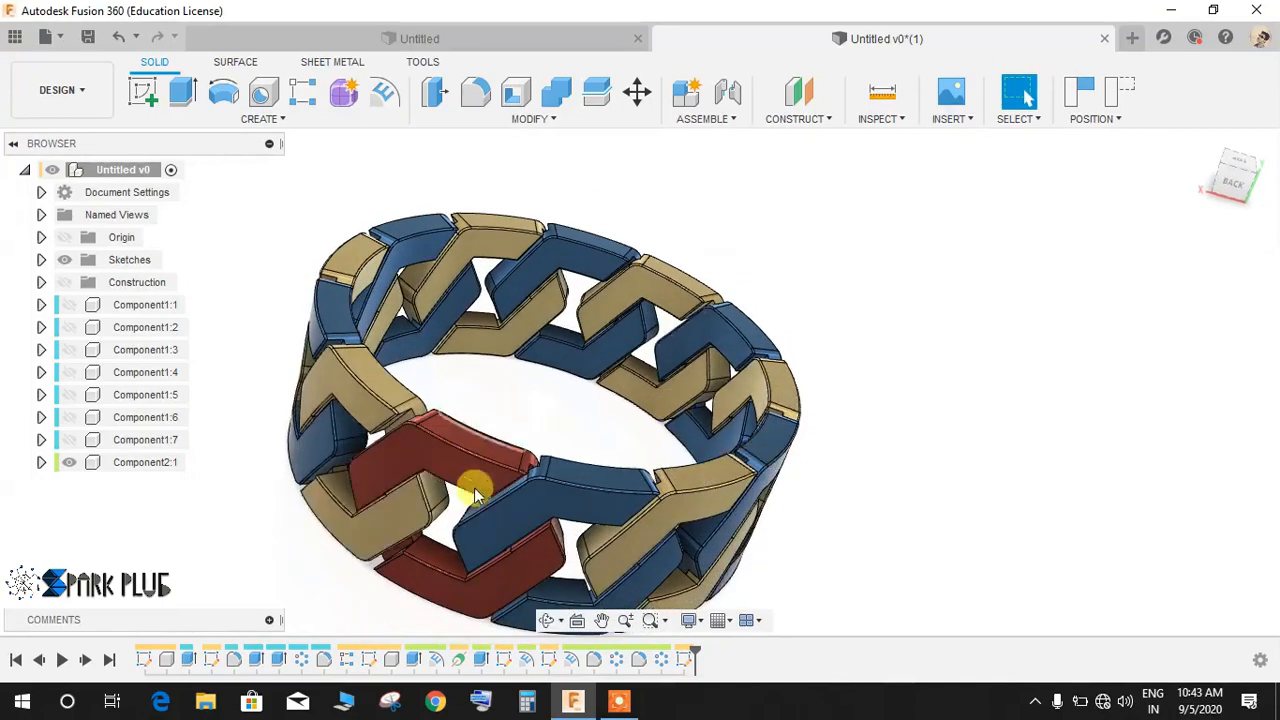
left_click_drag(476, 490, 604, 504)
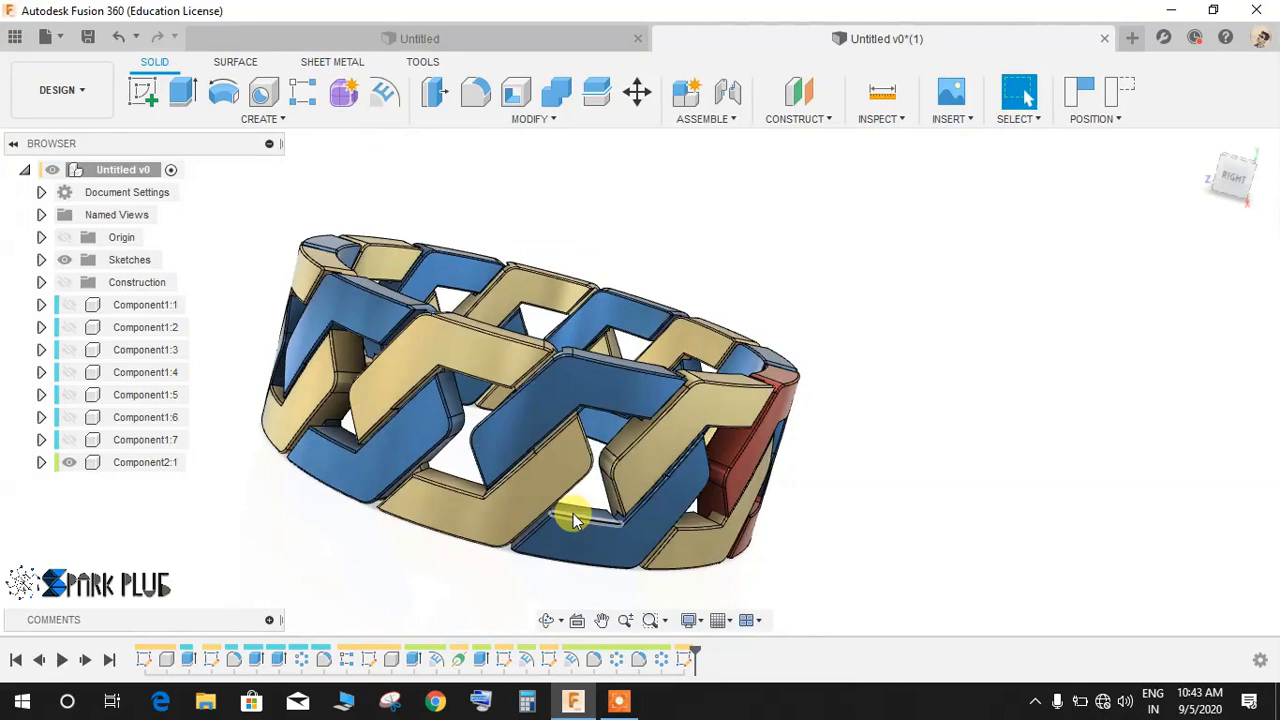
Zoom in closely on the interlocking links, then back out to a side view of the whole ring.
left_click_drag(576, 520, 556, 490)
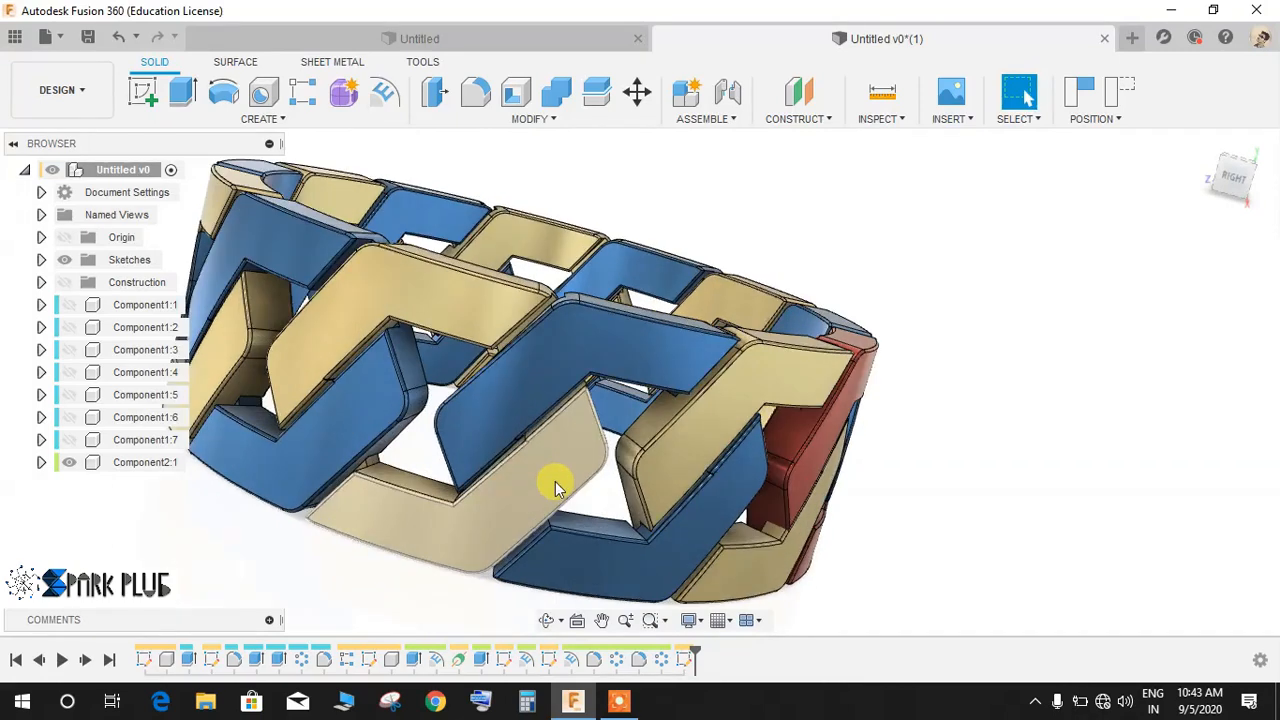
mouse_move(536, 496)
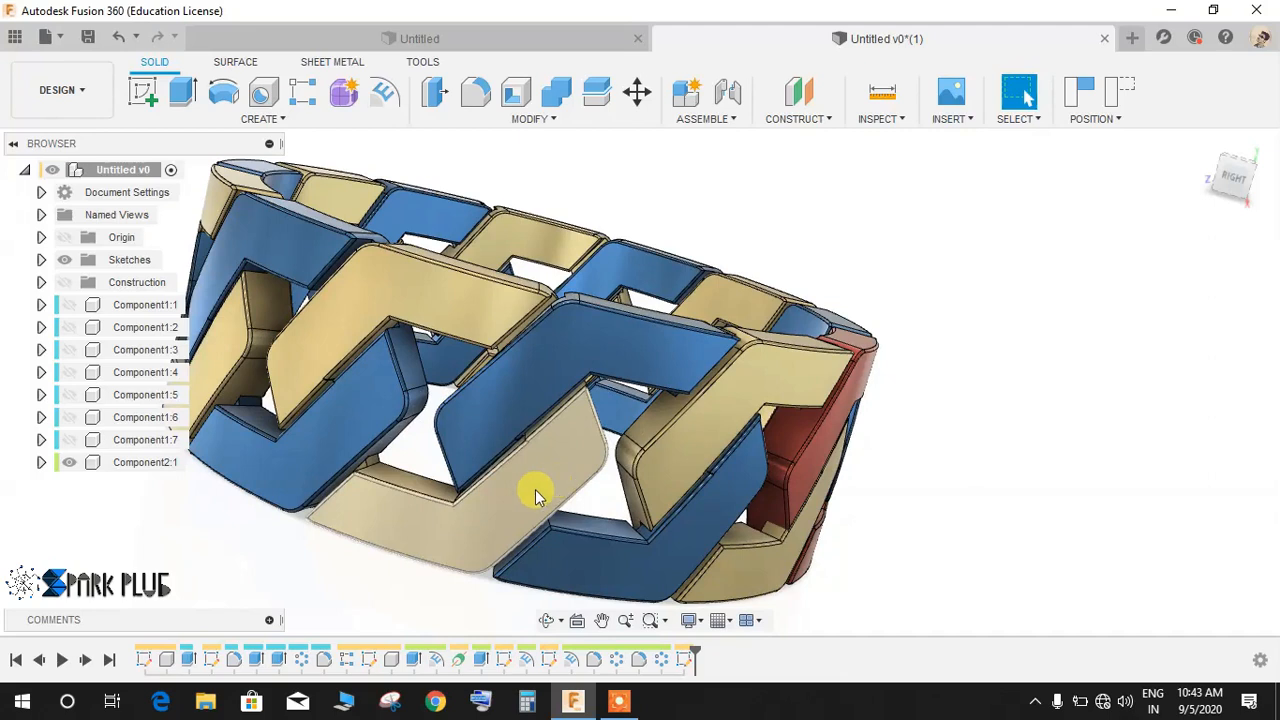
left_click_drag(536, 496, 636, 510)
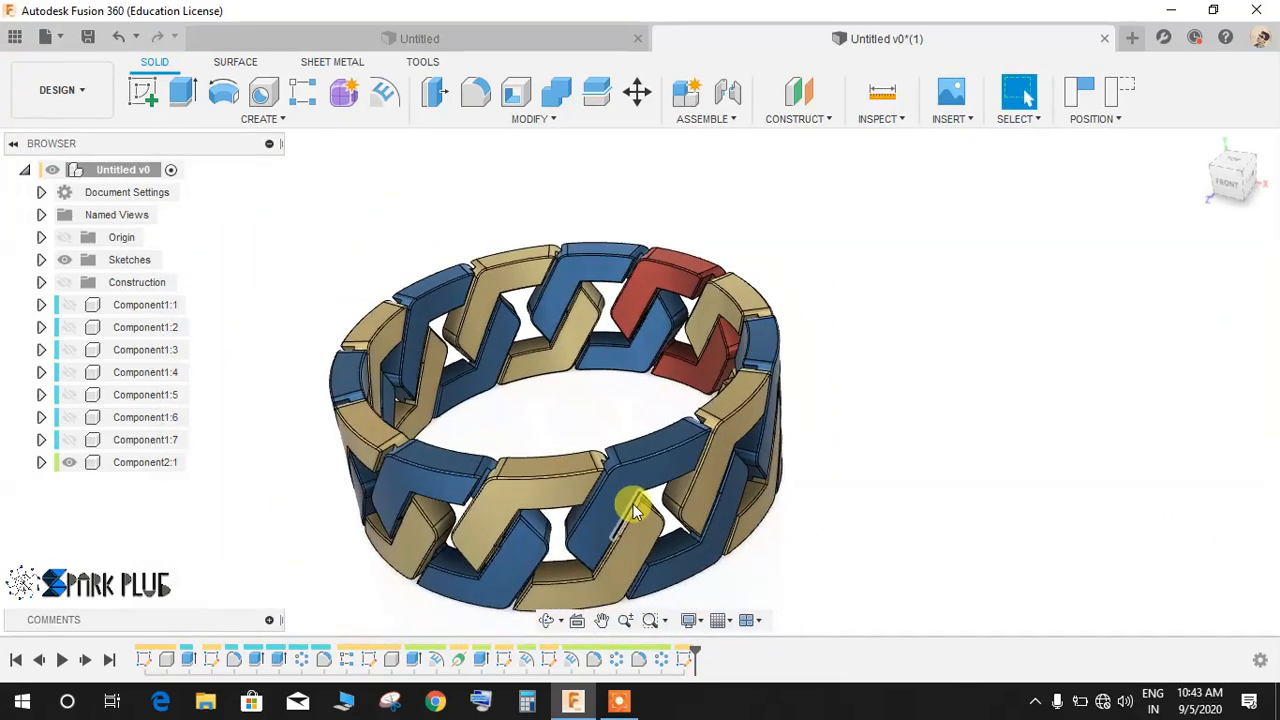
left_click_drag(636, 510, 664, 544)
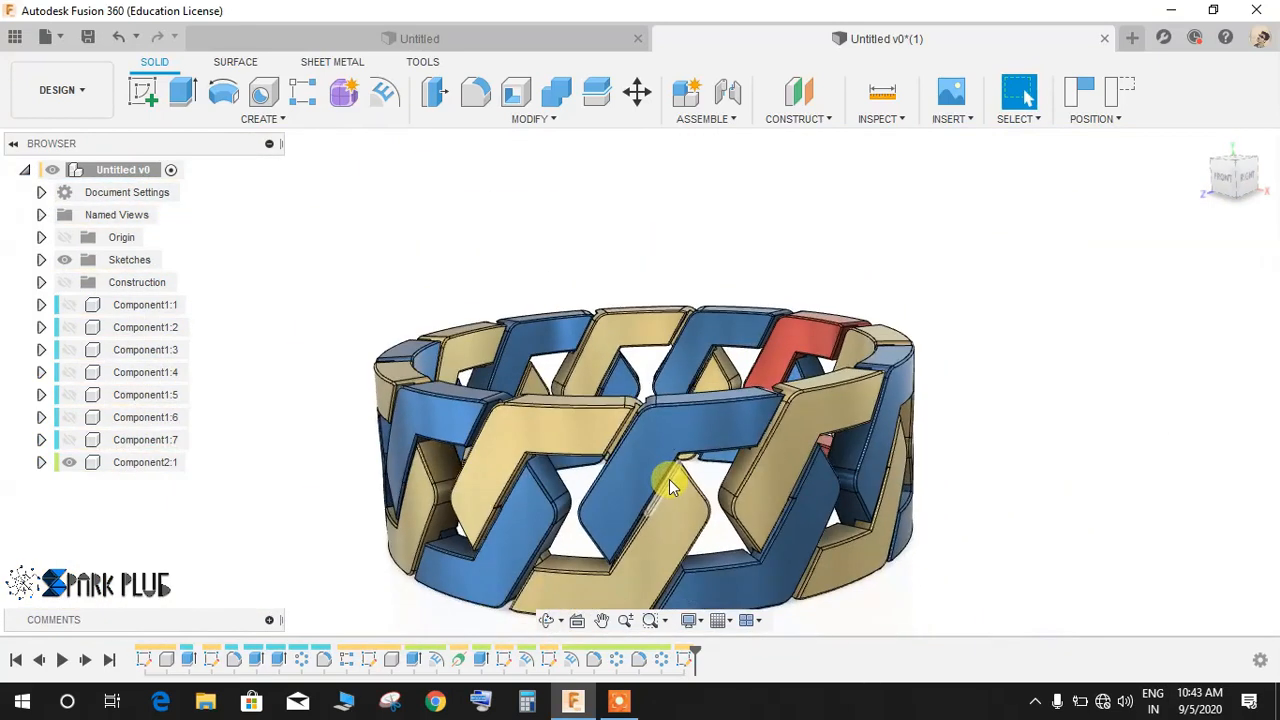
left_click_drag(670, 486, 836, 414)
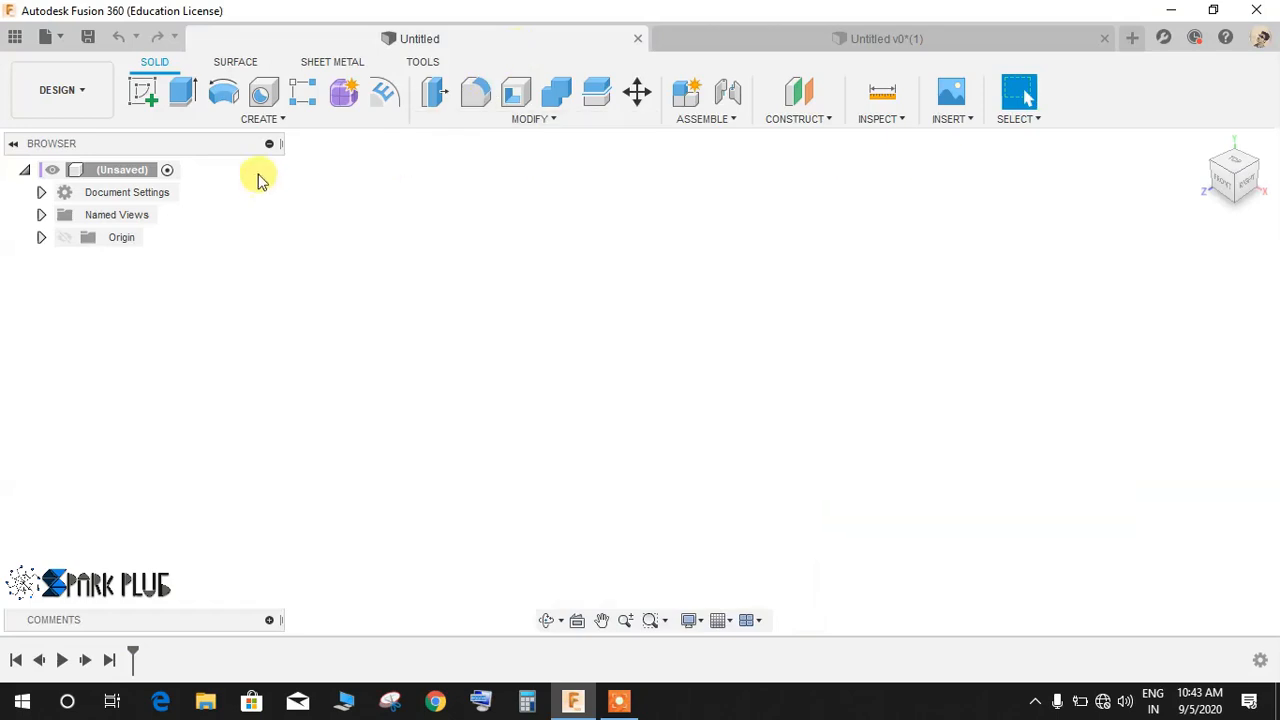
Sketch a circumscribed hexagon centred on the origin, size it, and finish the sketch.
left_click(144, 92)
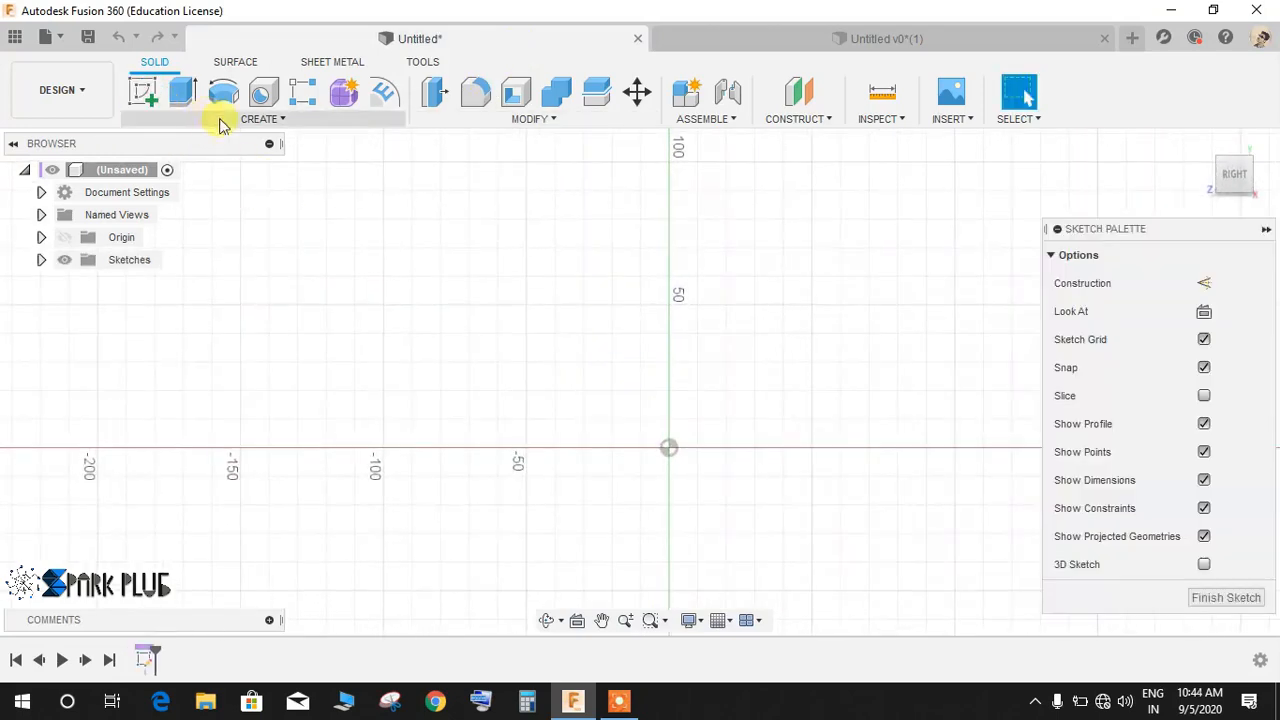
left_click(258, 118)
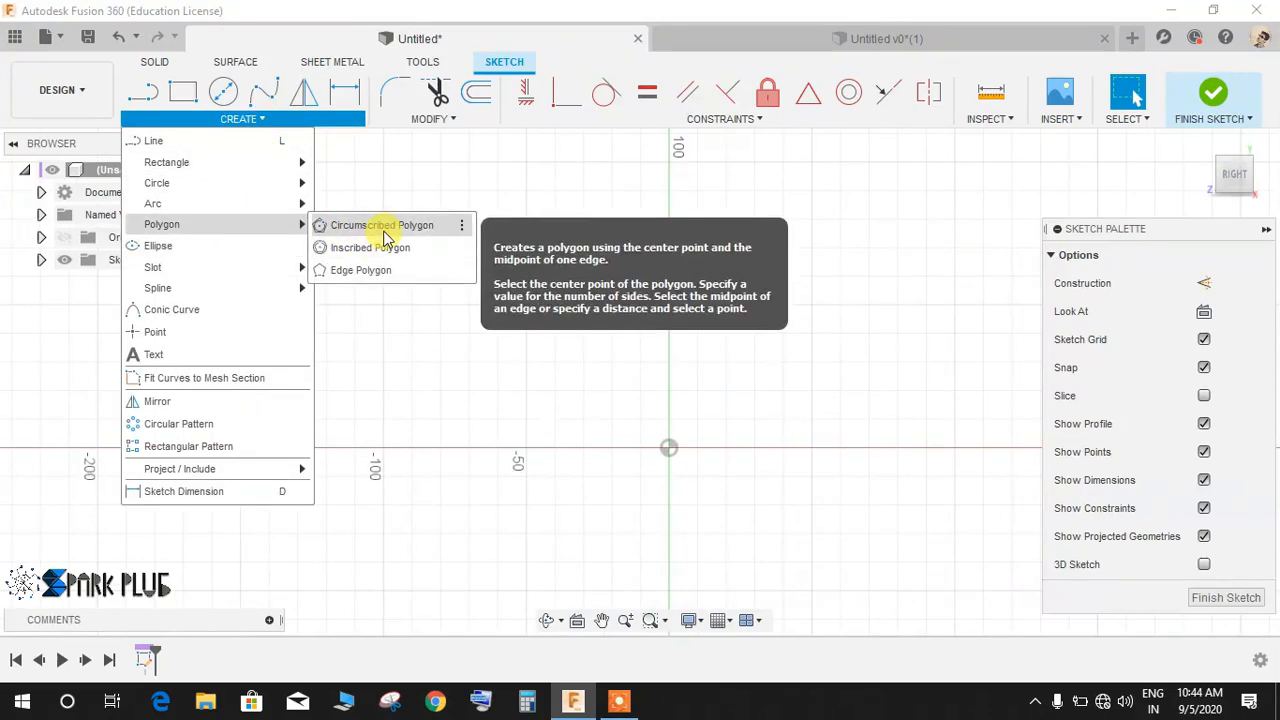
left_click(382, 224)
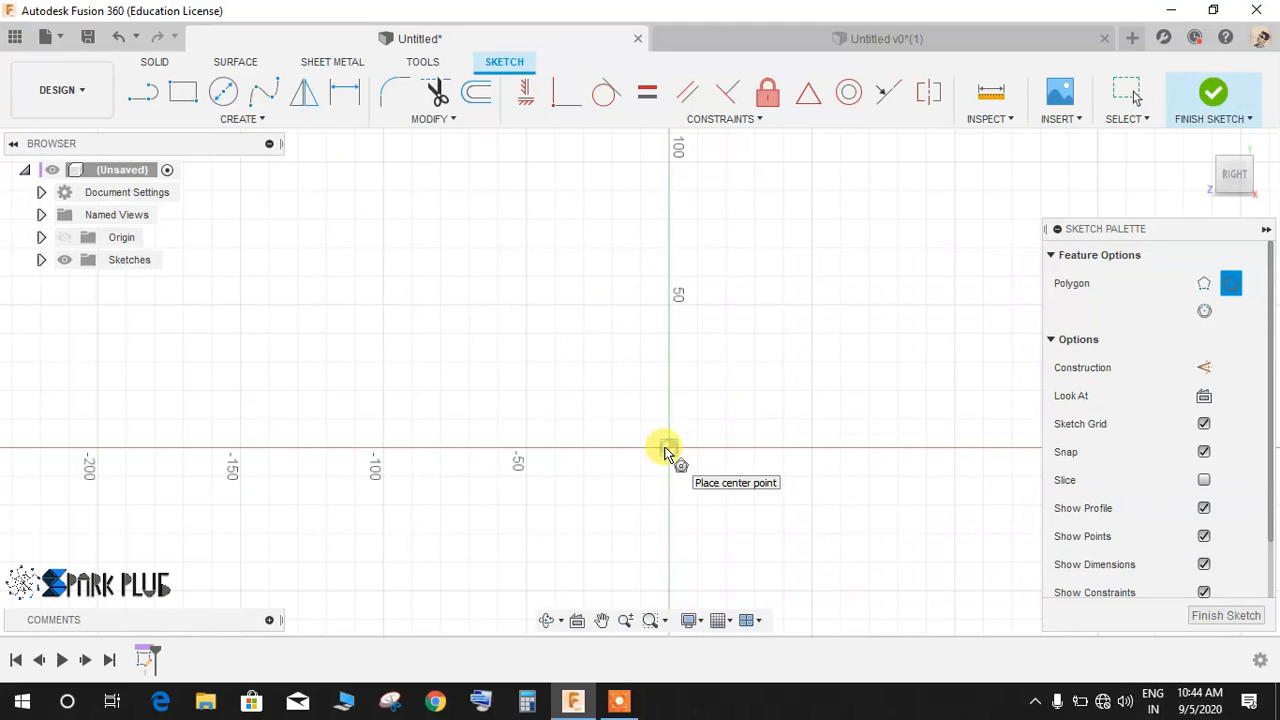
left_click(668, 448)
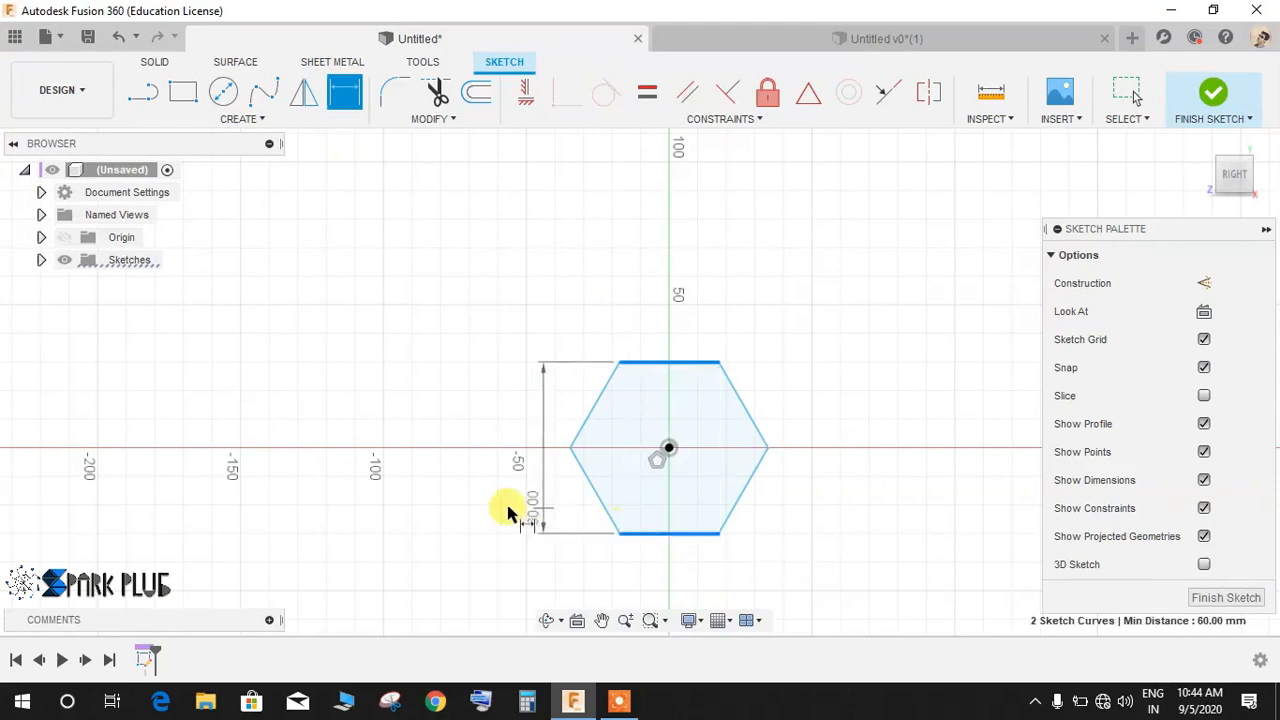
left_click(510, 504)
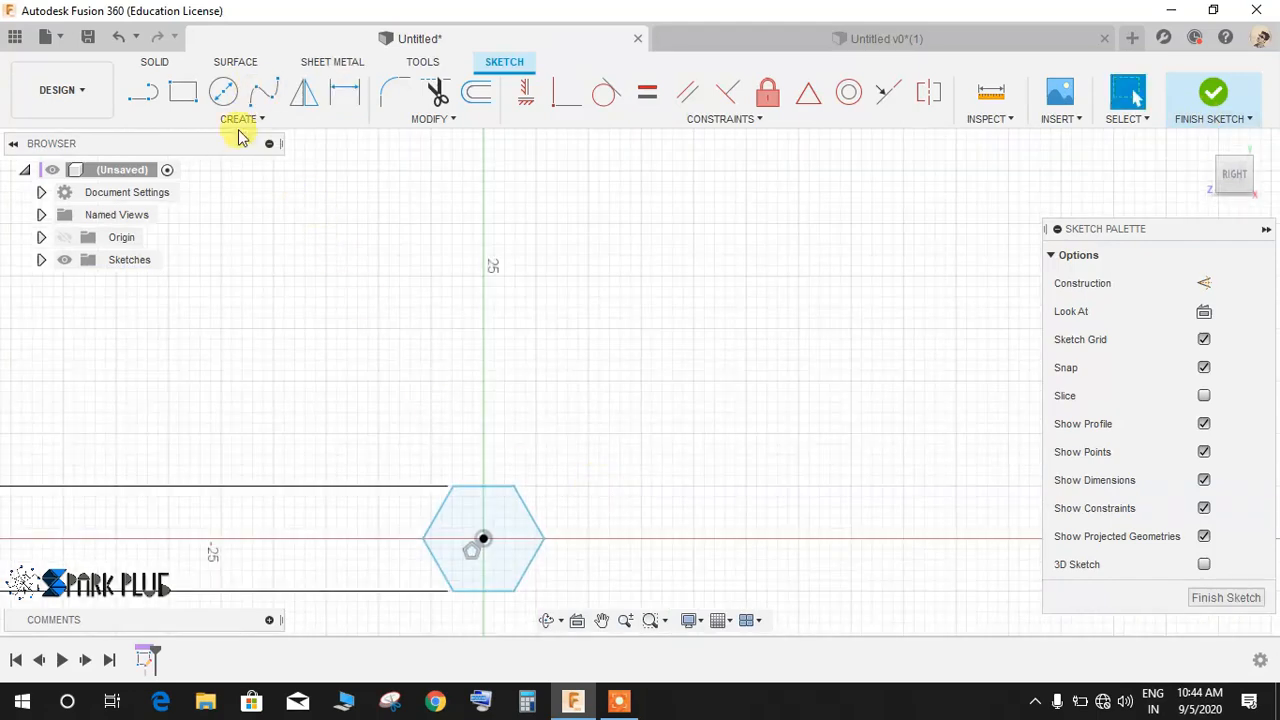
left_click(240, 120)
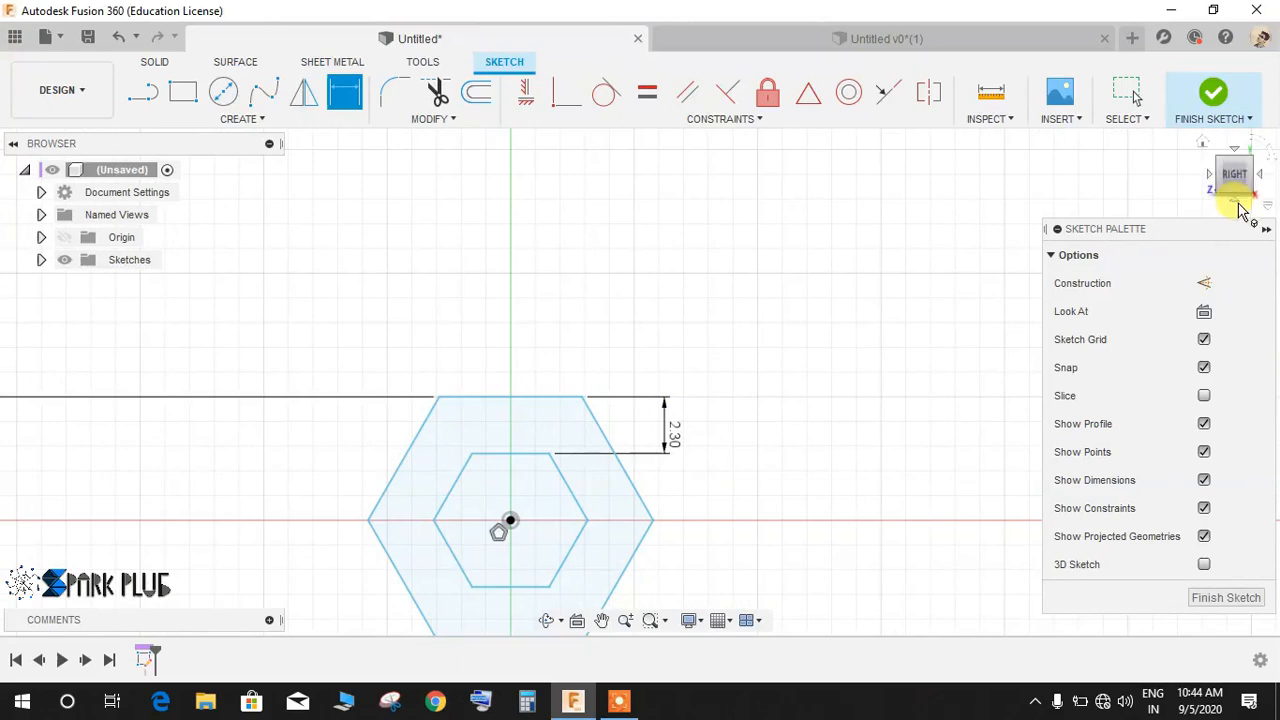
left_click(1212, 100)
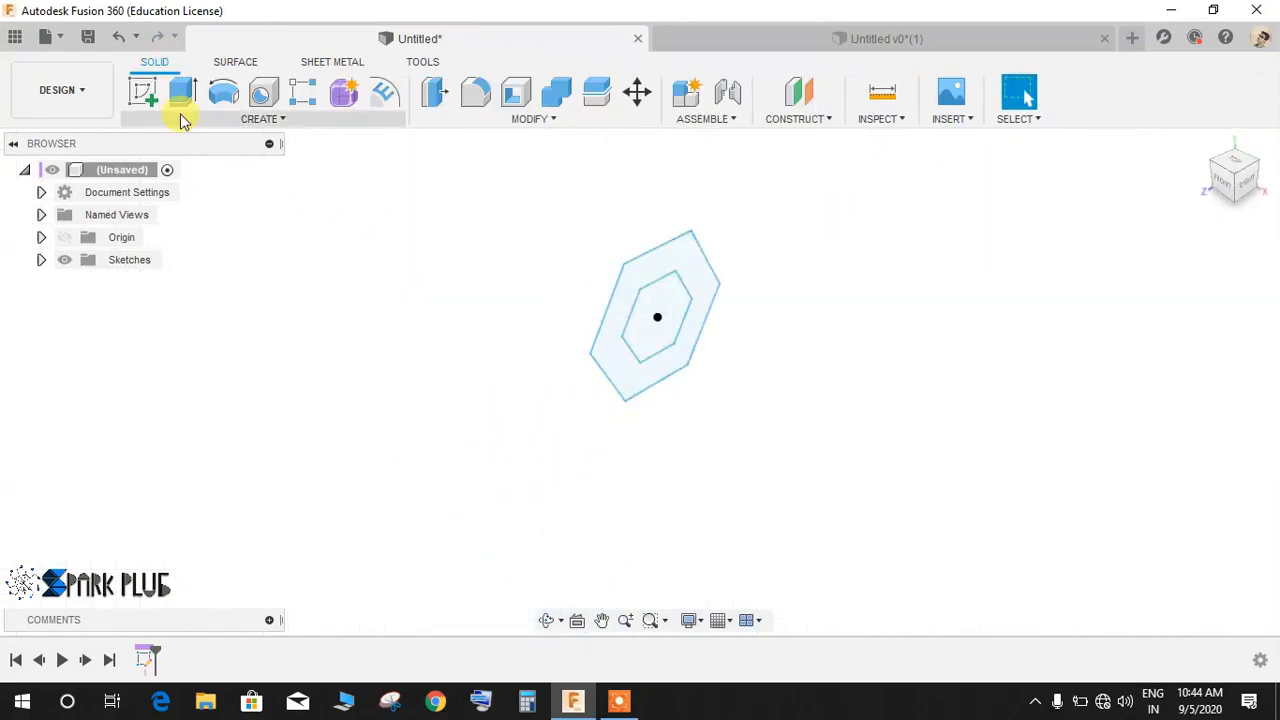
mouse_move(144, 92)
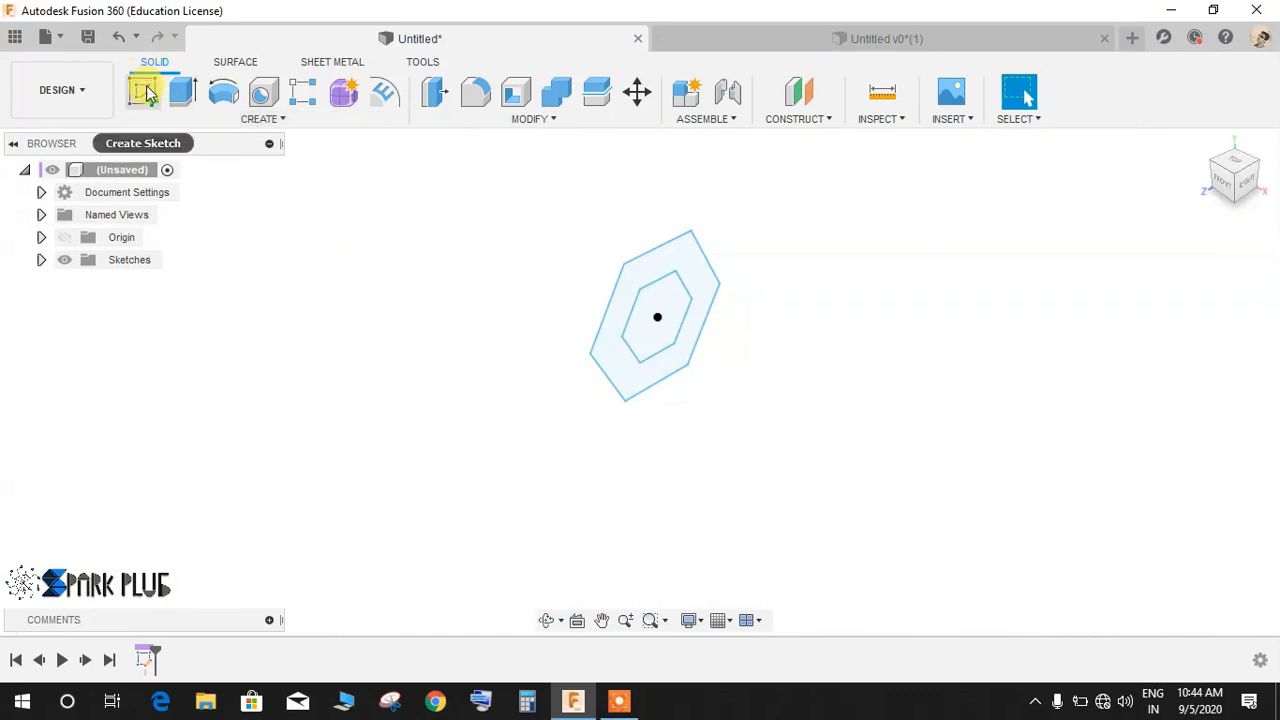
Start a new sketch and draw a 25 mm diameter circle offset 25 mm from the origin.
left_click(144, 92)
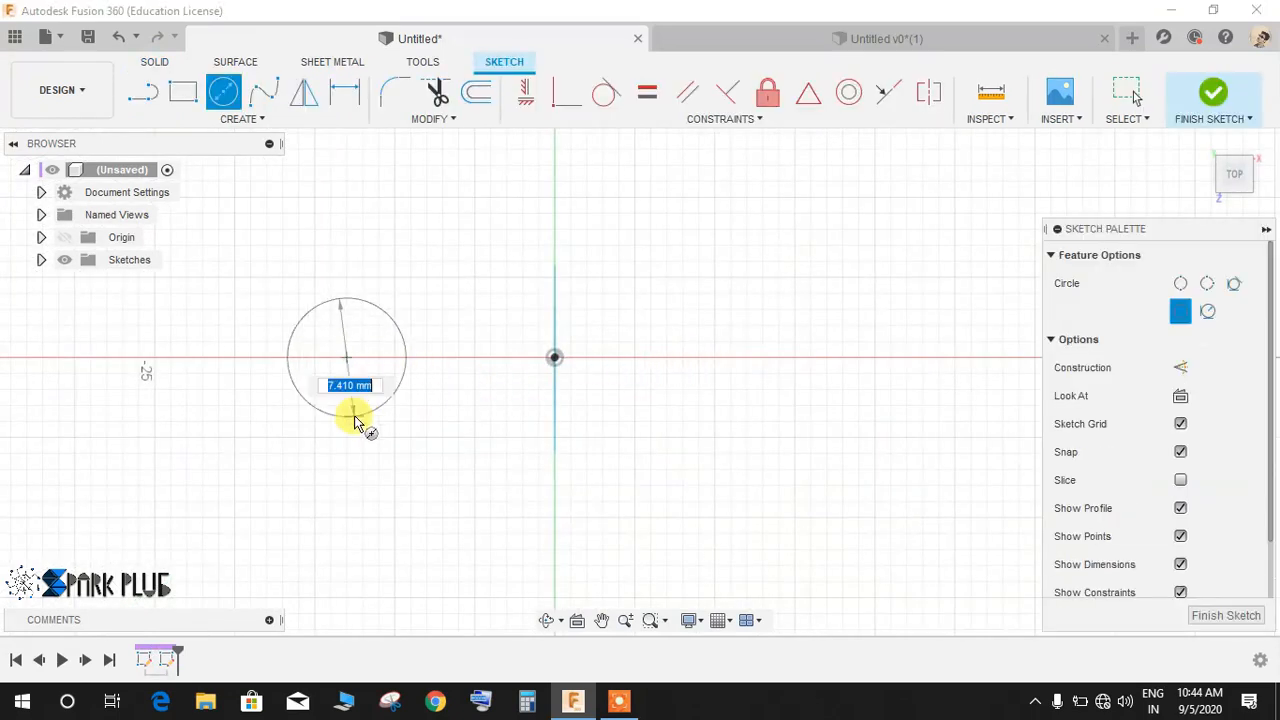
type("25.00")
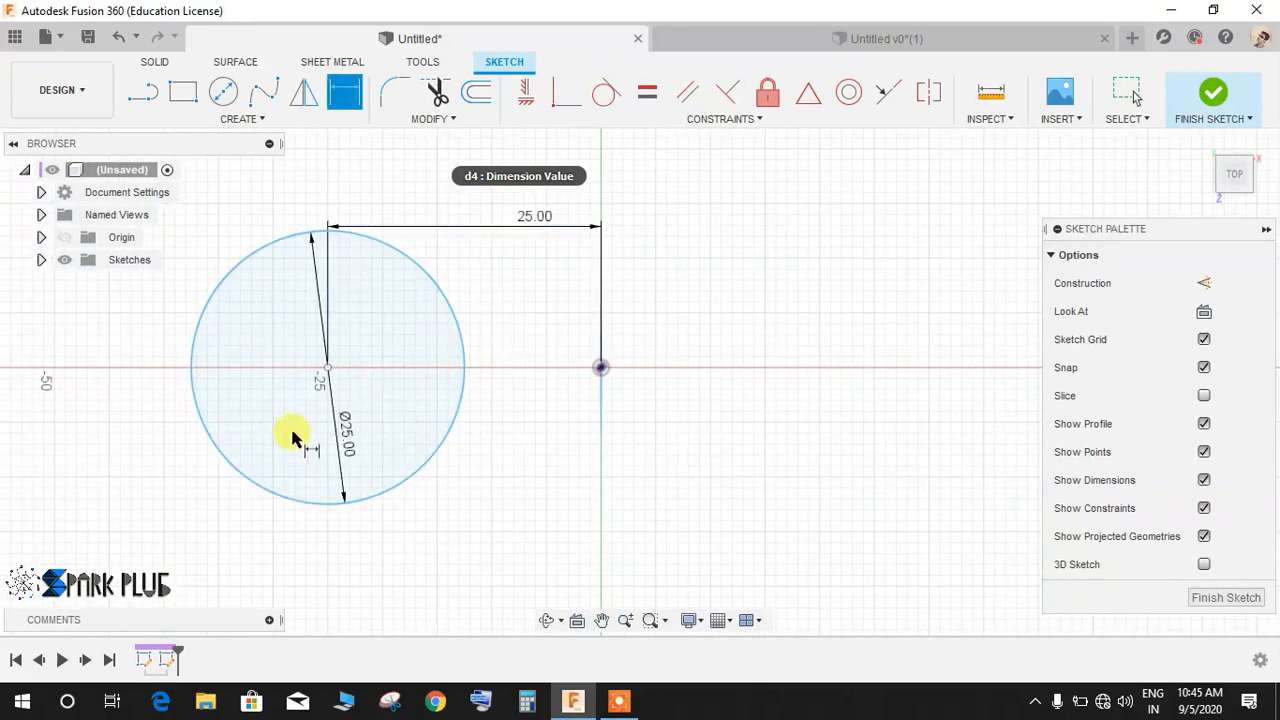
mouse_move(284, 450)
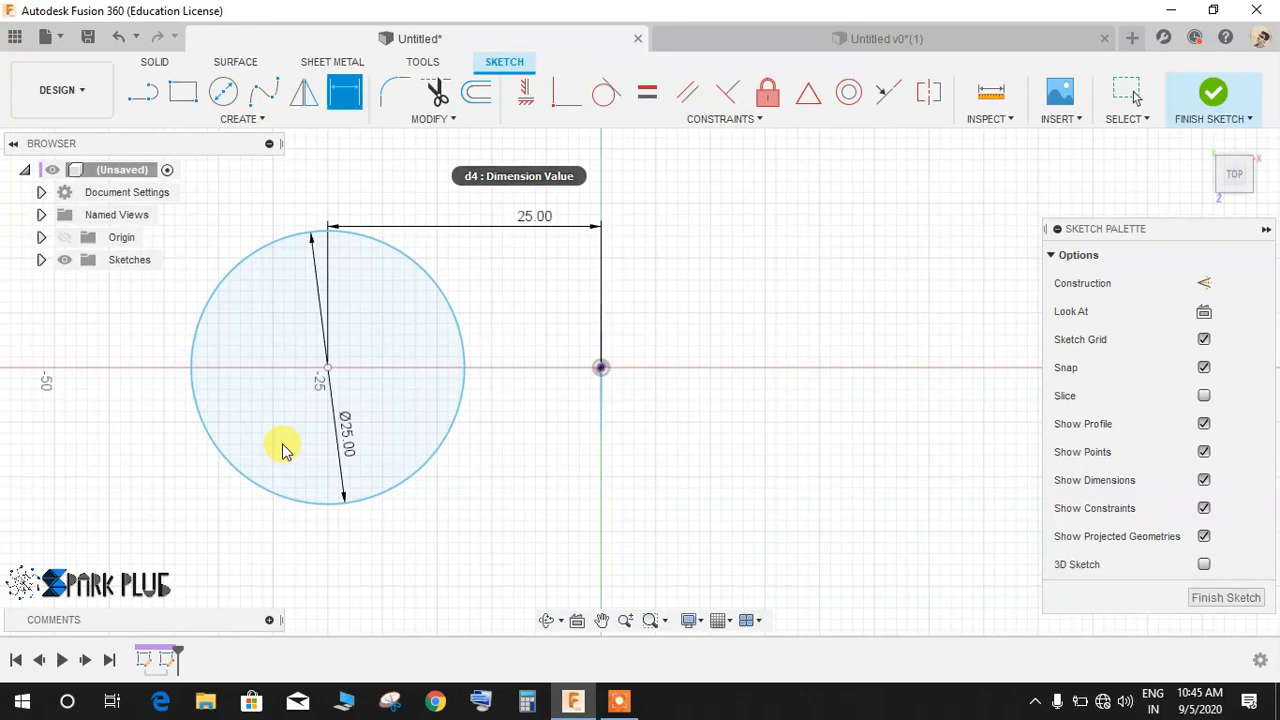
mouse_move(640, 340)
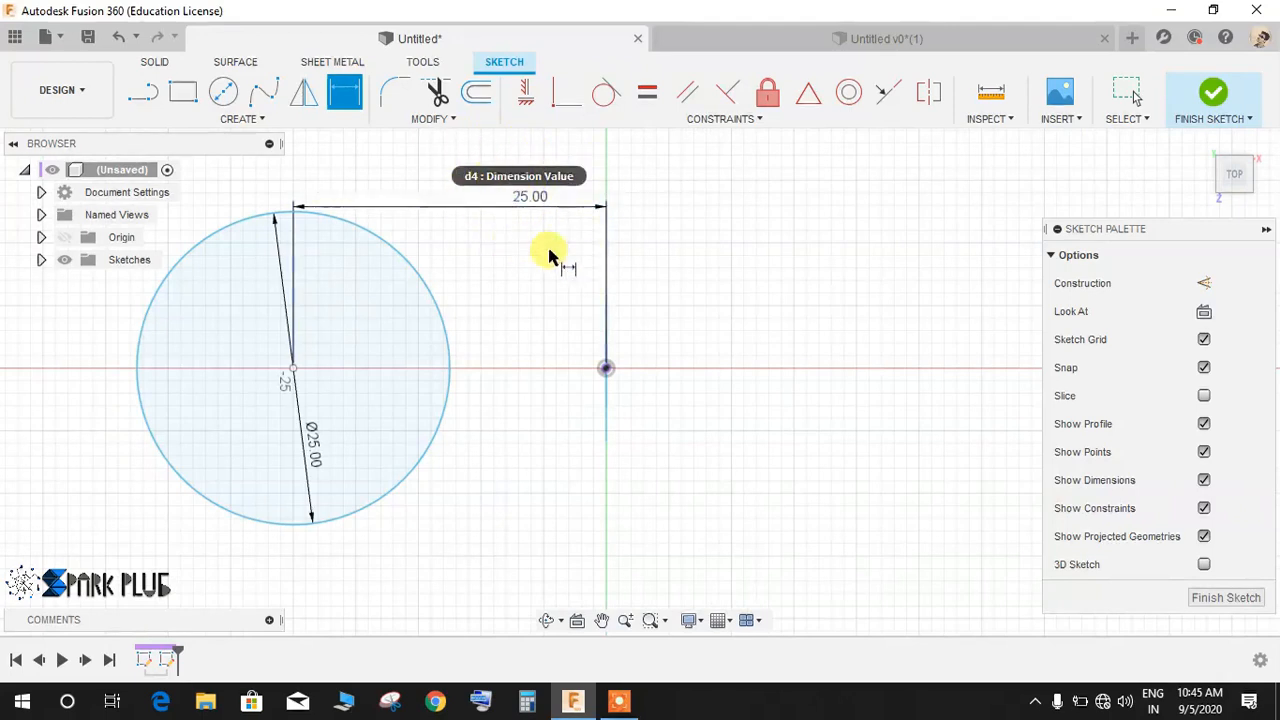
mouse_move(264, 444)
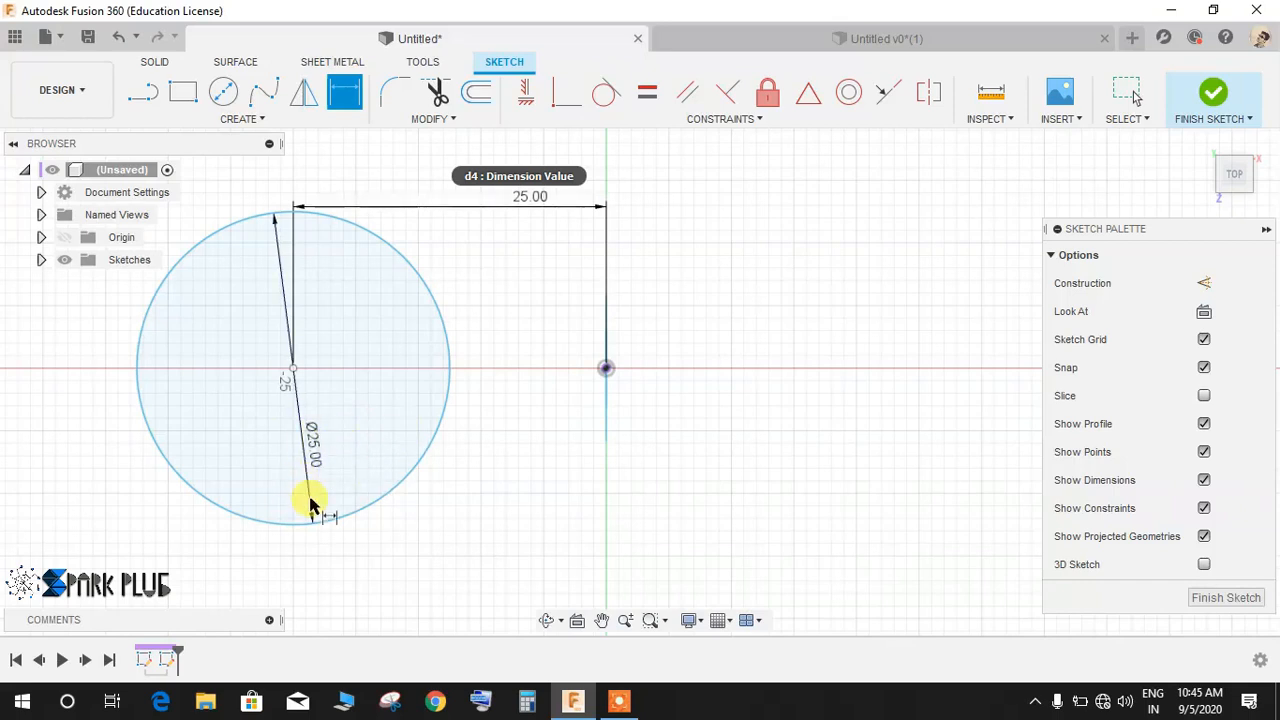
mouse_move(1212, 92)
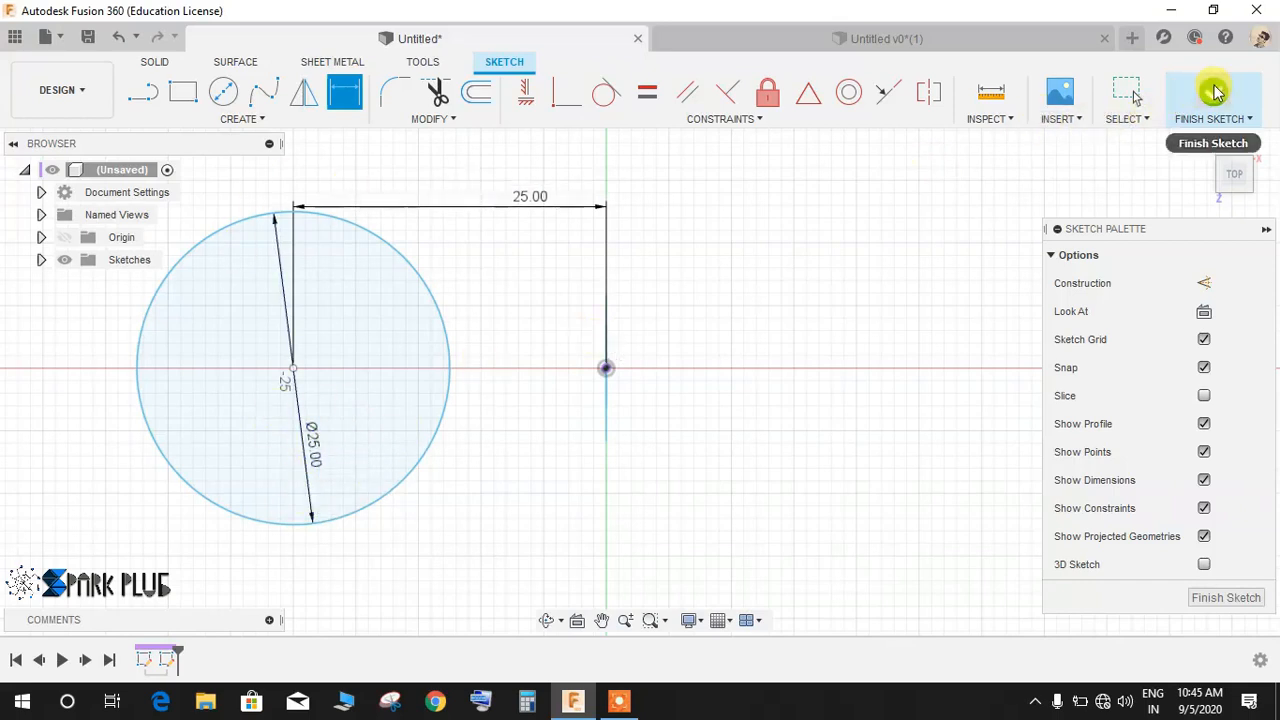
Extrude the 25 mm circle symmetrically into a 25 mm cylinder.
left_click(1212, 100)
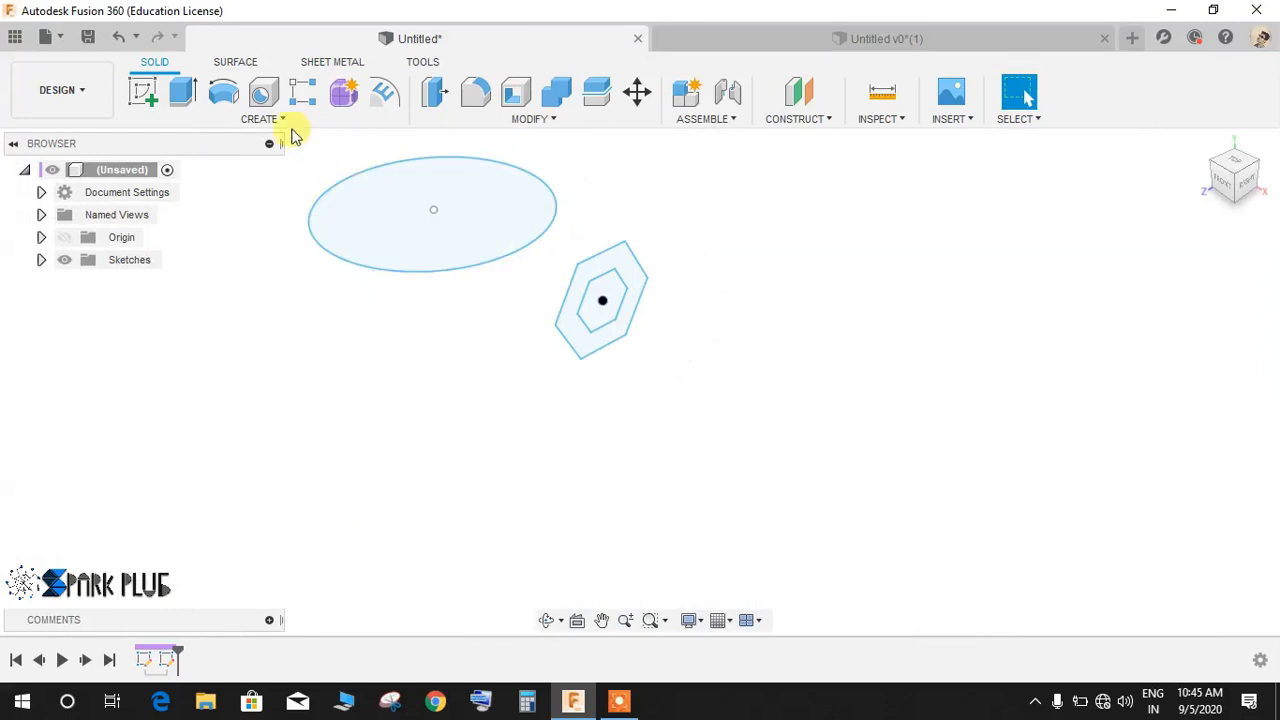
left_click(182, 92)
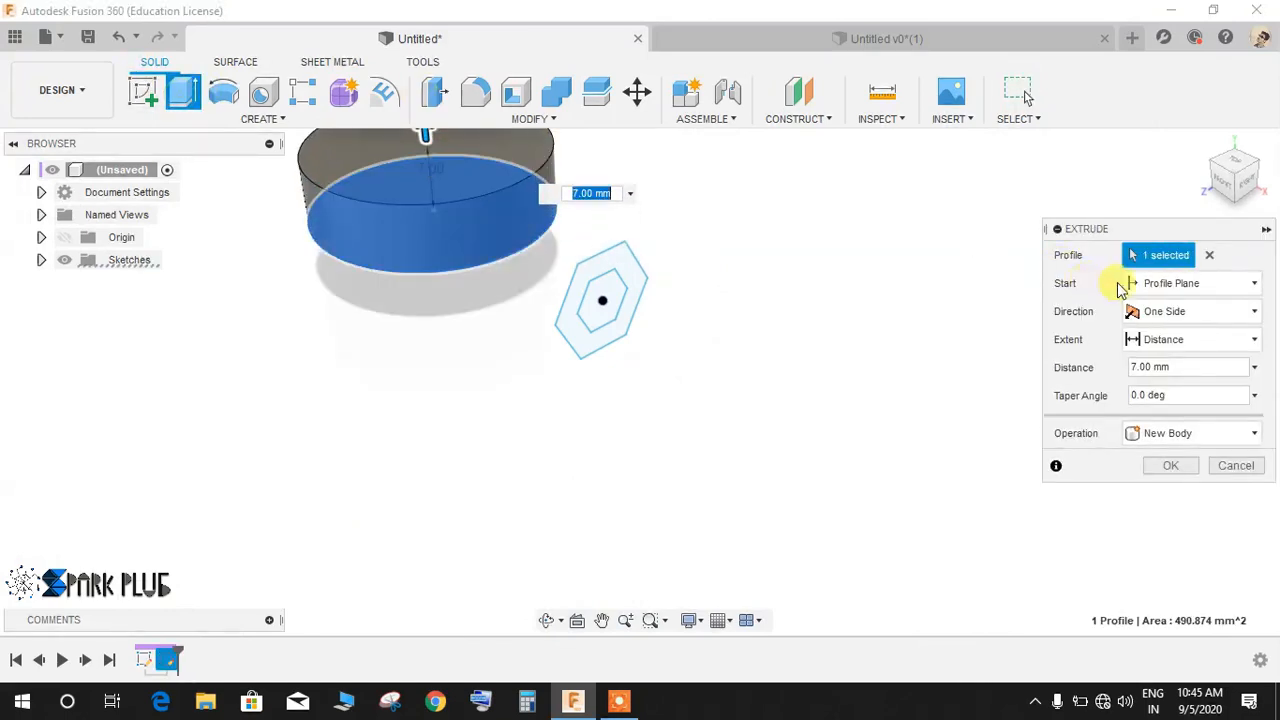
left_click(1190, 312)
type("25")
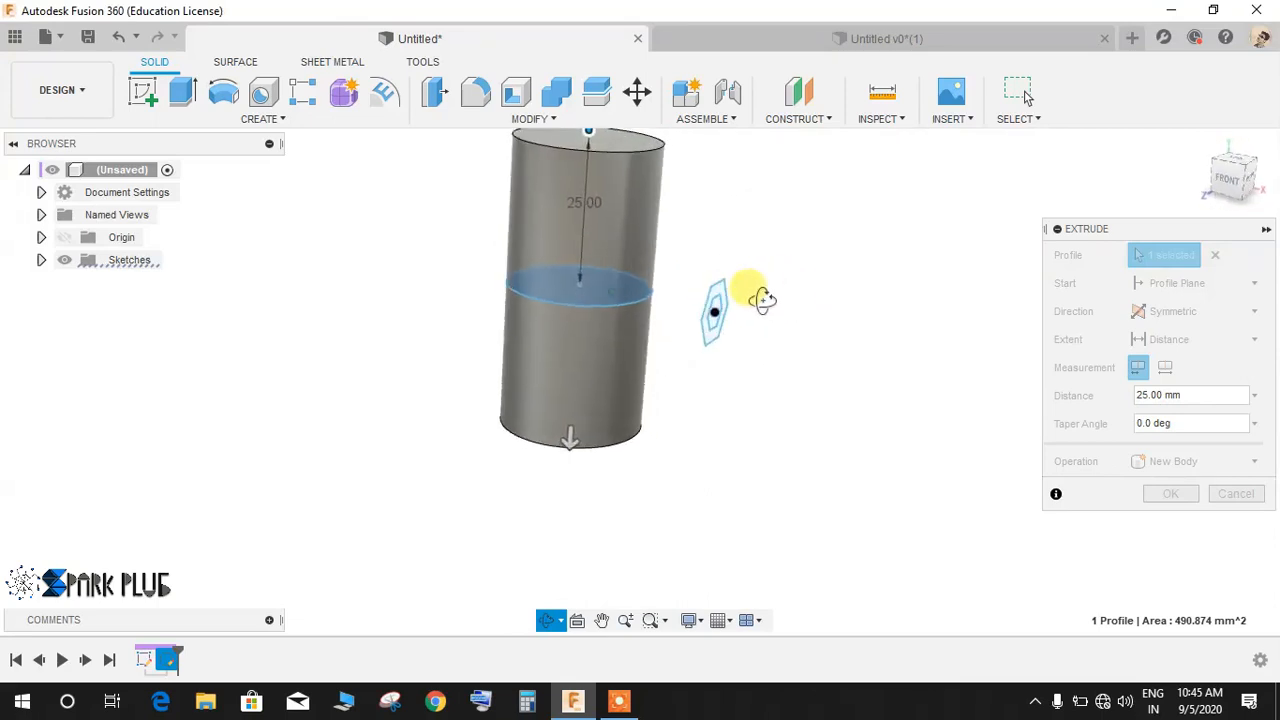
left_click(1196, 460)
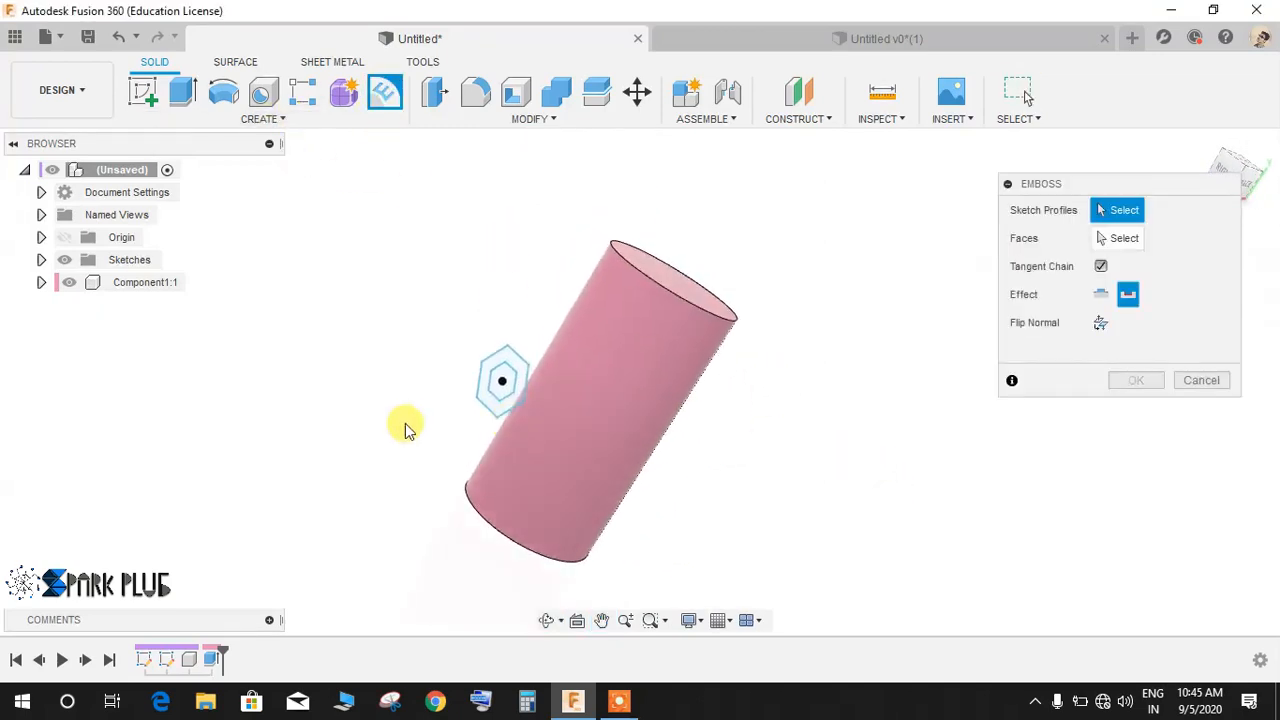
Emboss the hexagon profile 2 mm raised onto the cylinder's curved side face.
left_click(502, 380)
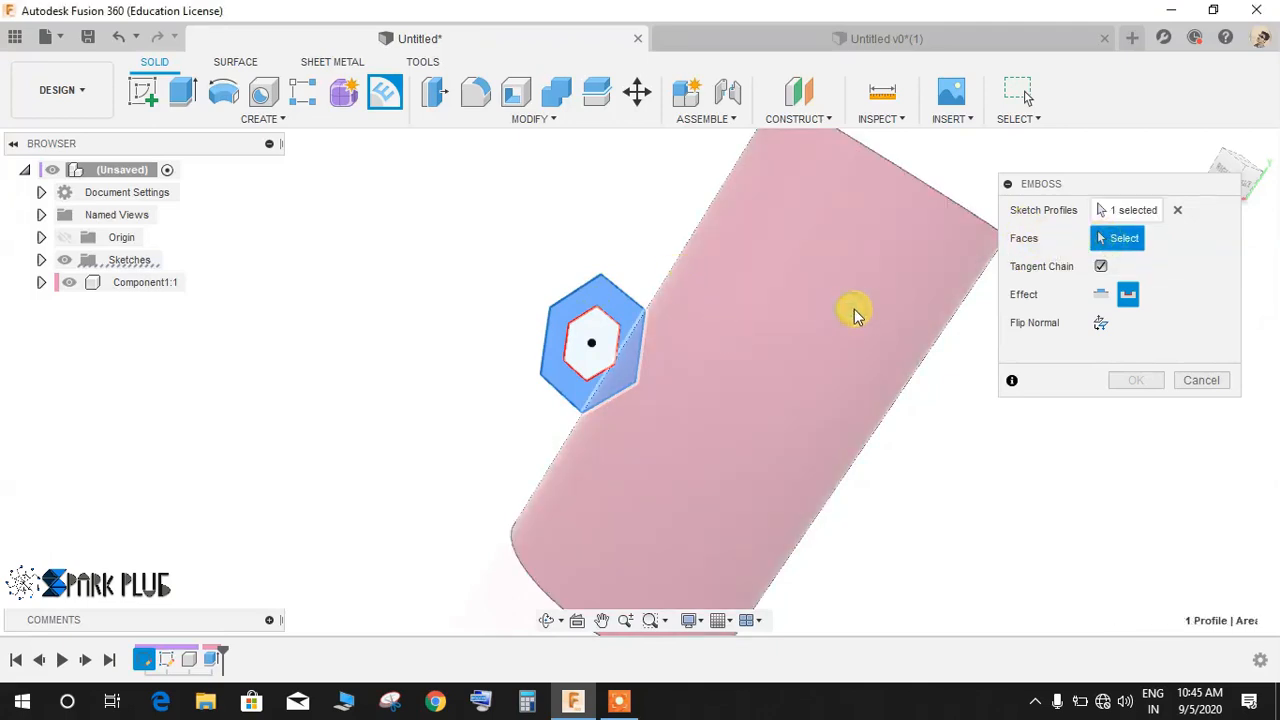
left_click(856, 310)
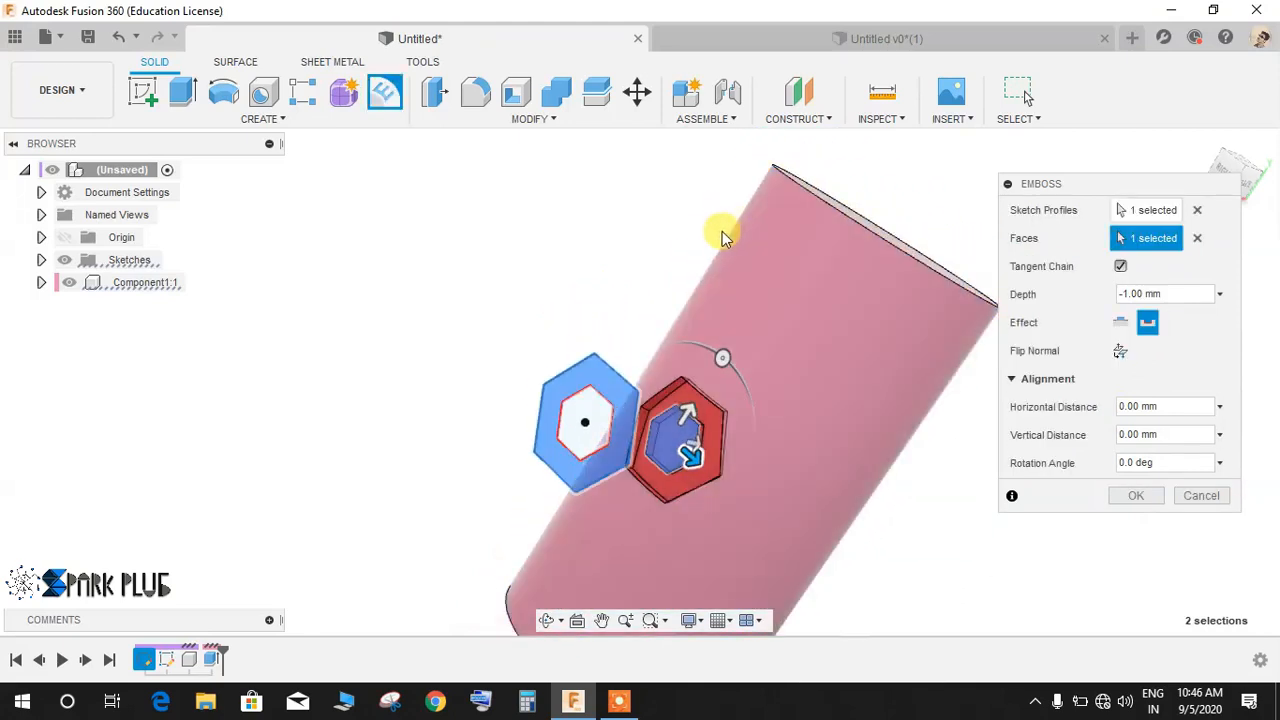
mouse_move(720, 230)
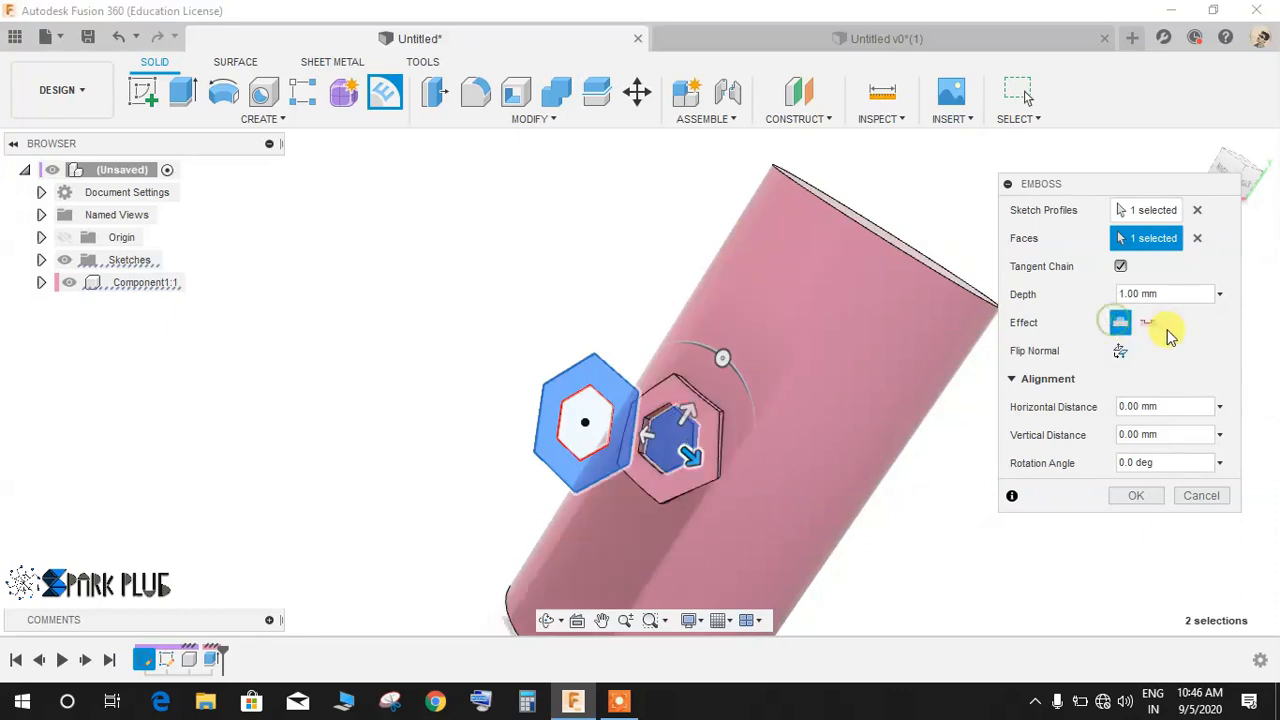
mouse_move(1158, 322)
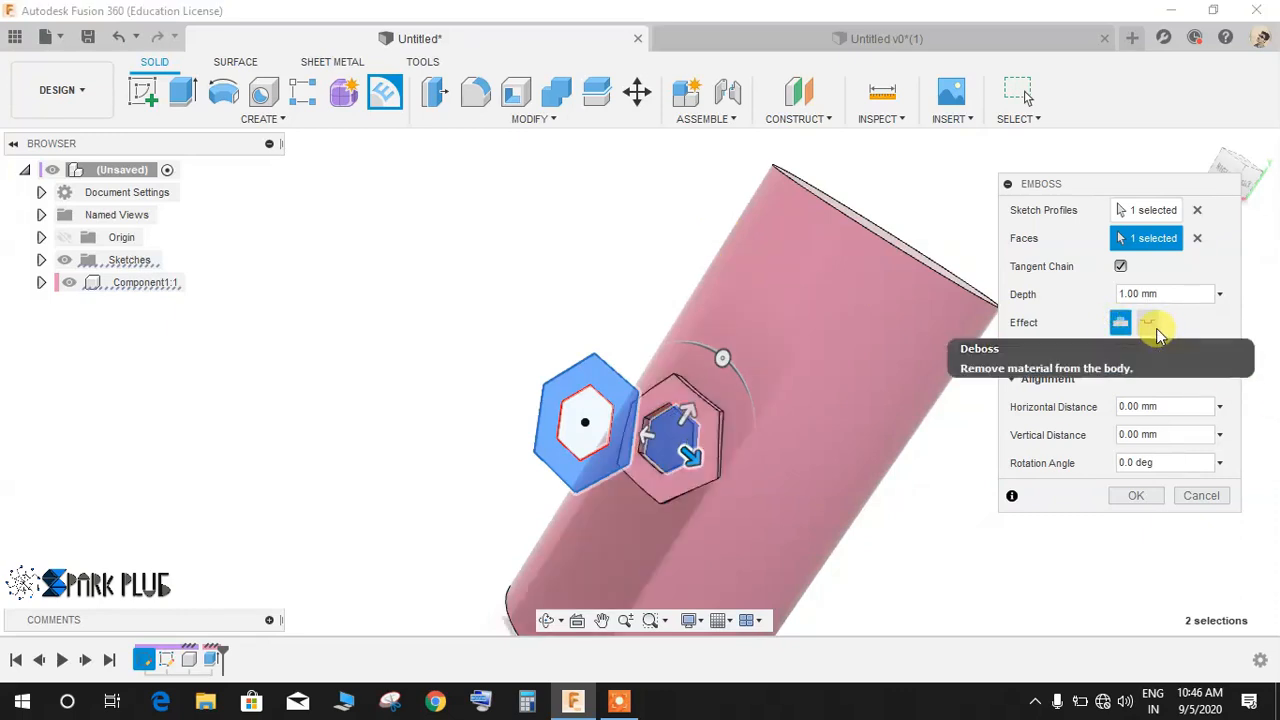
left_click(1148, 322)
type("2")
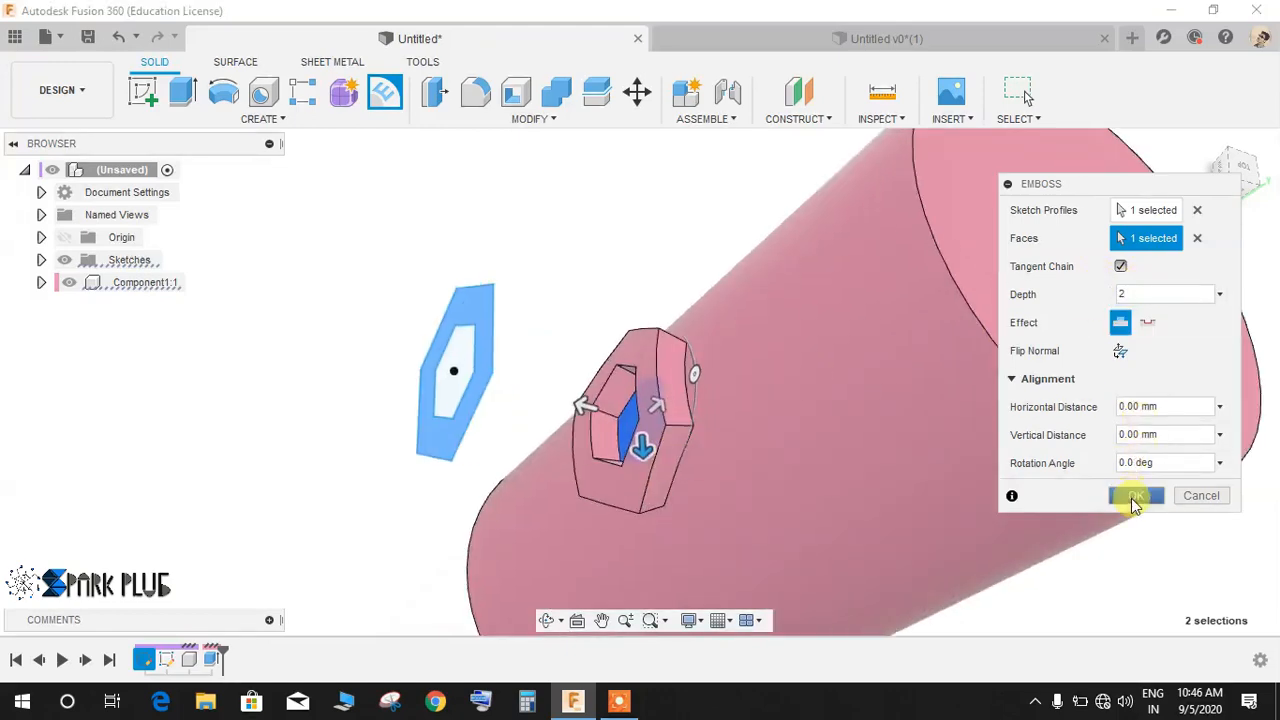
left_click(1136, 496)
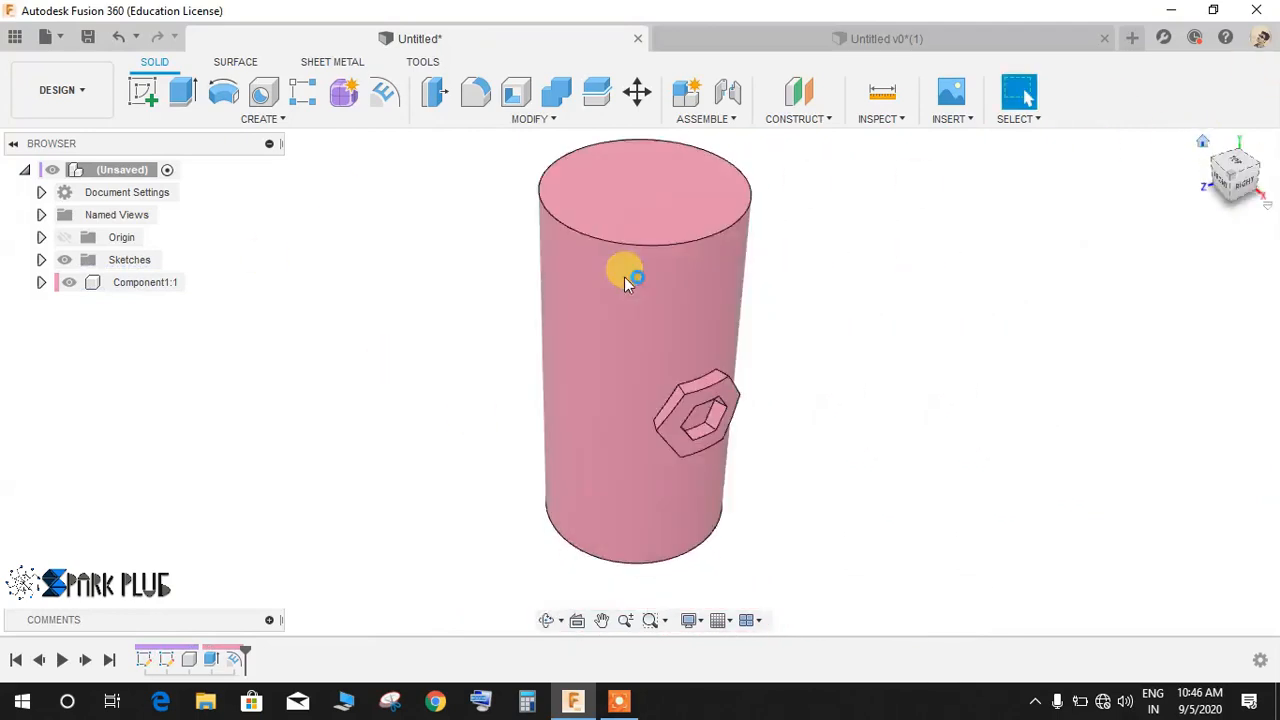
Hide the cylinder body, leaving only the curved hexagonal link in view.
left_click(184, 92)
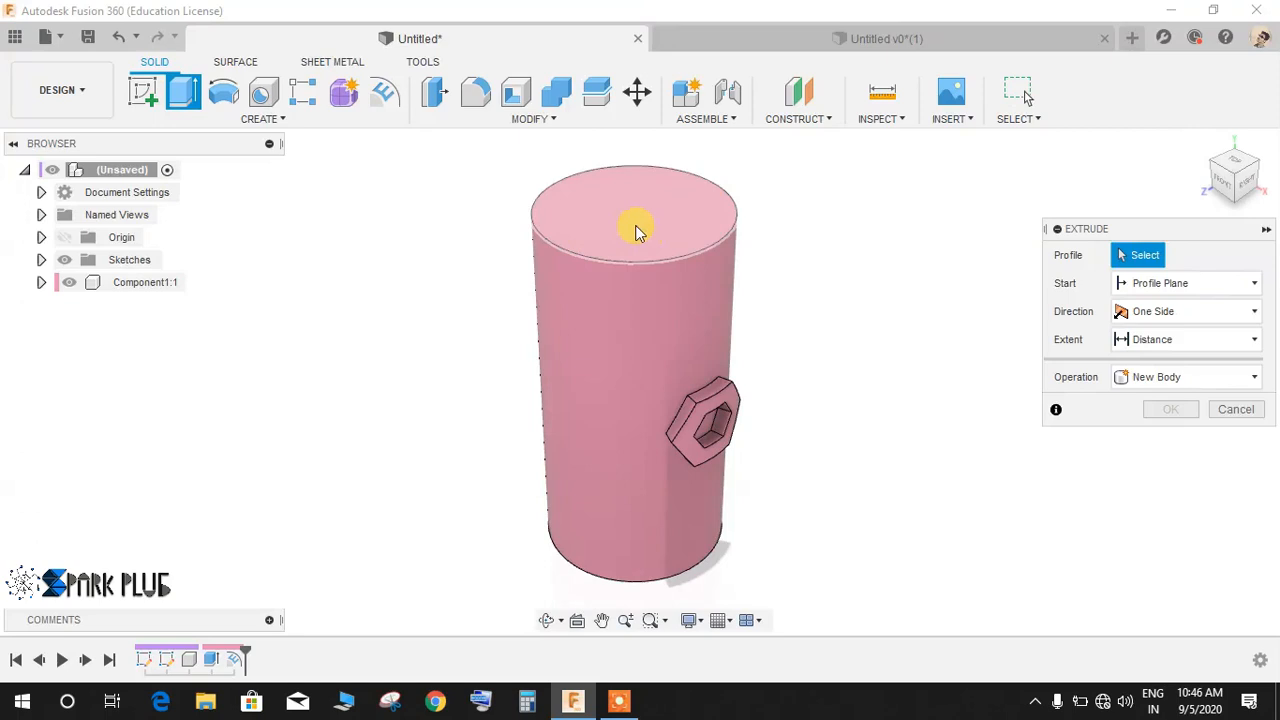
left_click(636, 224)
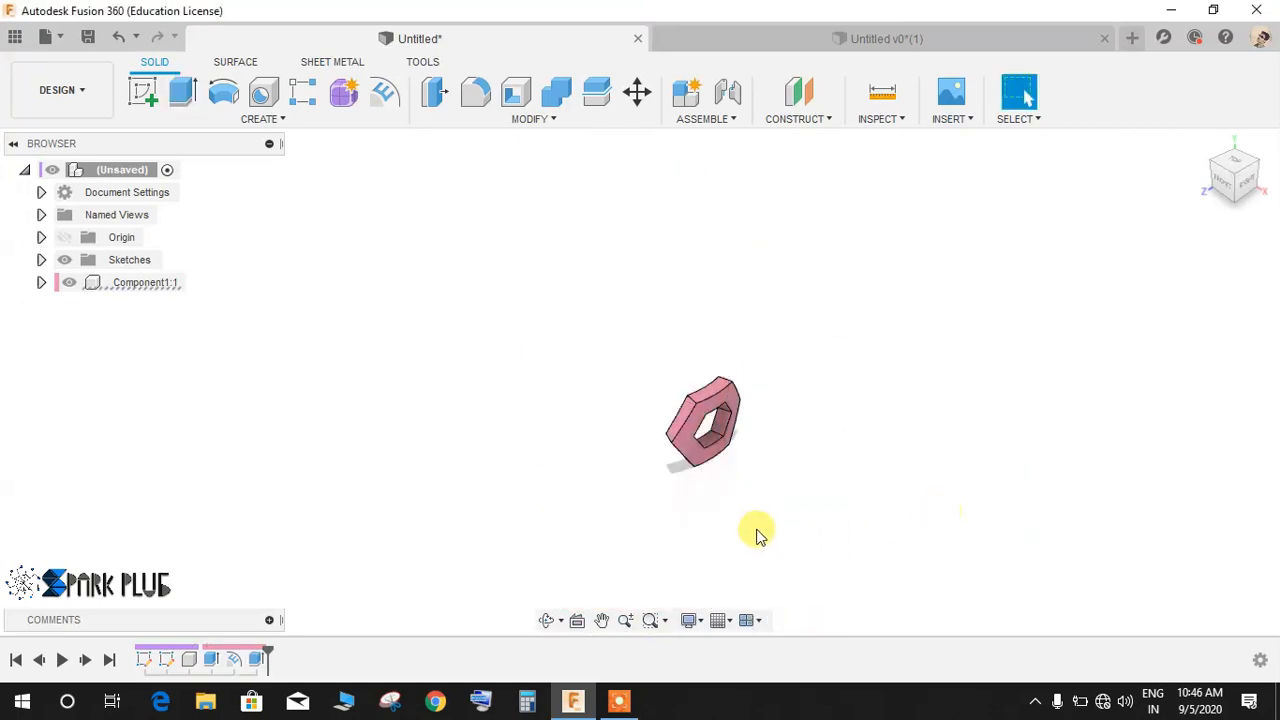
left_click_drag(756, 528, 804, 384)
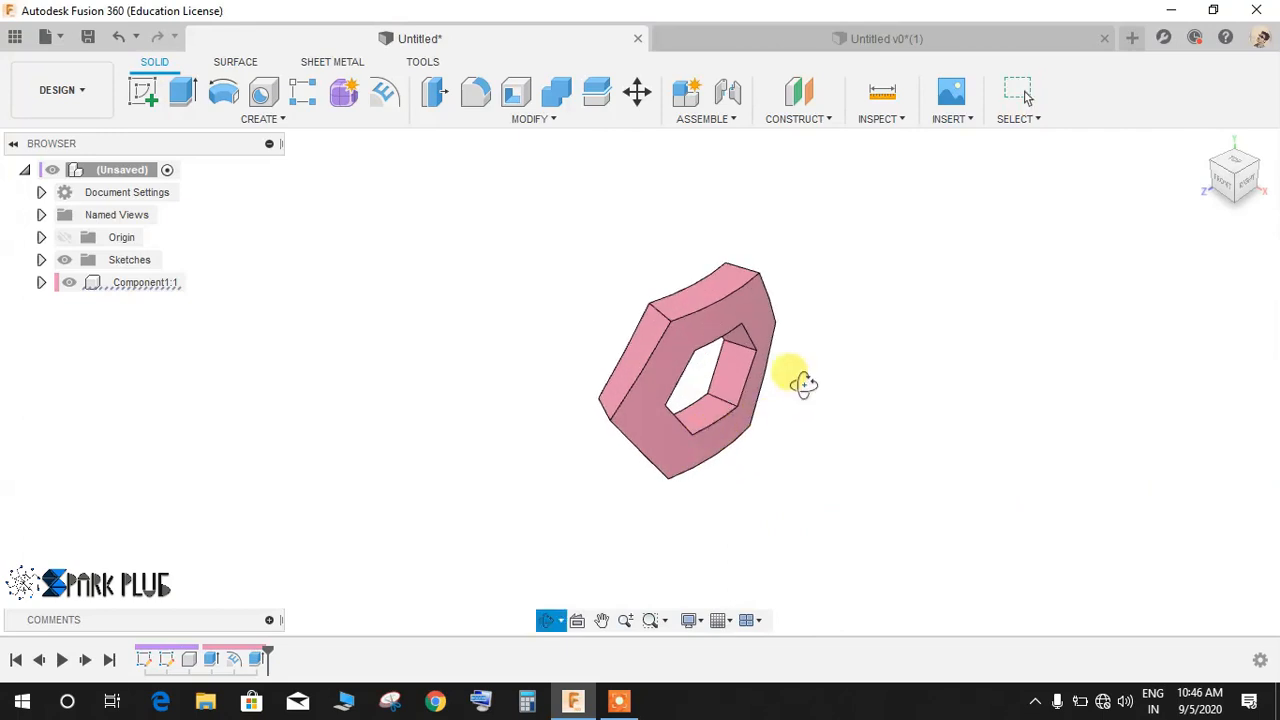
left_click_drag(804, 384, 878, 404)
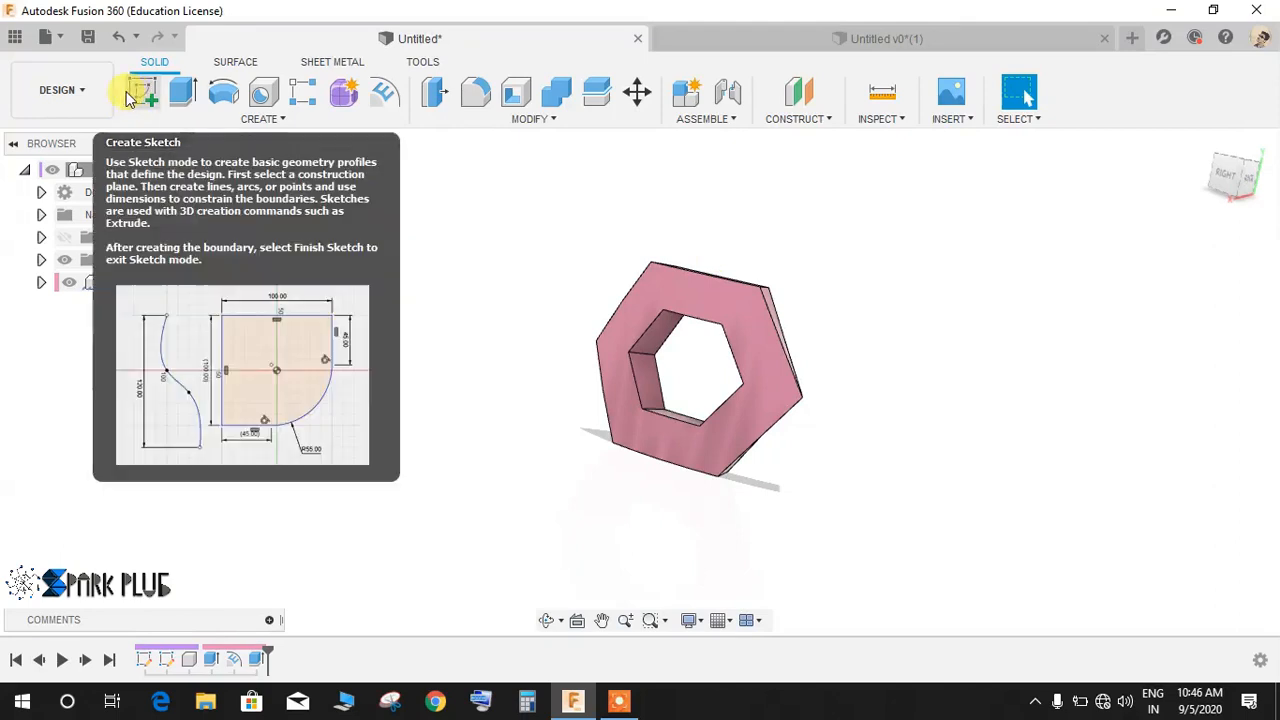
Sketch on the plane facing the link and project several of the link's edges into it.
left_click(144, 92)
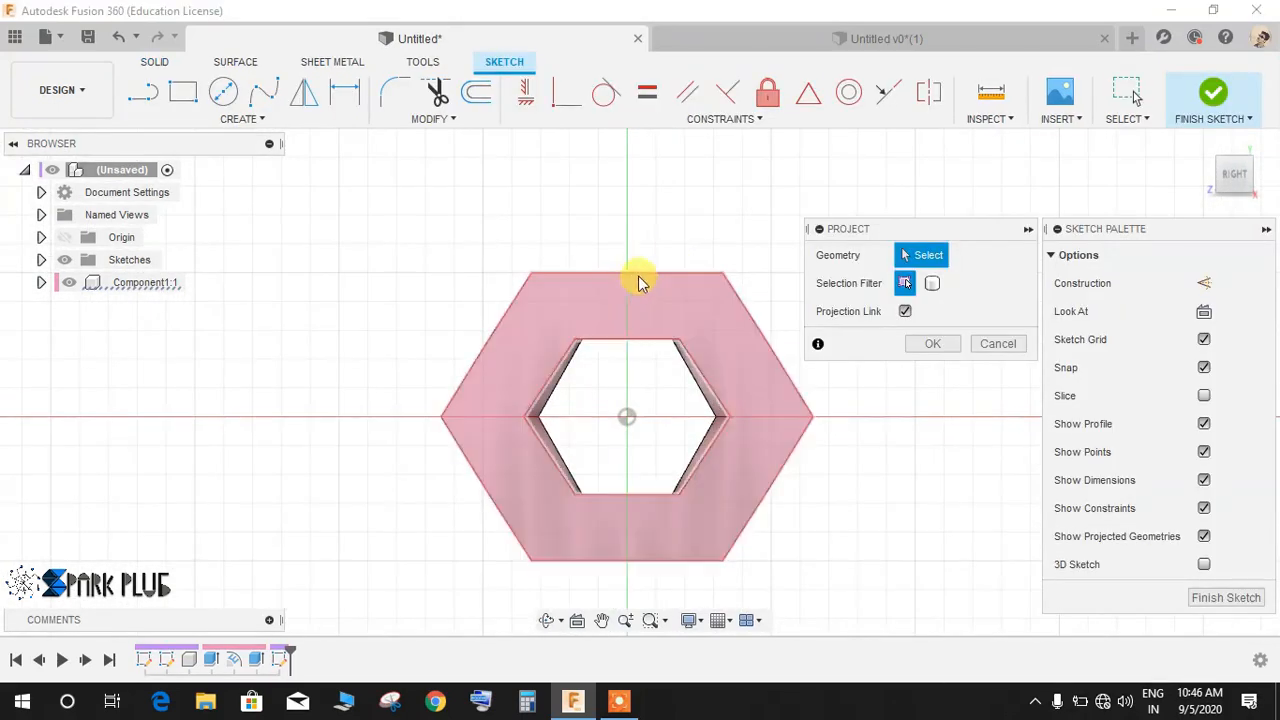
left_click(676, 376)
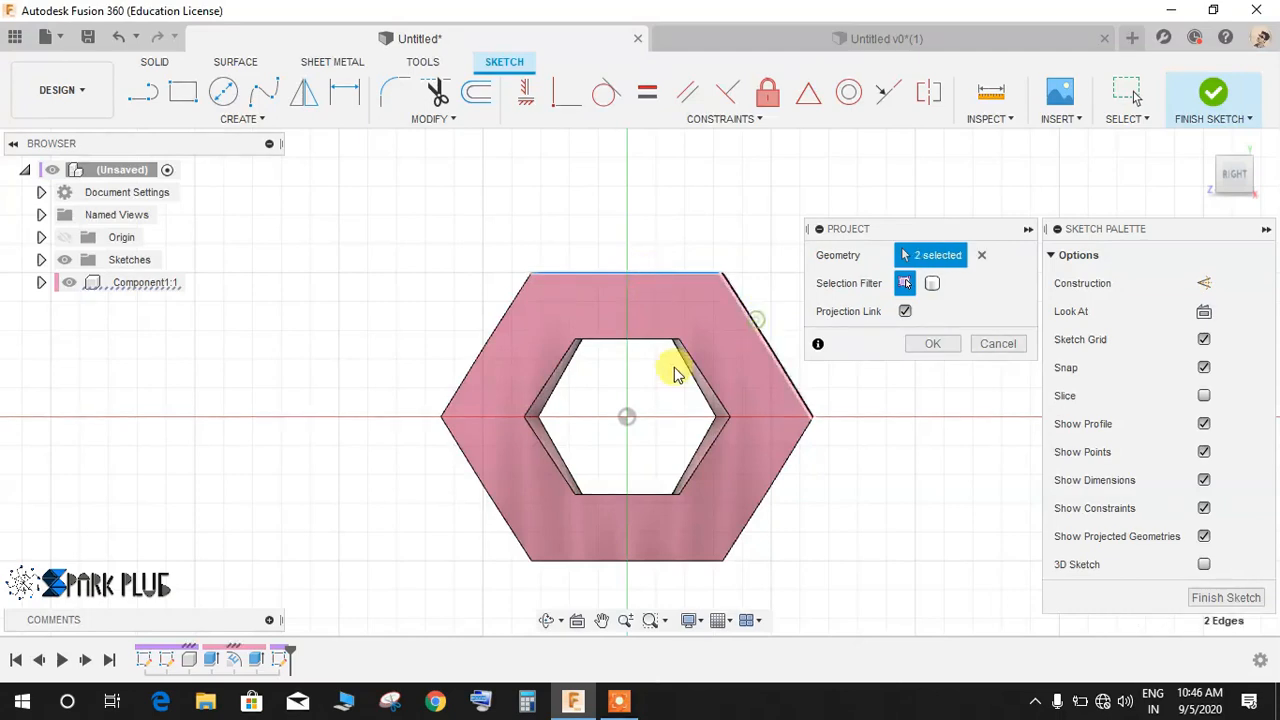
left_click(724, 440)
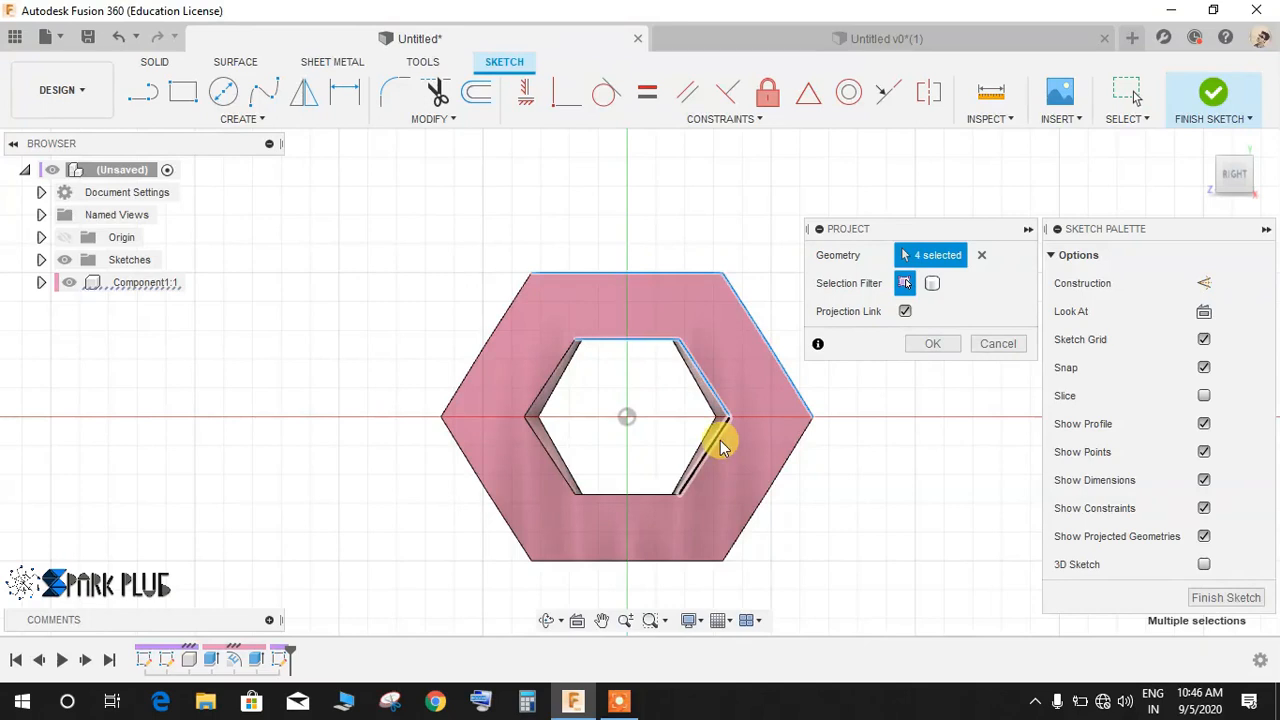
left_click(932, 344)
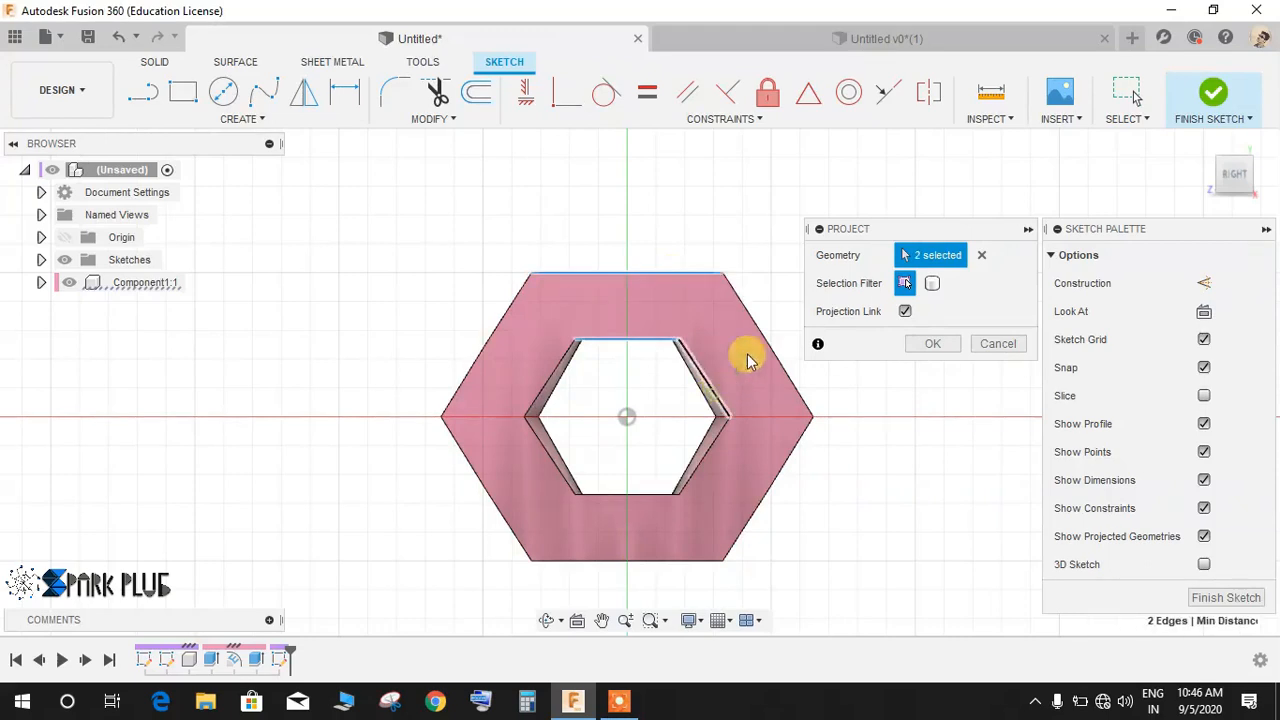
left_click(540, 384)
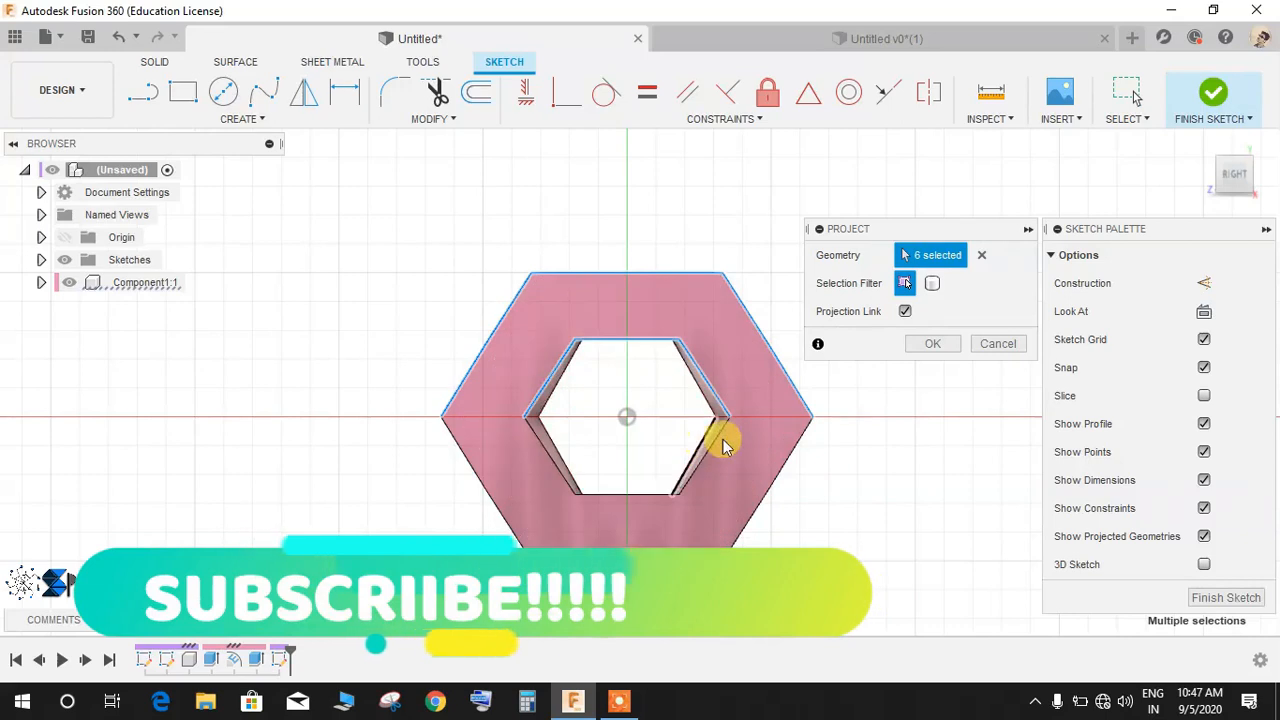
left_click(932, 344)
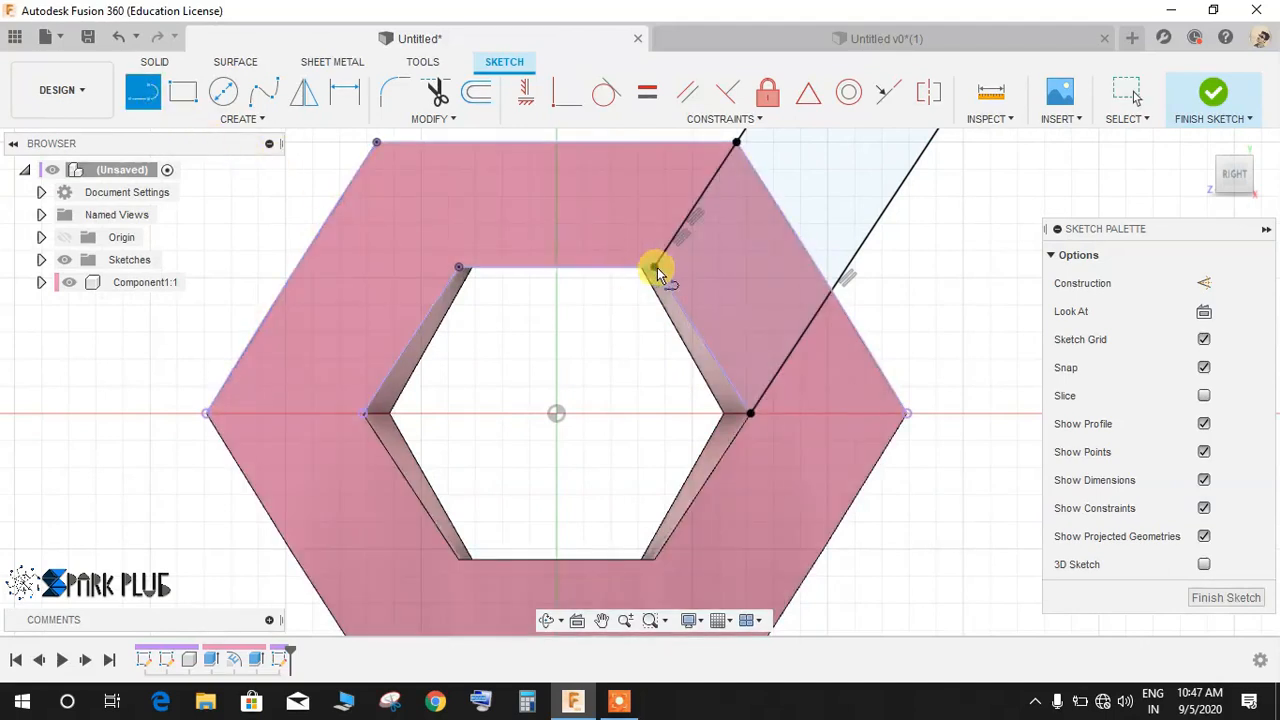
Outline the slanted parallelogram strip across the link's upper-right side and finish the sketch.
left_click(656, 270)
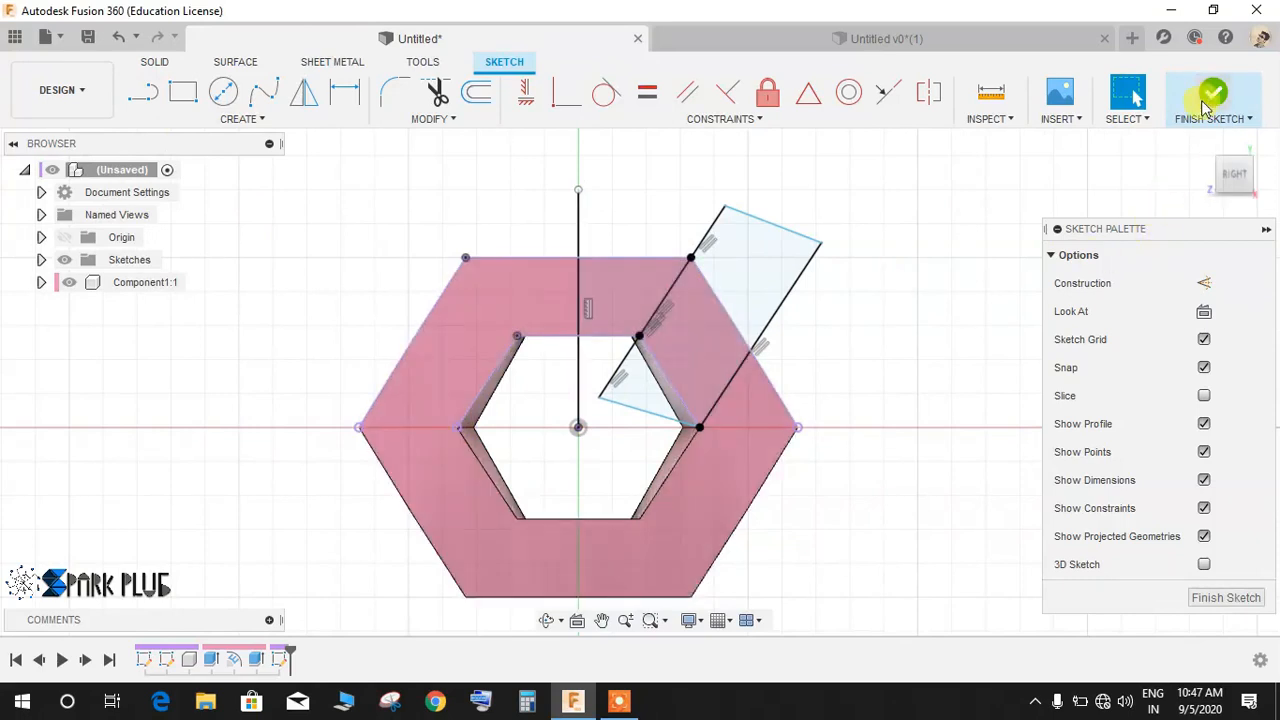
left_click(1212, 92)
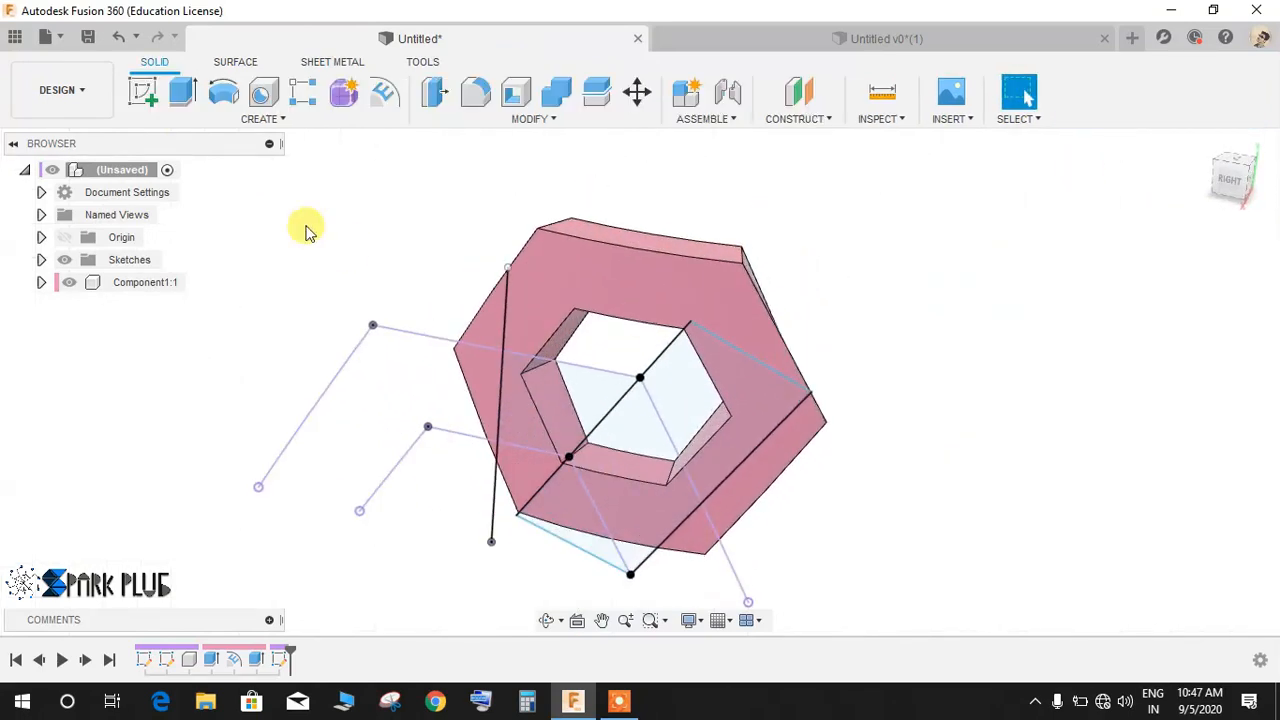
Deboss the slanted strip 2 mm into the hexagon link's side, cutting a groove across it.
left_click(384, 92)
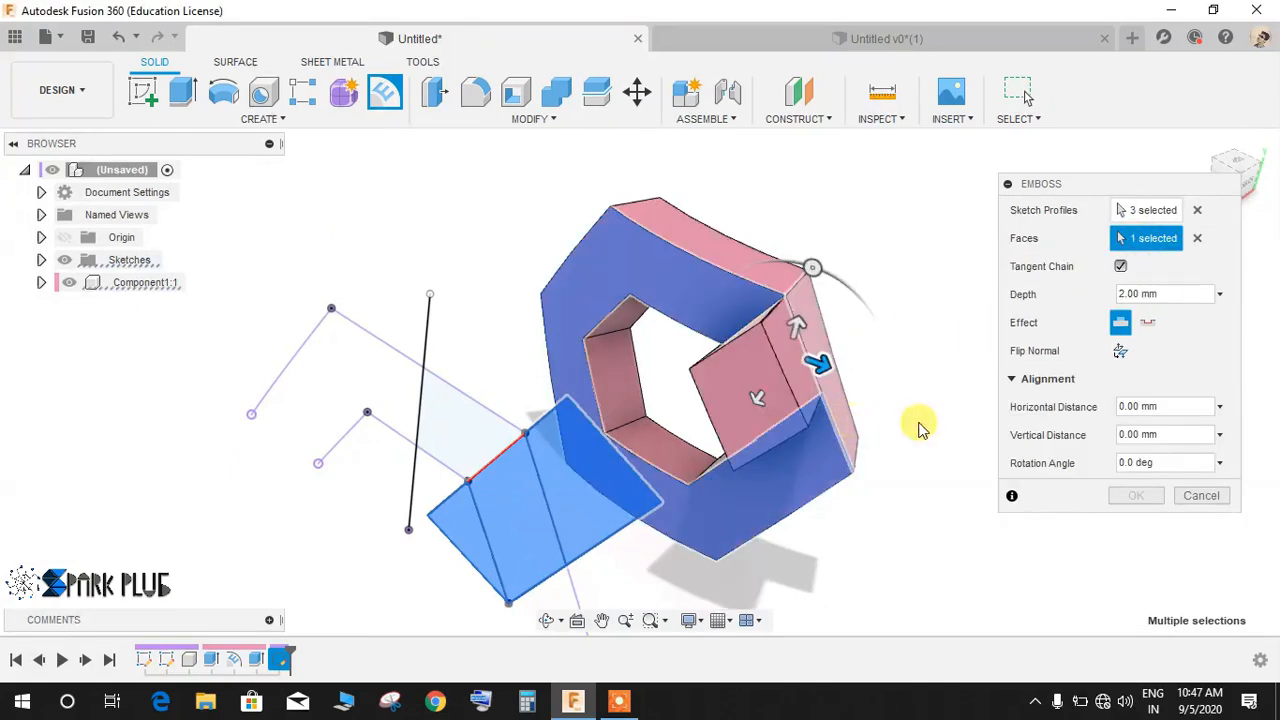
mouse_move(1148, 322)
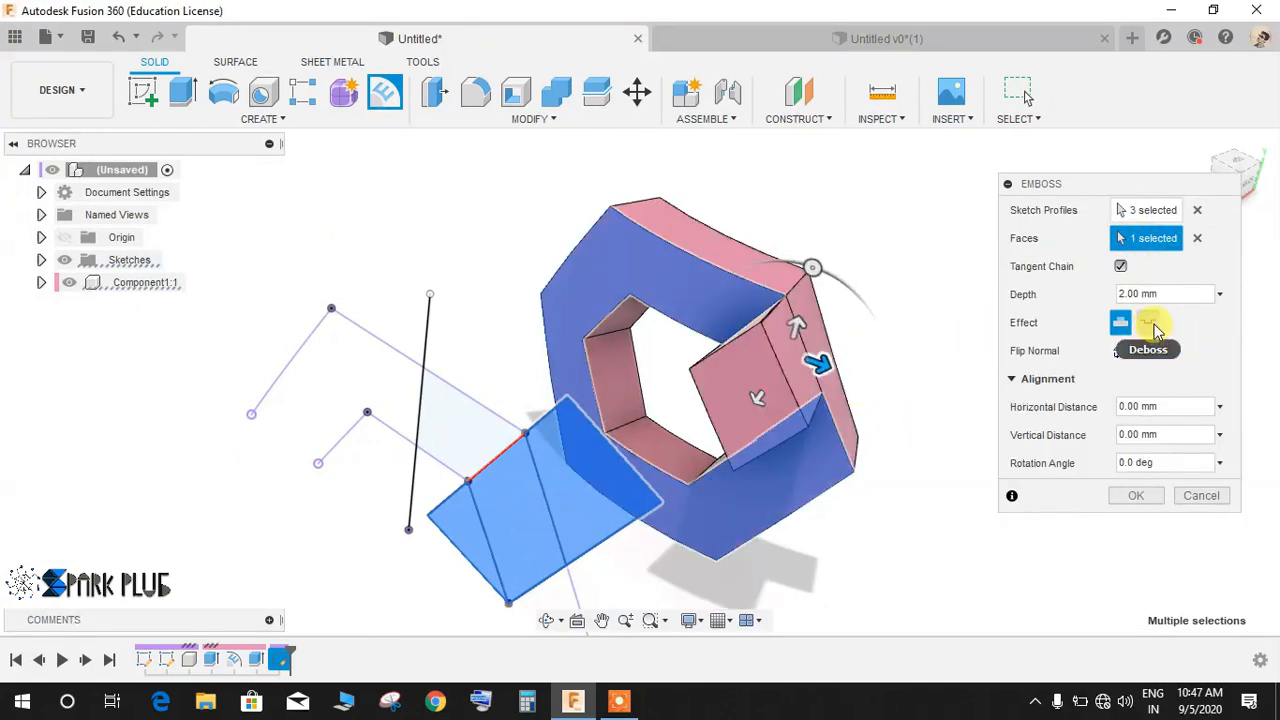
left_click(1148, 322)
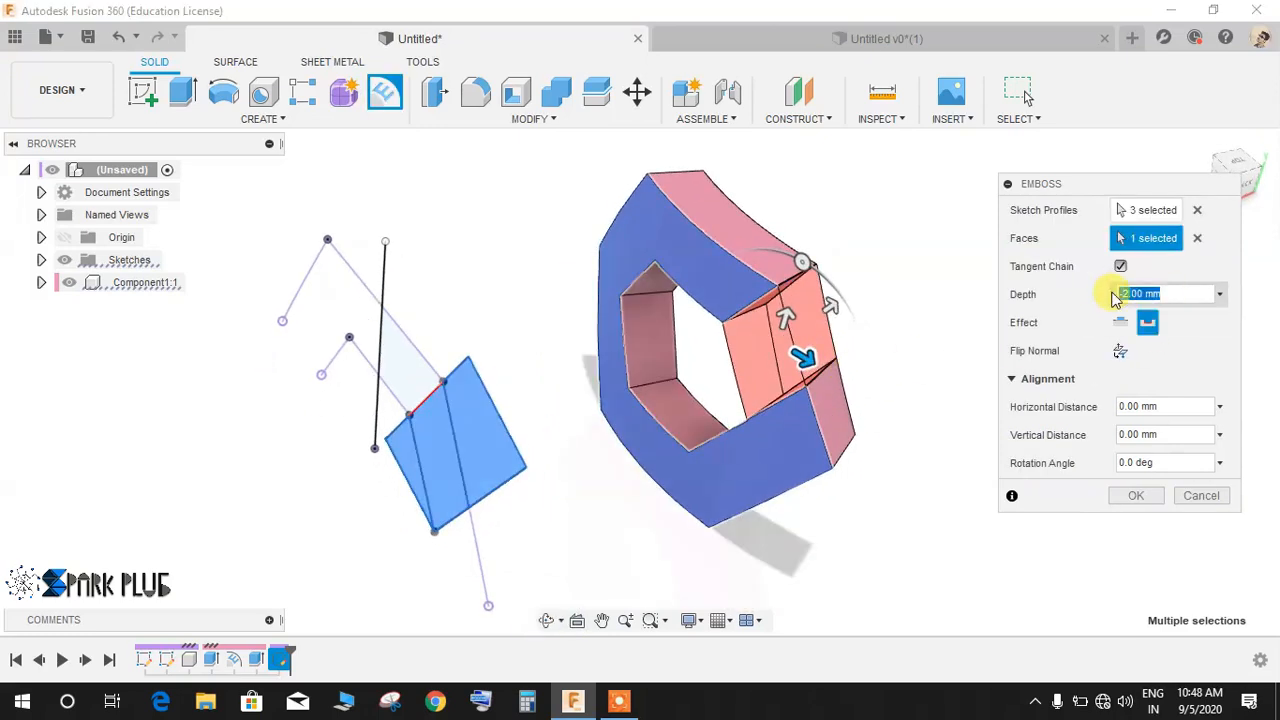
left_click(1136, 496)
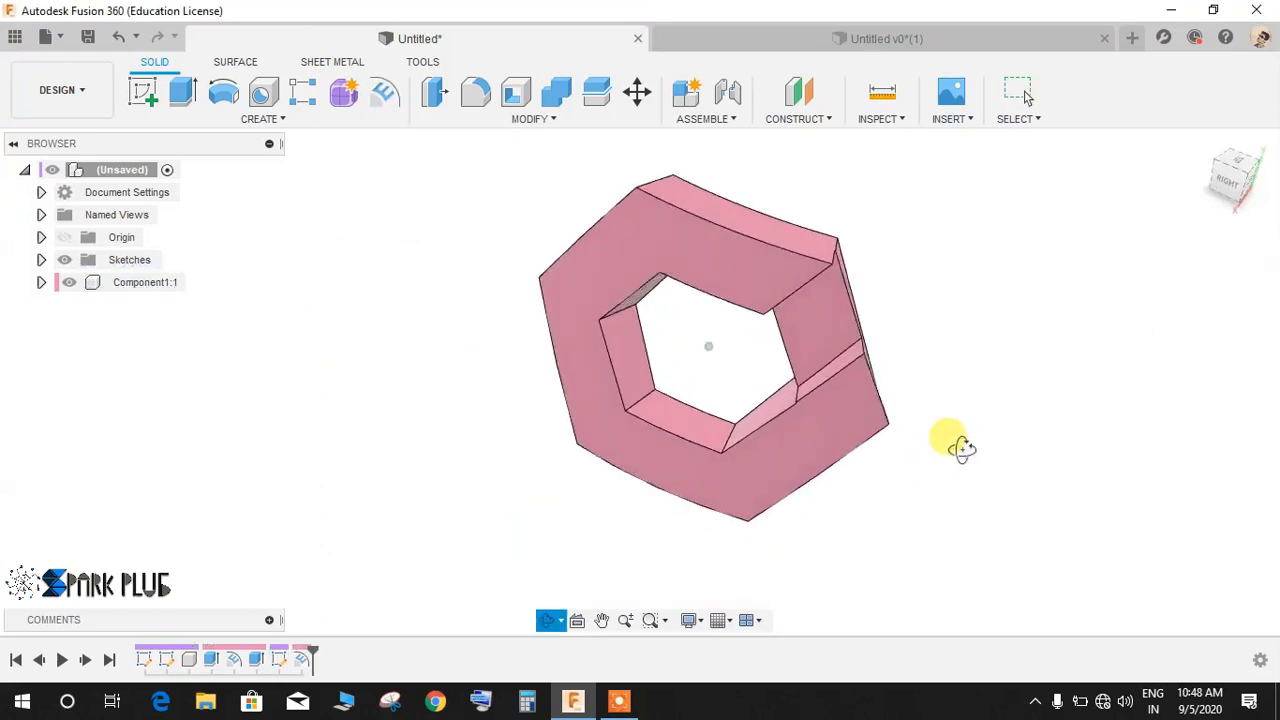
Orbit the grooved link to inspect the recess and its underside, then face it front again.
left_click_drag(960, 444, 850, 360)
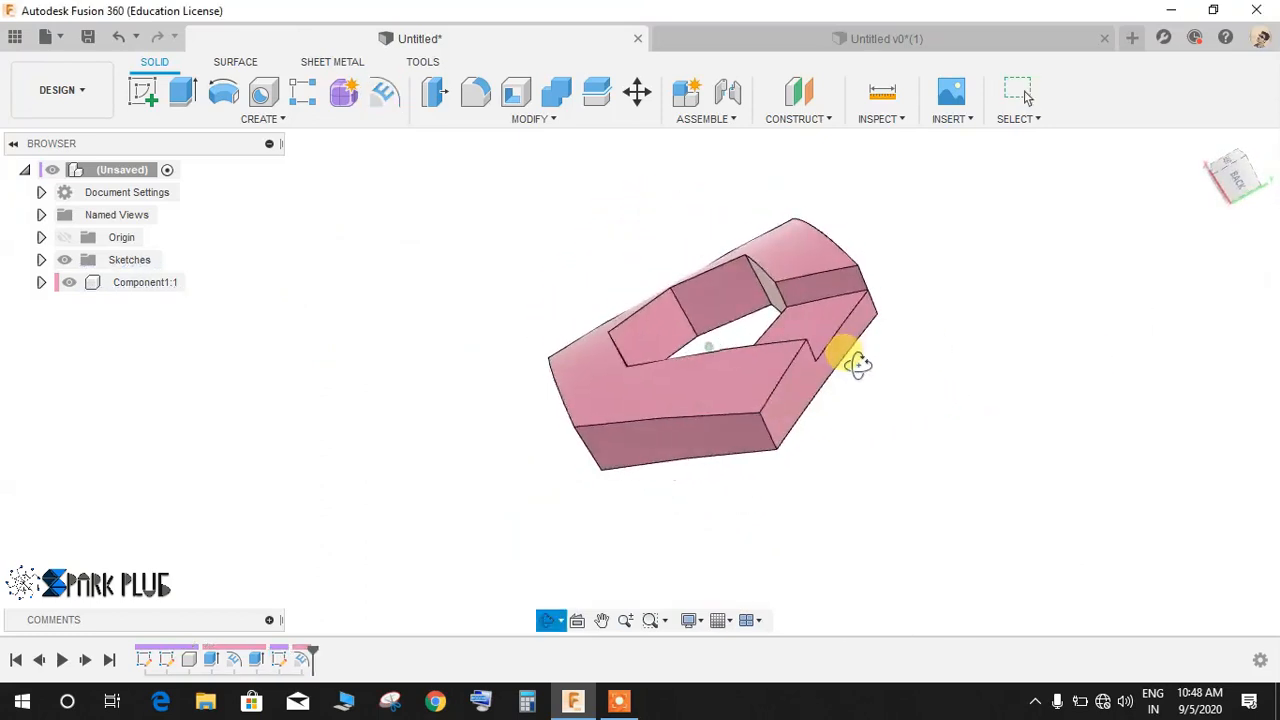
left_click_drag(856, 364, 936, 430)
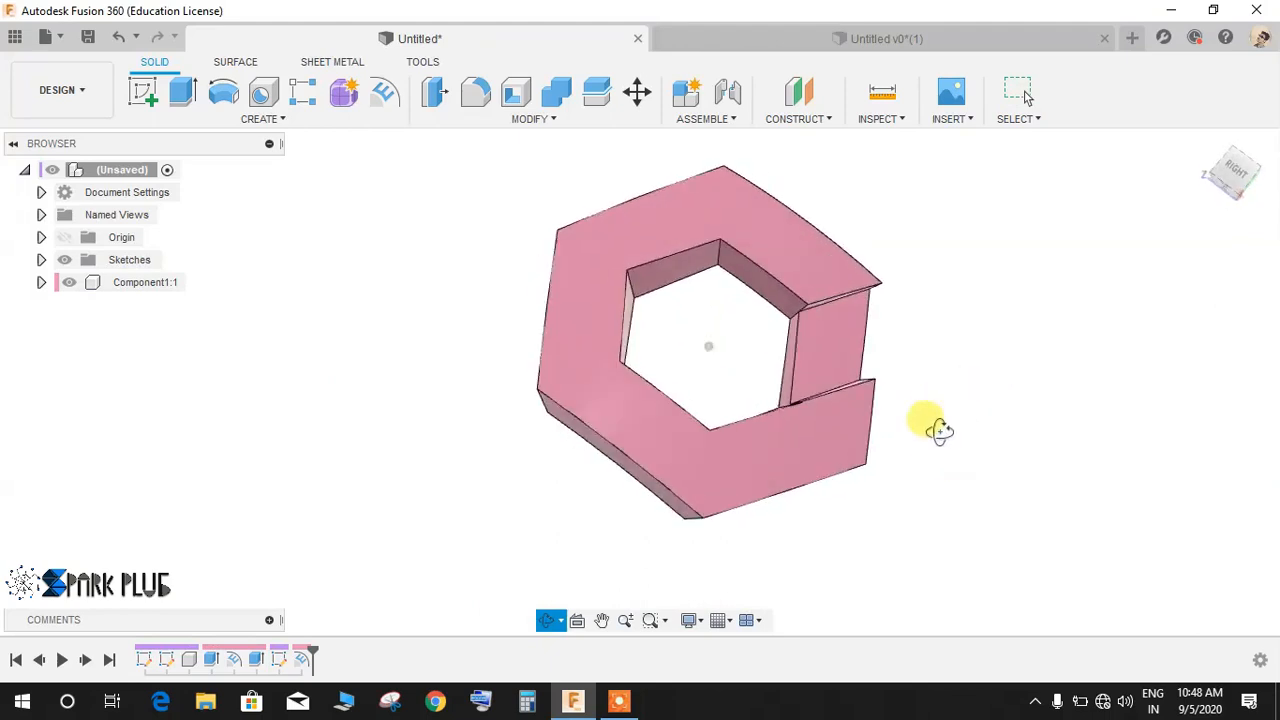
left_click_drag(924, 420, 890, 344)
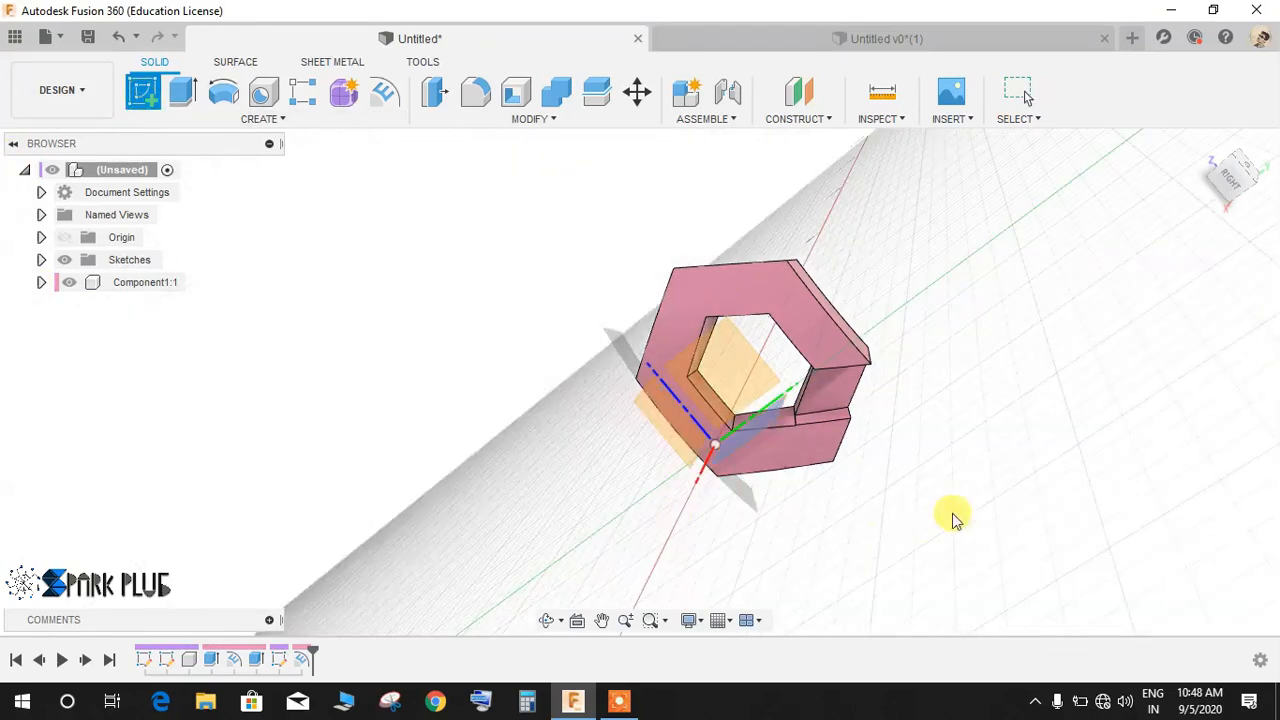
Project four of the link's edges into the new sketch on its side face.
left_click_drag(950, 520, 1120, 220)
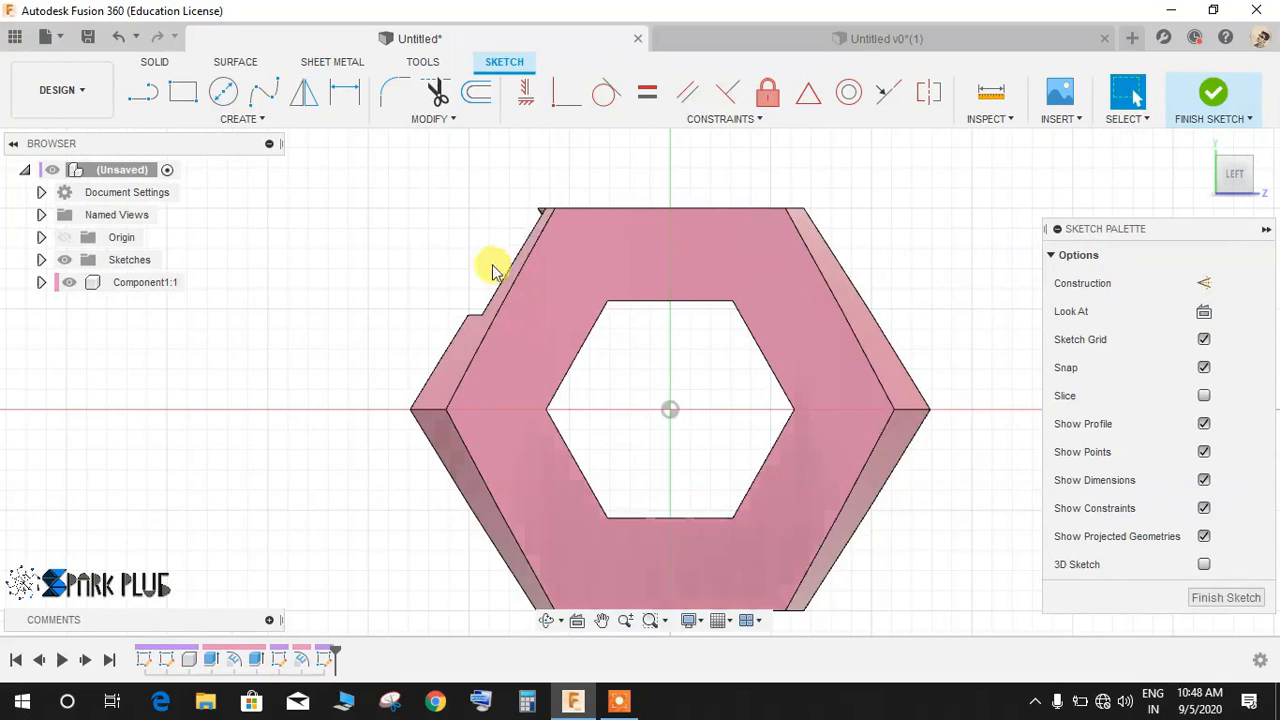
mouse_move(796, 408)
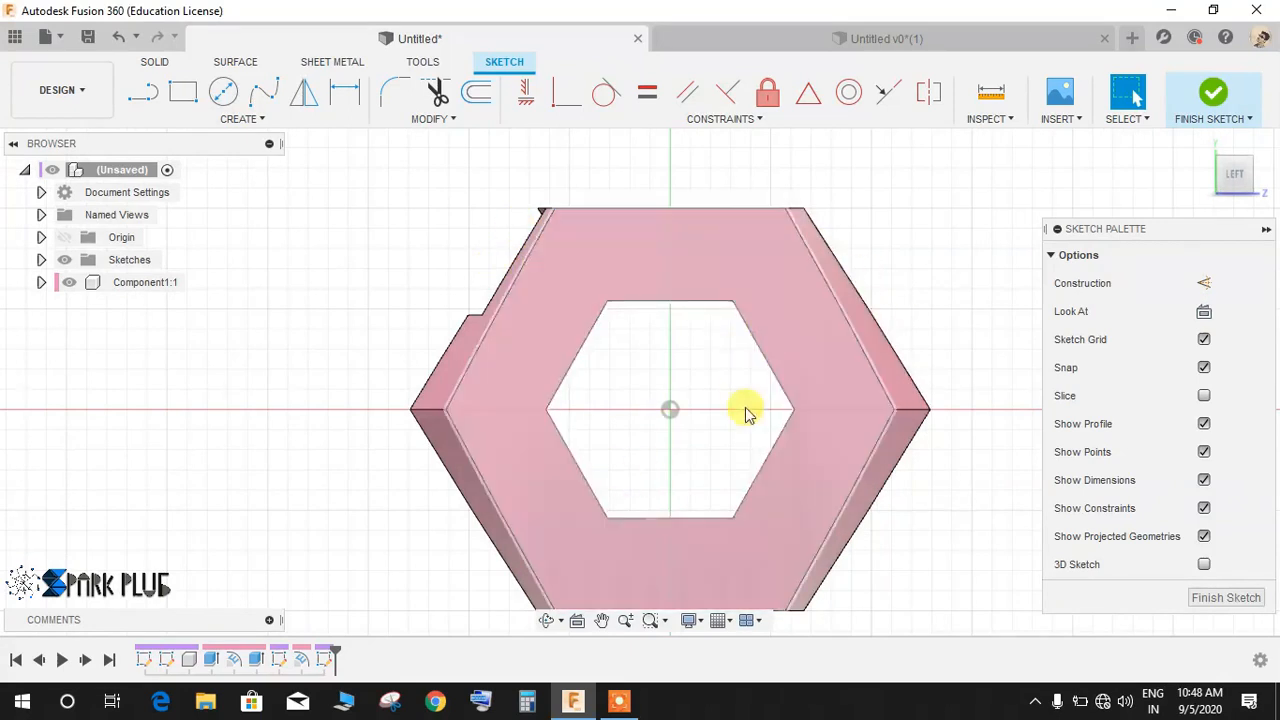
mouse_move(616, 336)
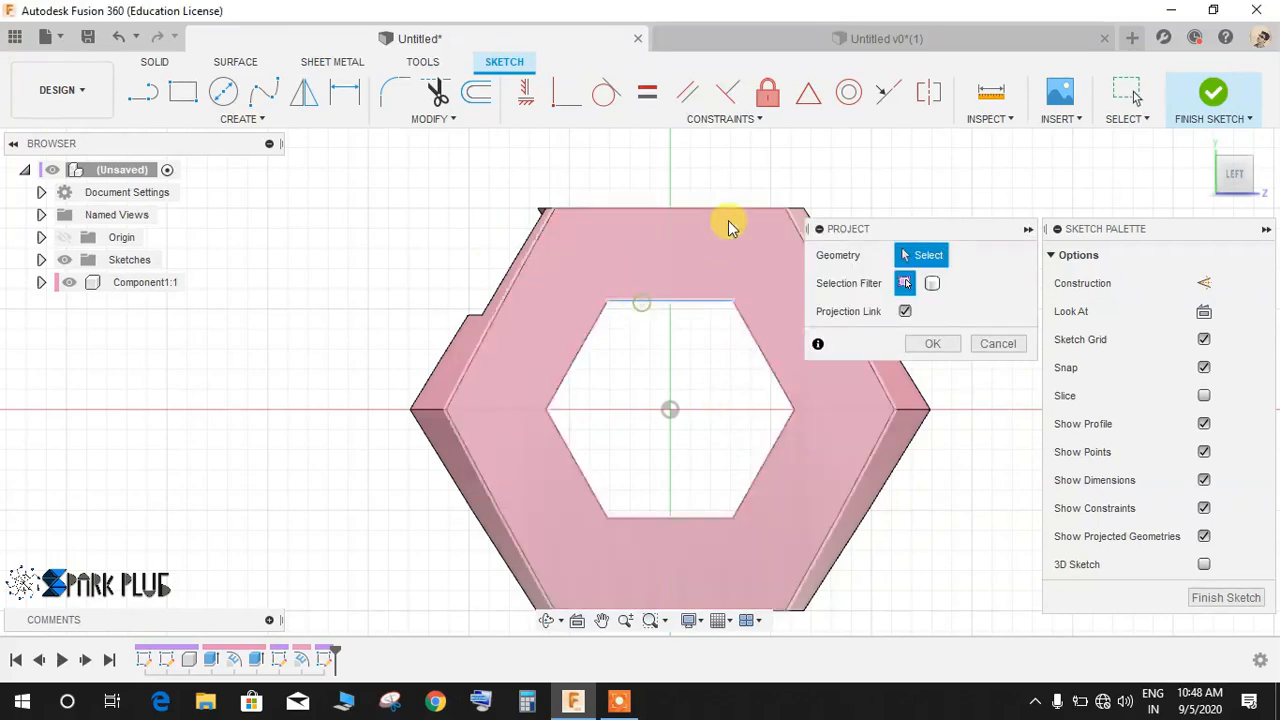
left_click(798, 222)
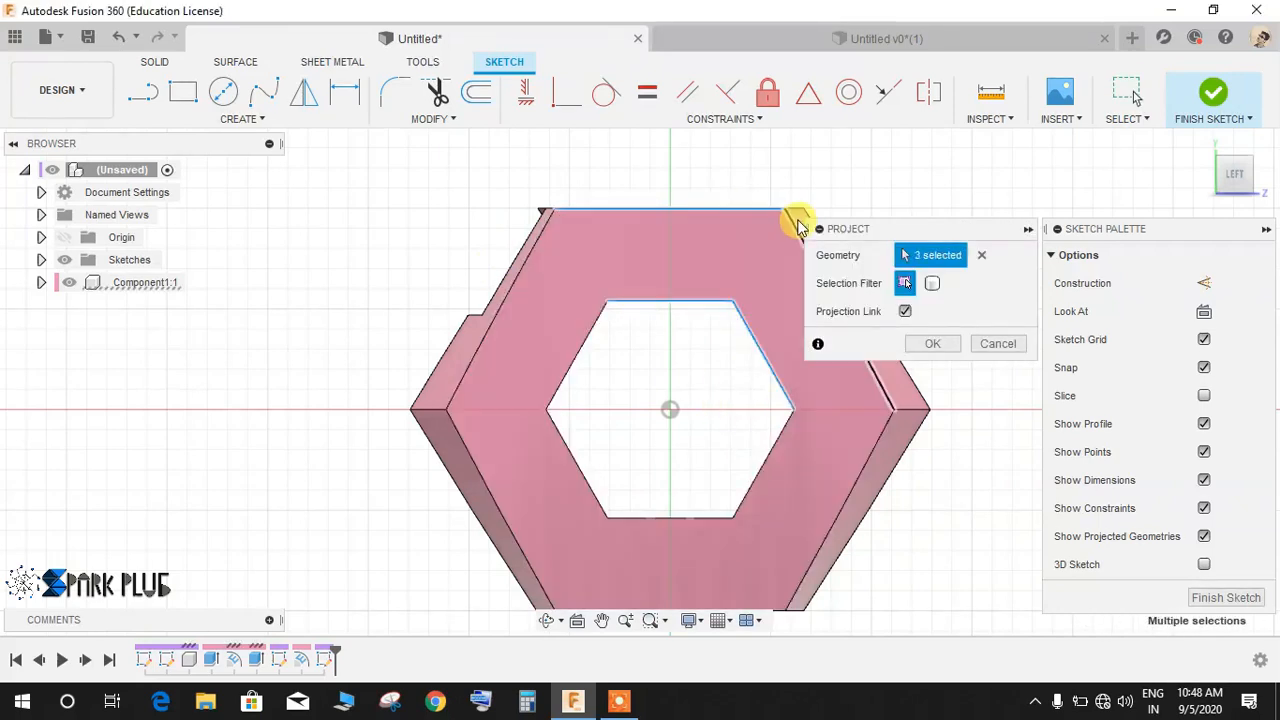
left_click(796, 218)
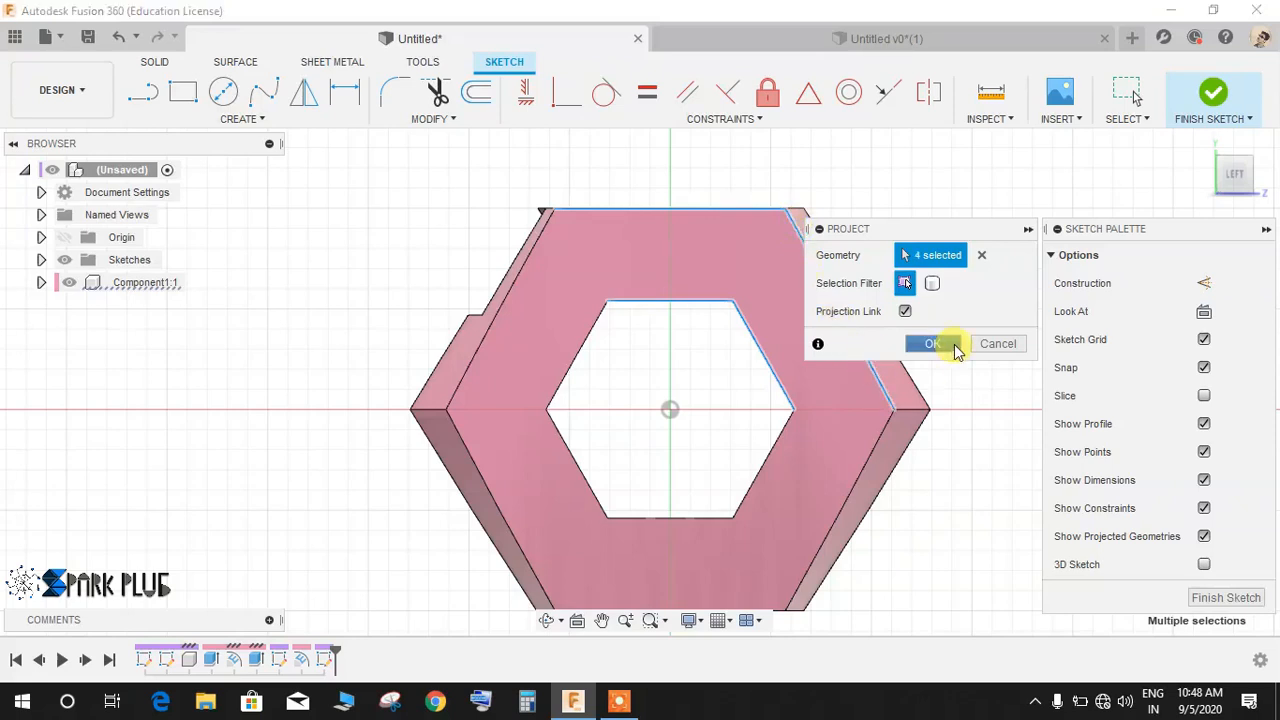
left_click(932, 344)
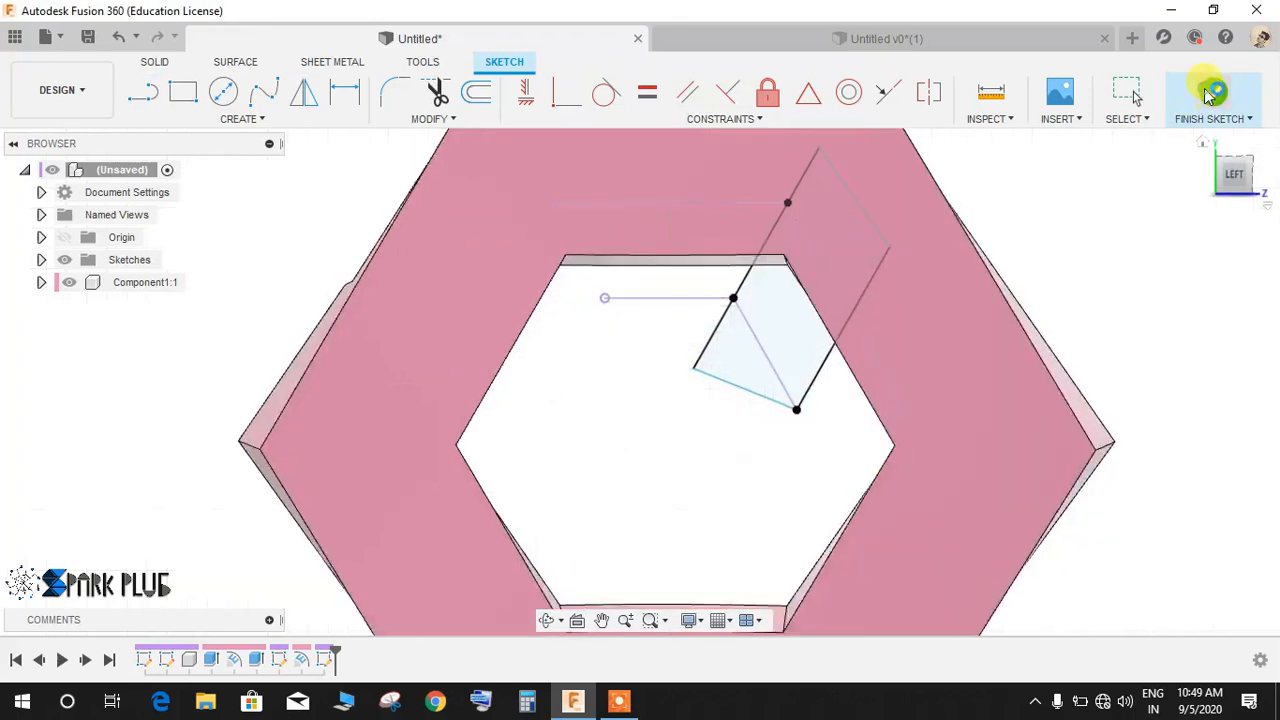
Finish the second strip sketch and deboss it 1 mm into the link's opposite face.
left_click(1212, 96)
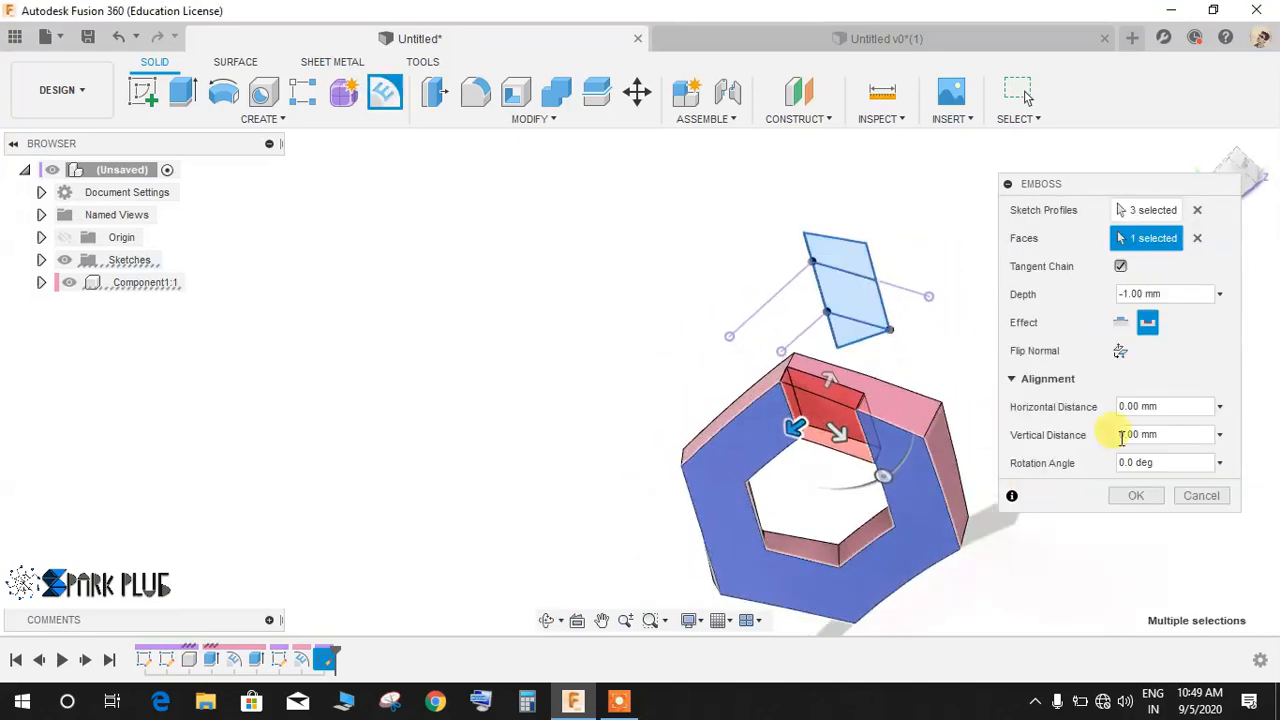
left_click(1136, 496)
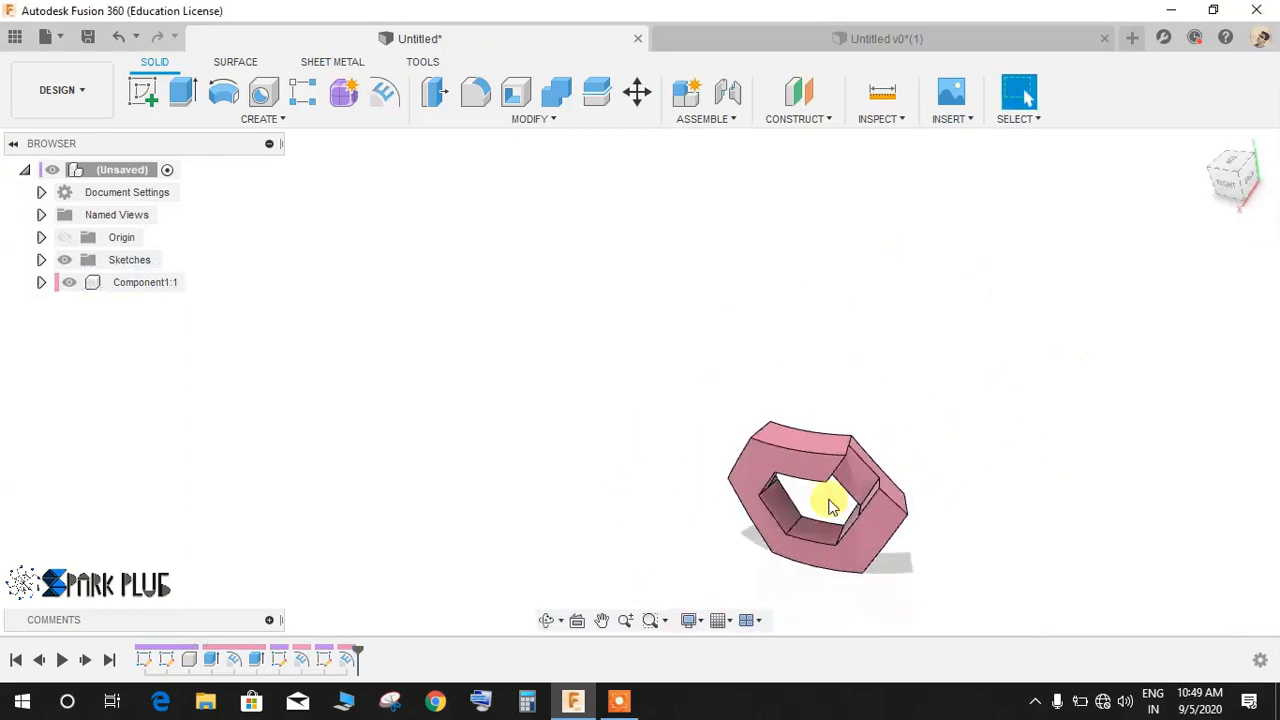
Orbit the link to inspect both recesses and their depth.
left_click_drag(830, 504, 884, 590)
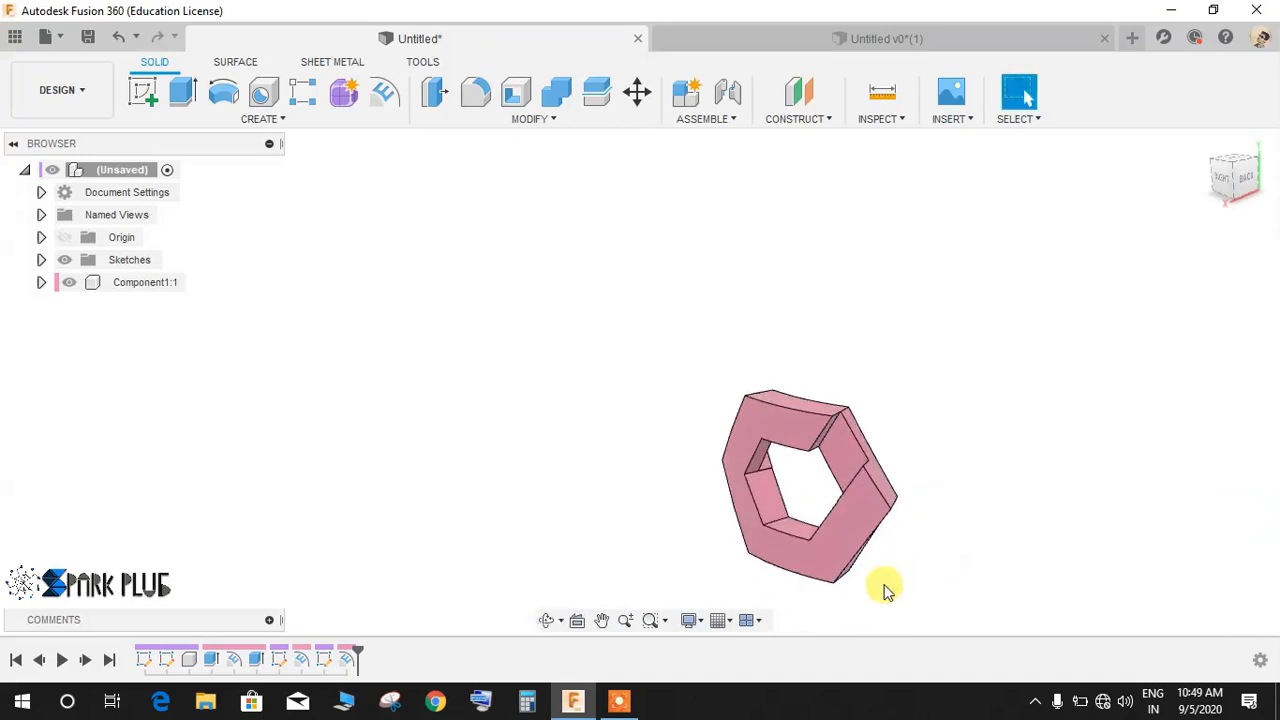
left_click_drag(884, 584, 810, 400)
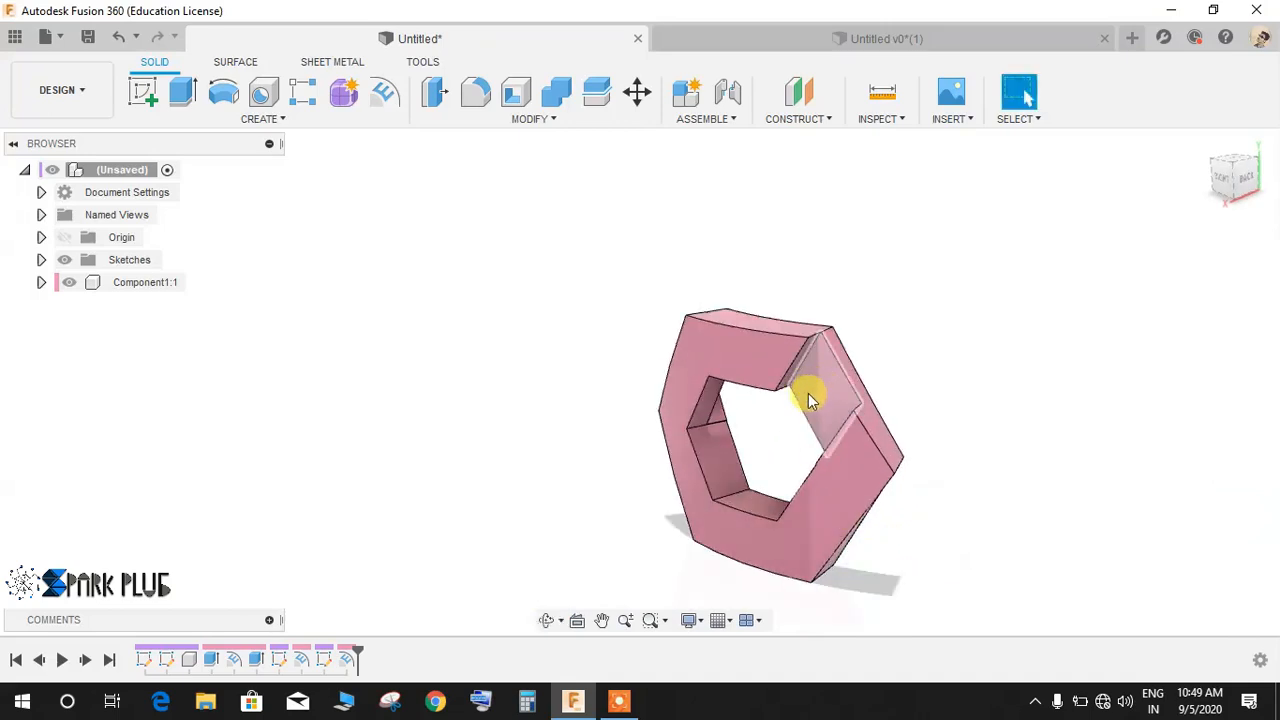
left_click_drag(810, 400, 844, 424)
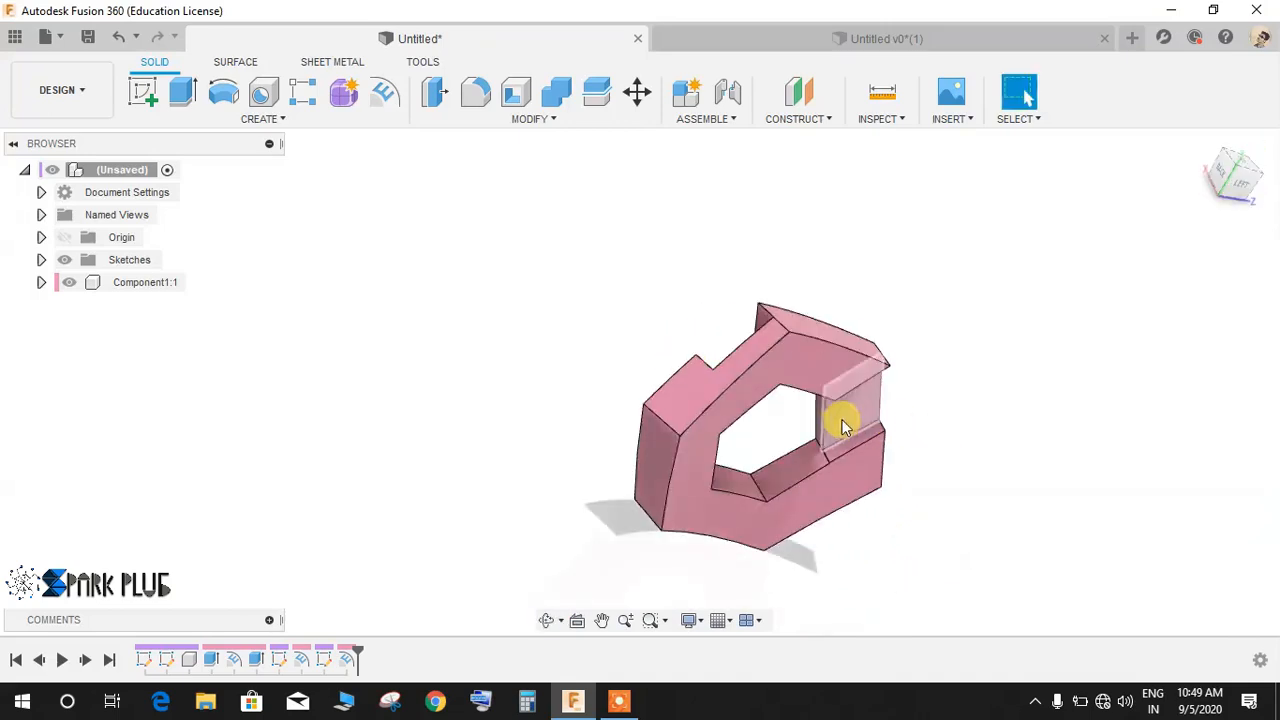
left_click_drag(840, 424, 910, 500)
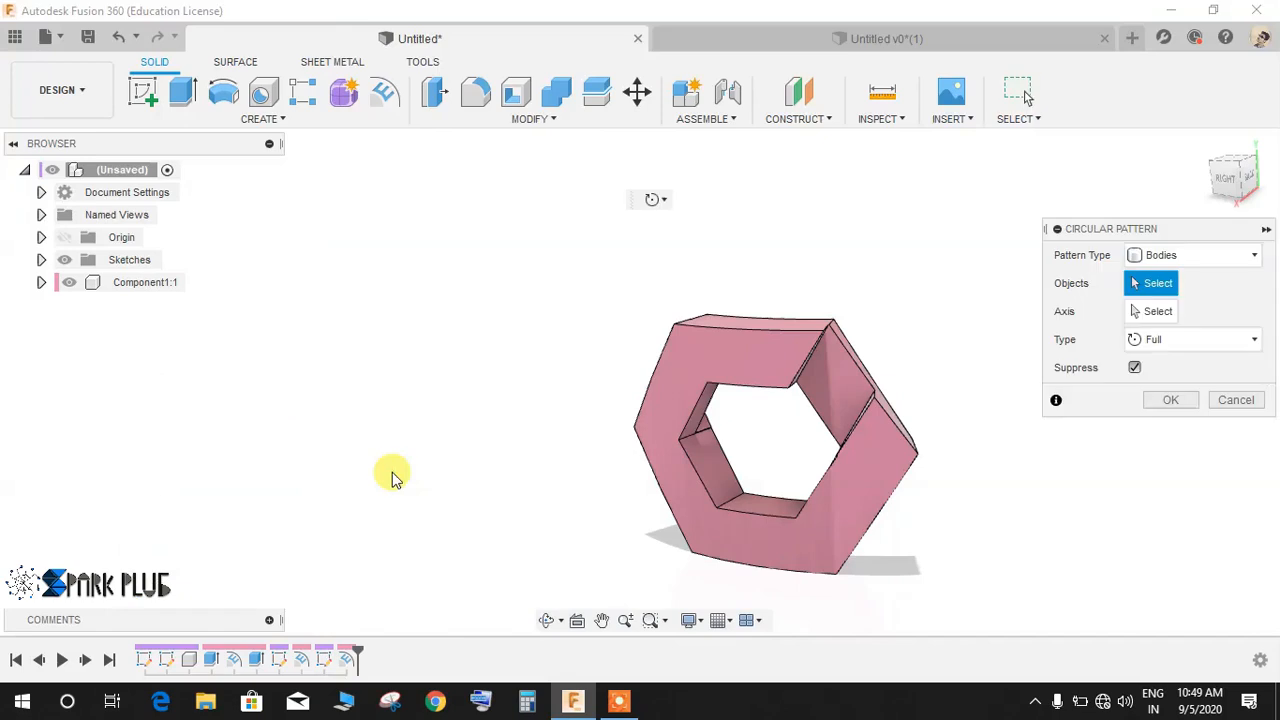
Circularly pattern the two groove features three times around the hexagonal link.
left_click(1192, 256)
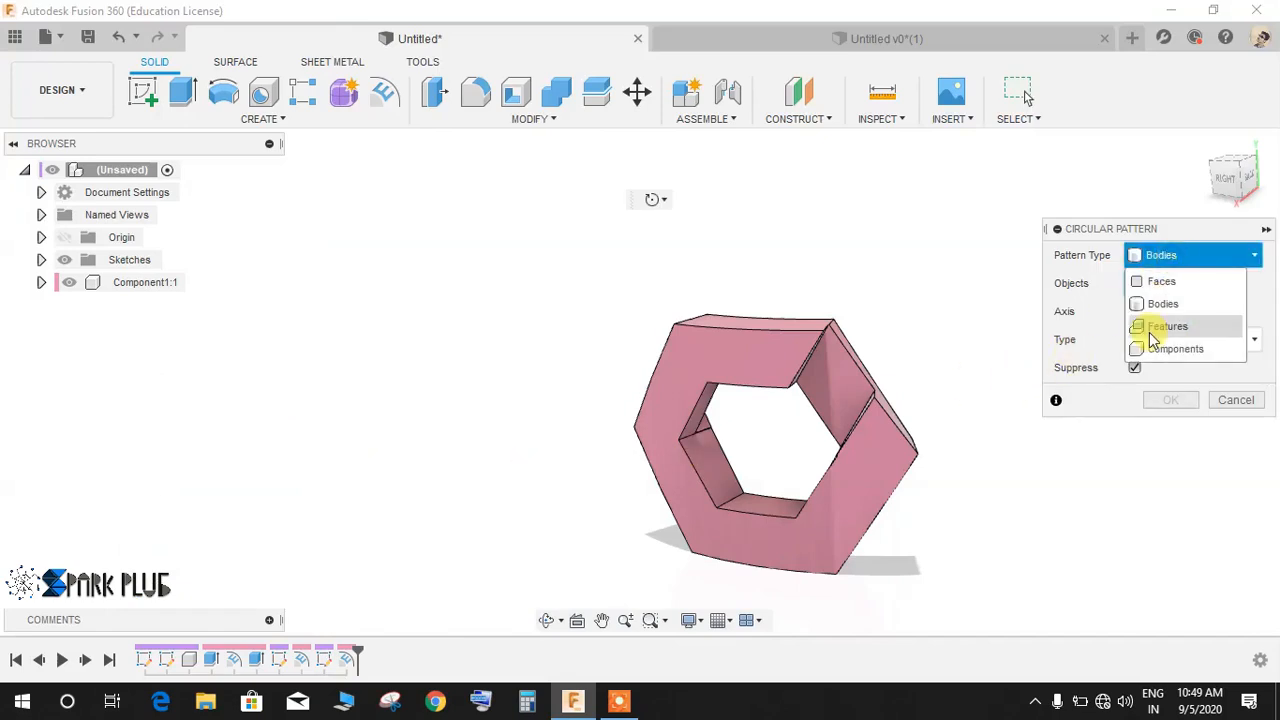
left_click(1168, 326)
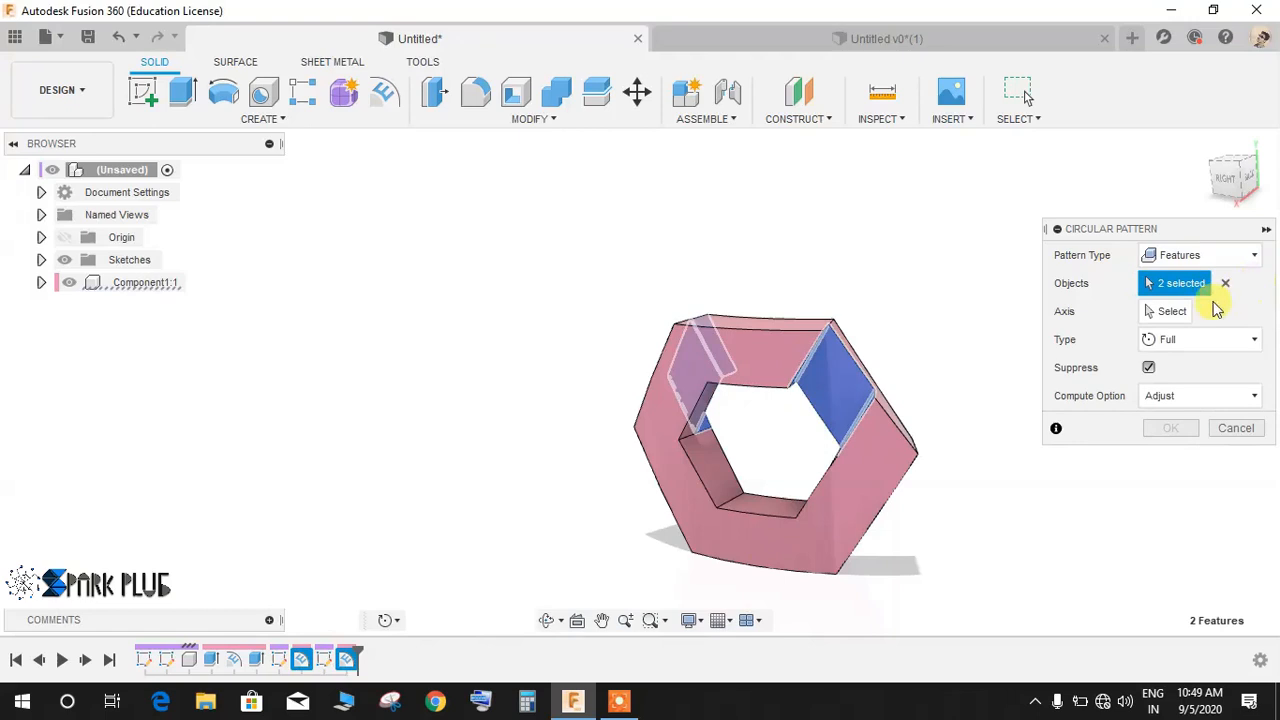
left_click(1172, 312)
type("2")
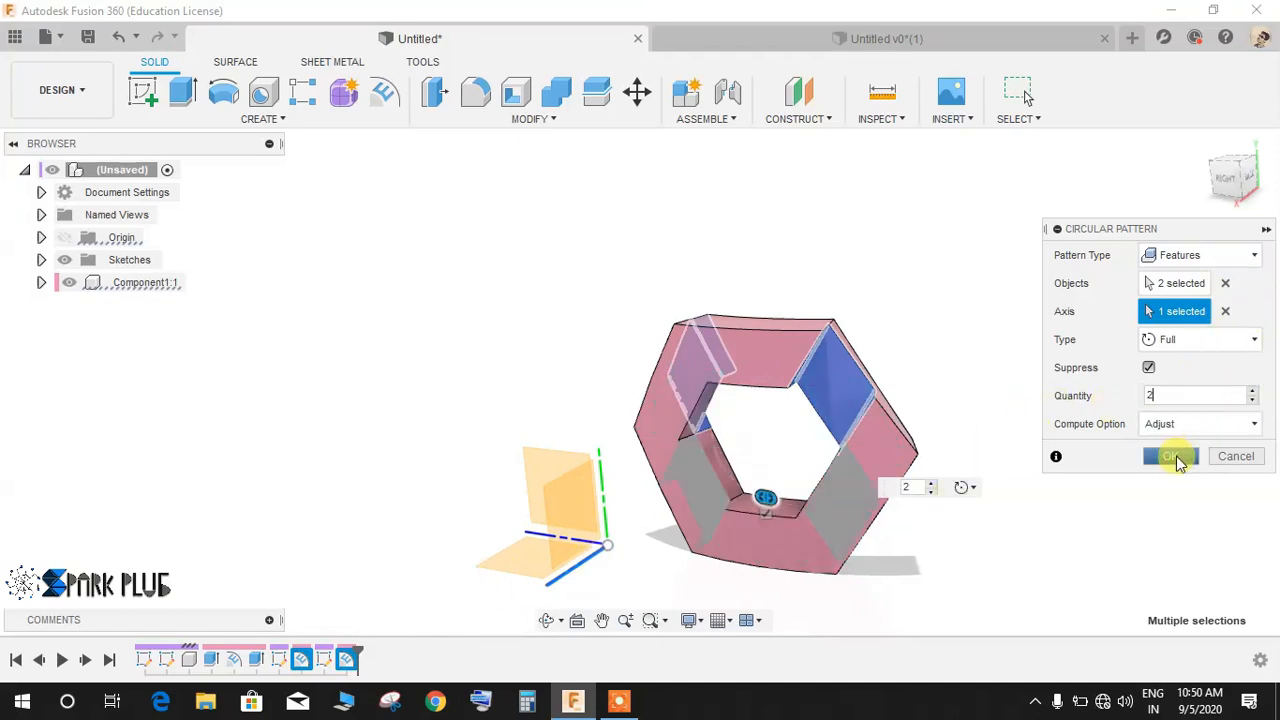
left_click(1170, 456)
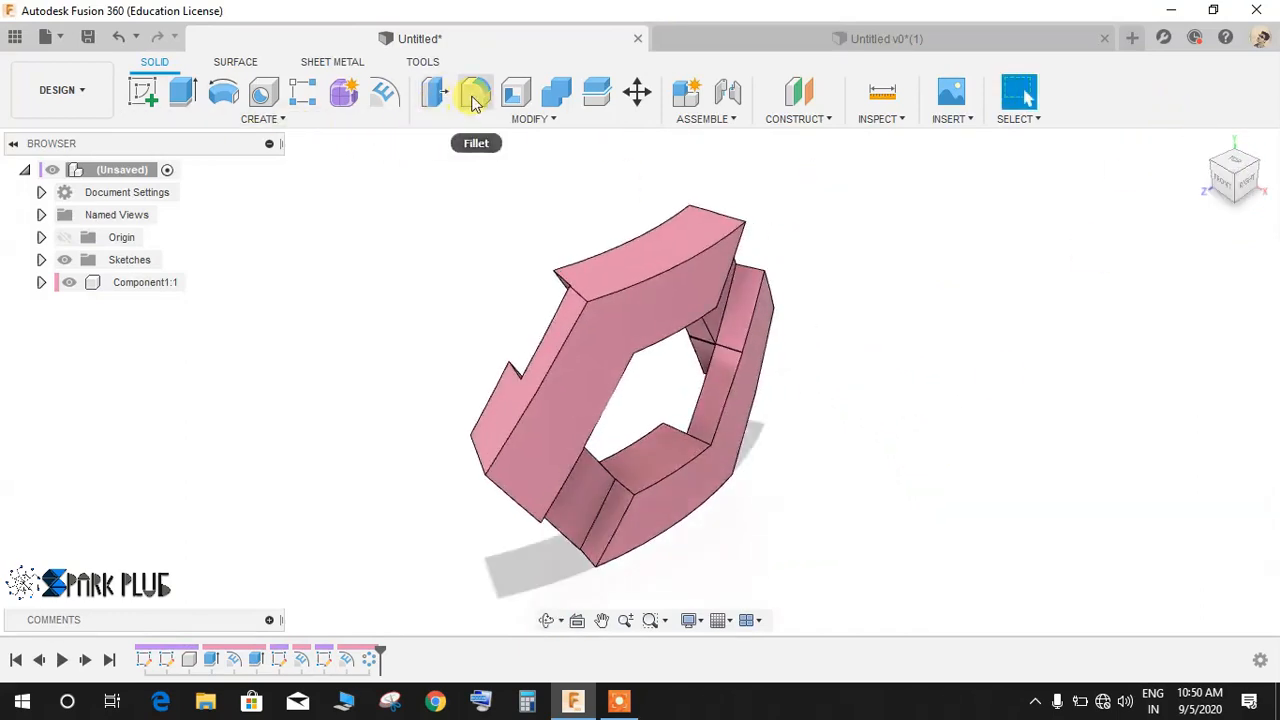
left_click(476, 92)
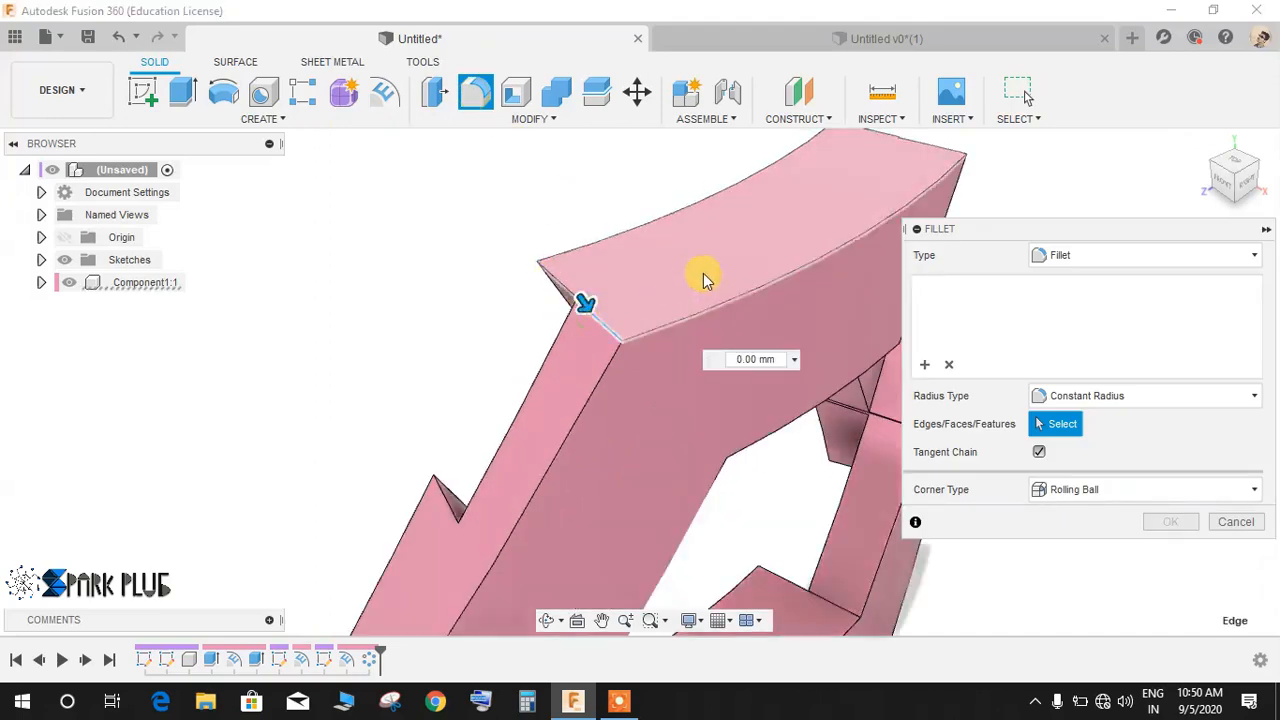
left_click(584, 304)
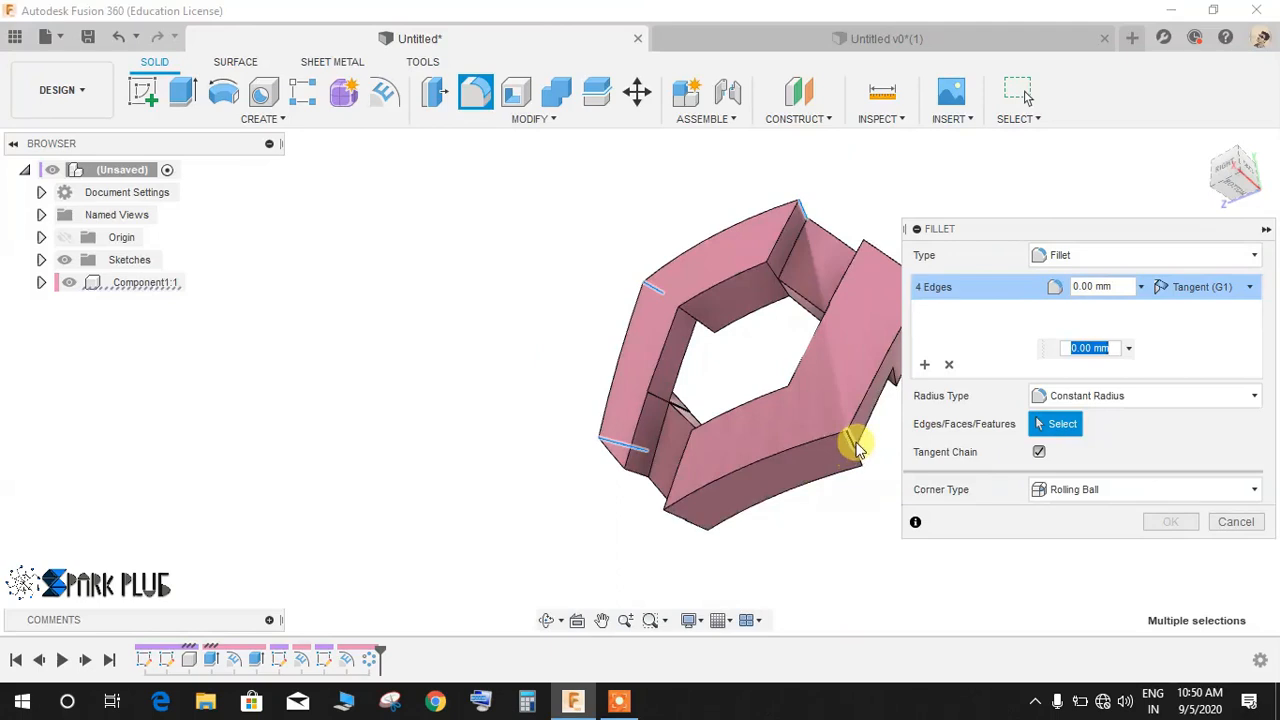
left_click(676, 520)
type("0.5")
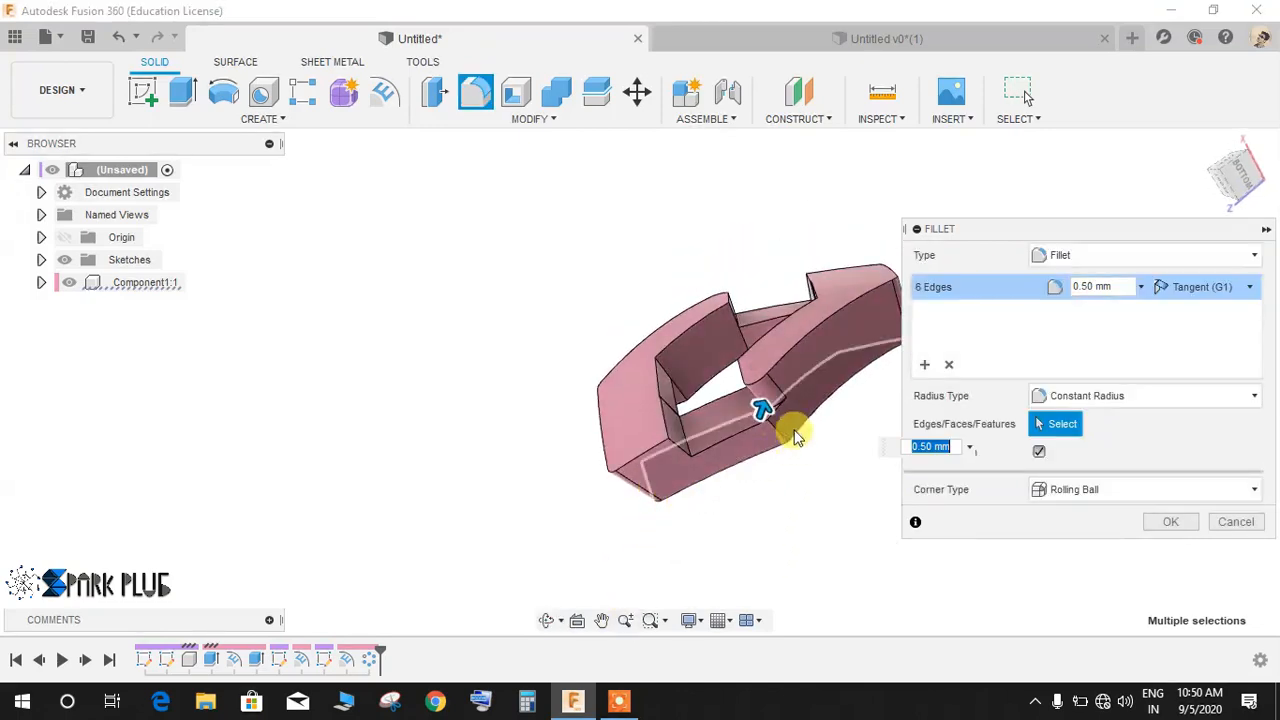
left_click(776, 424)
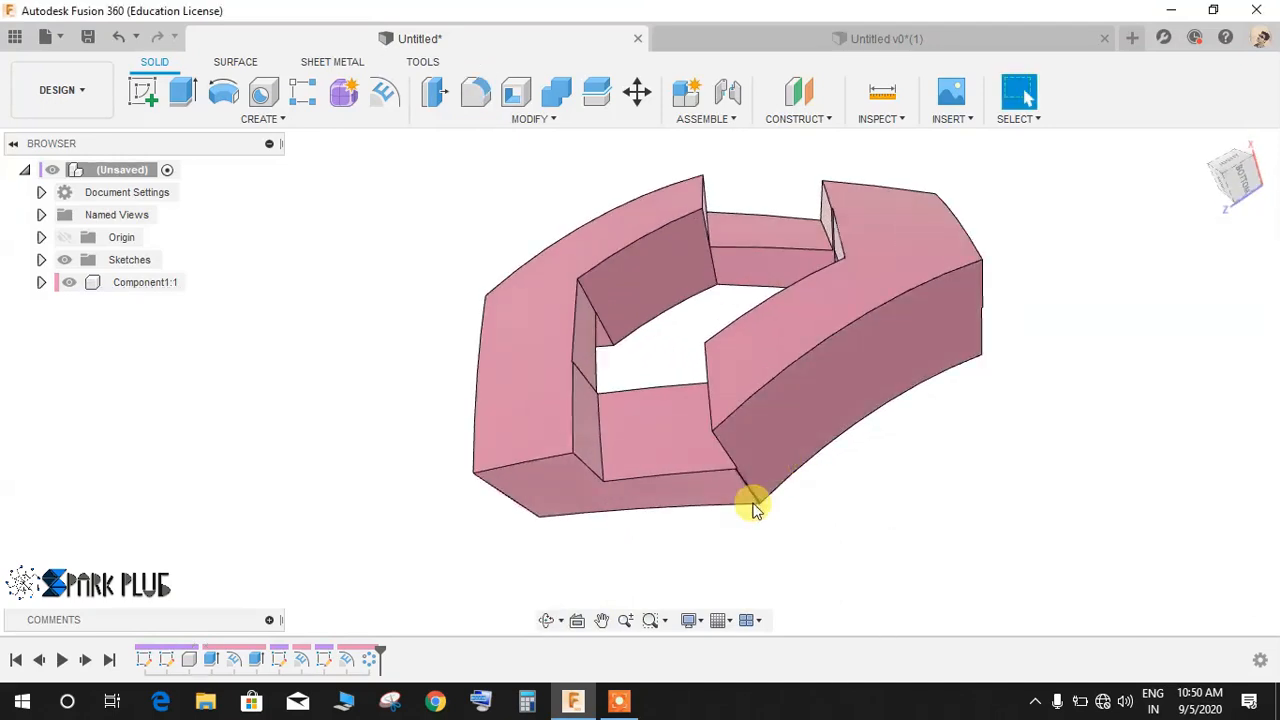
Start a further fillet and pick a link edge to round.
left_click_drag(756, 510, 710, 440)
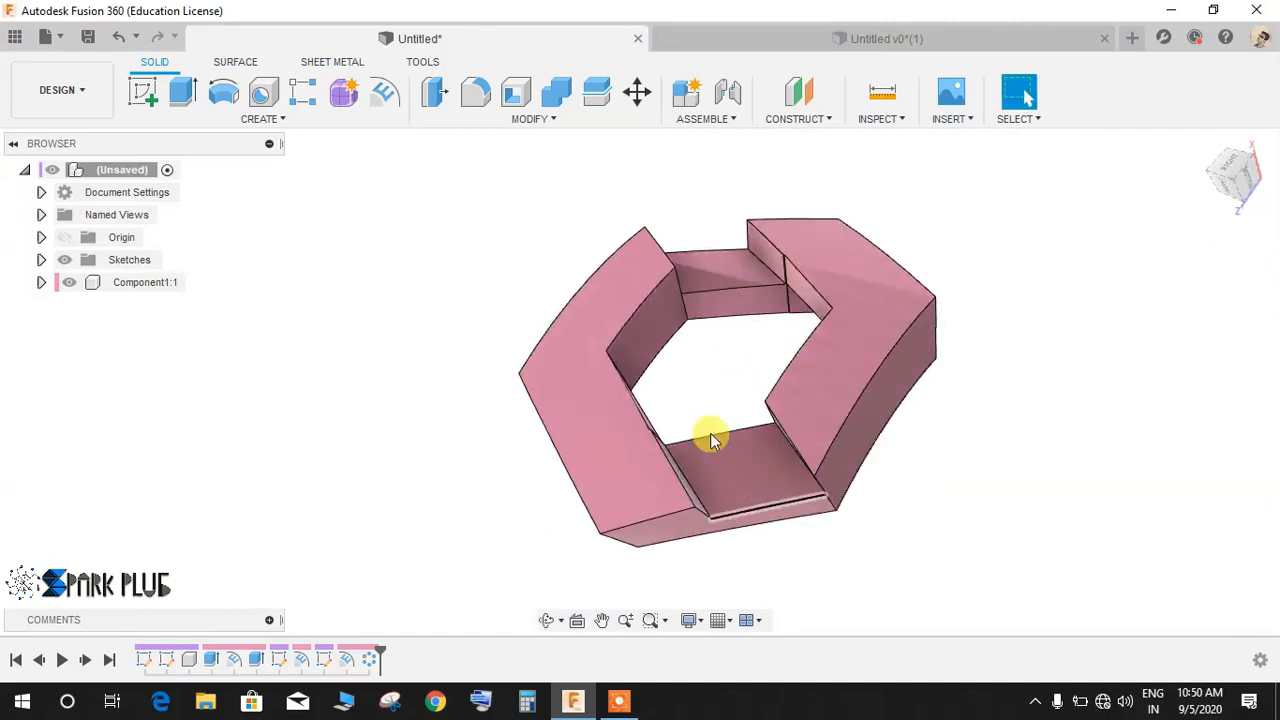
left_click(476, 92)
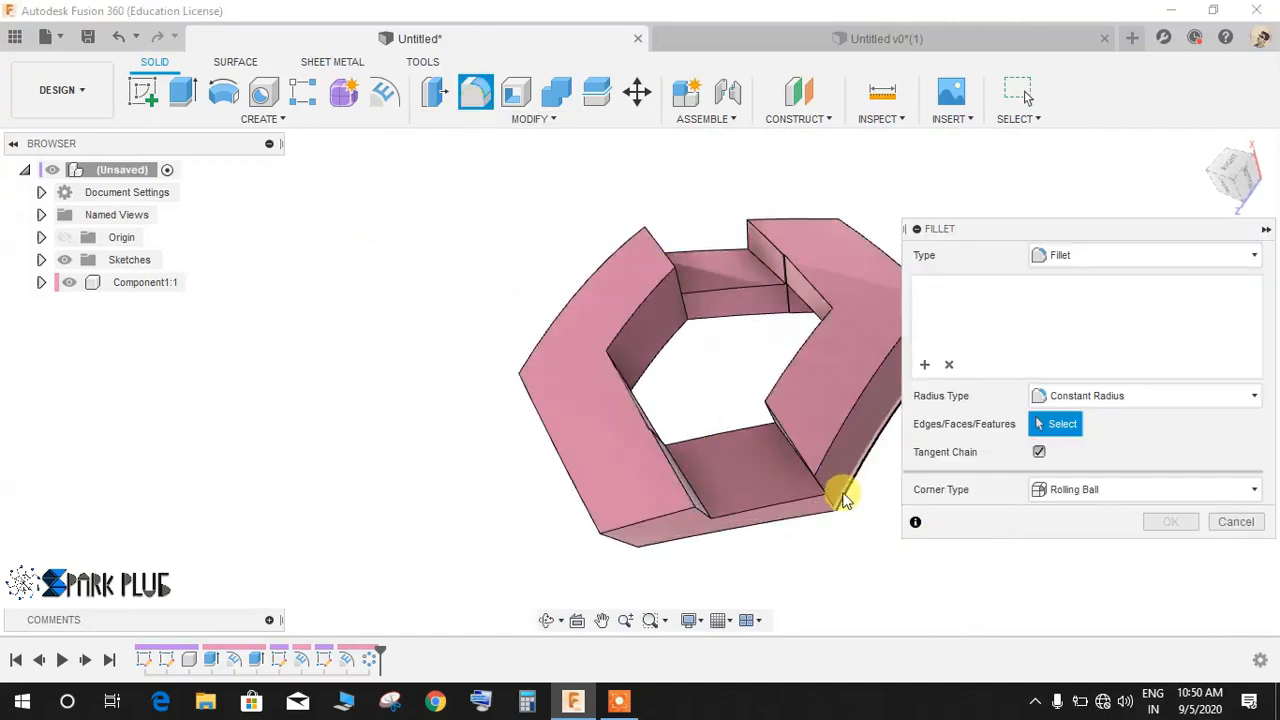
left_click(700, 540)
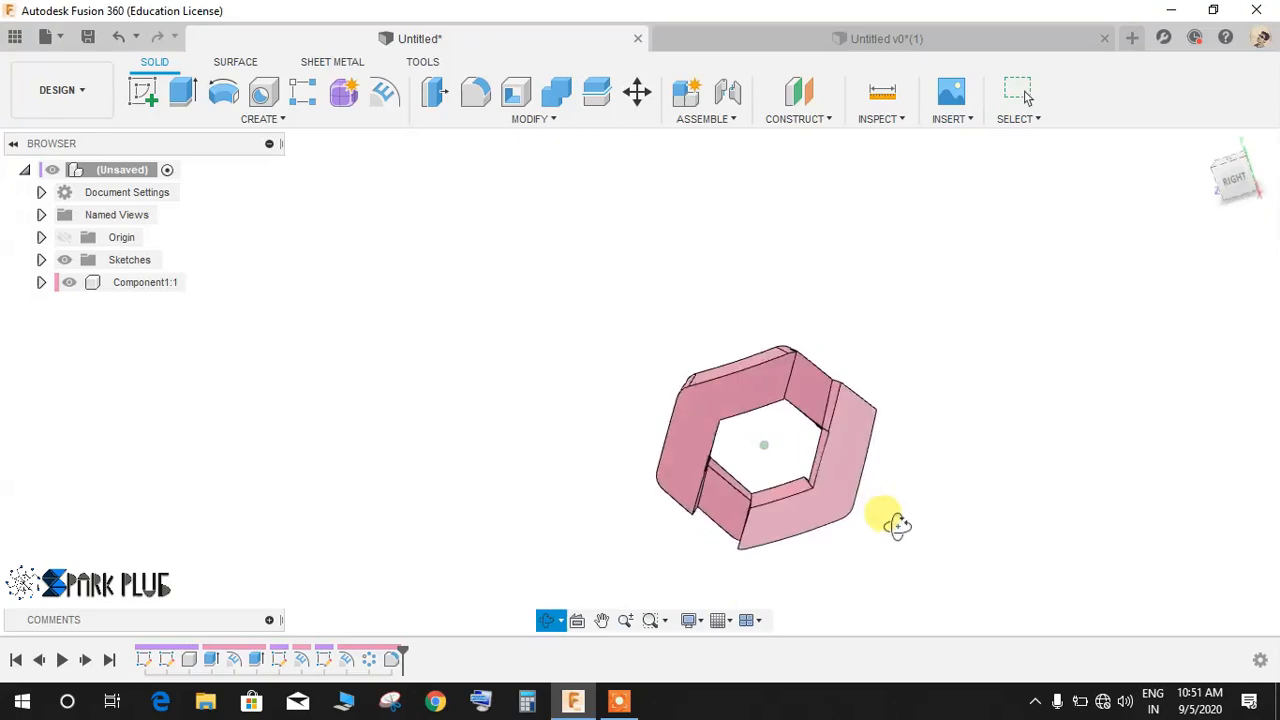
Orbit the link to inspect the rounded edges and remaining corners.
left_click_drag(896, 524, 640, 372)
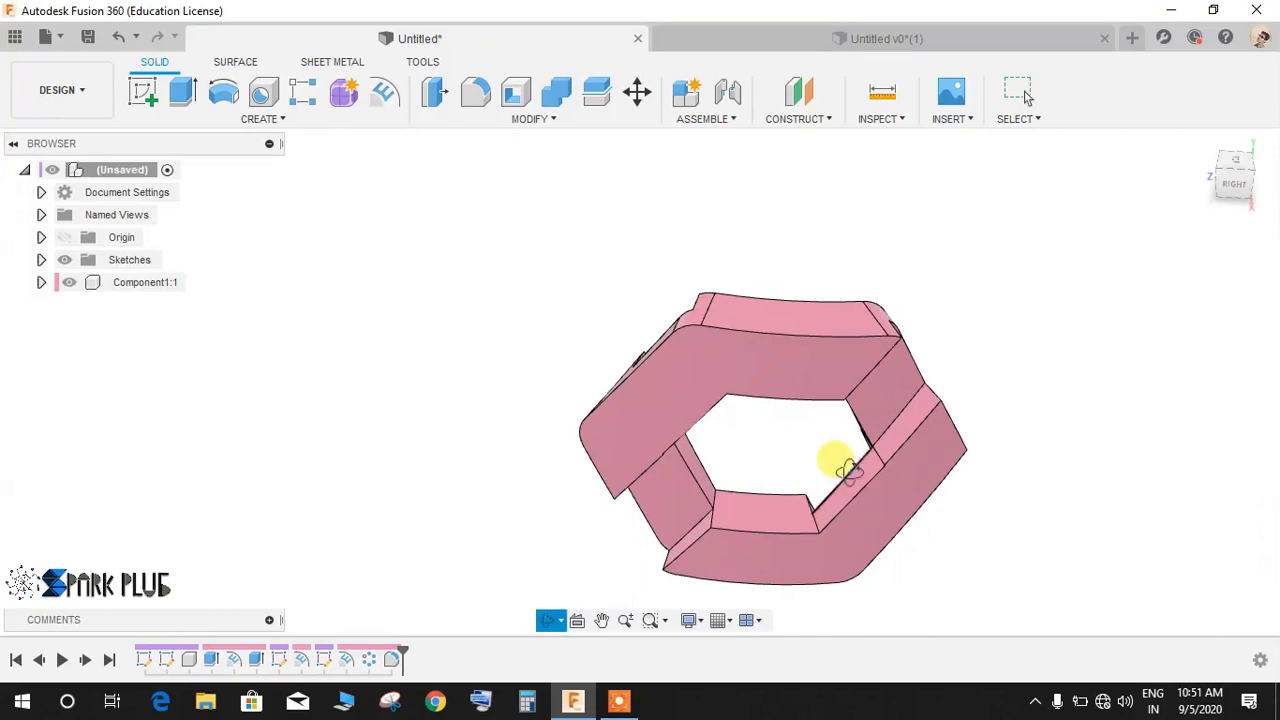
left_click_drag(850, 470, 790, 336)
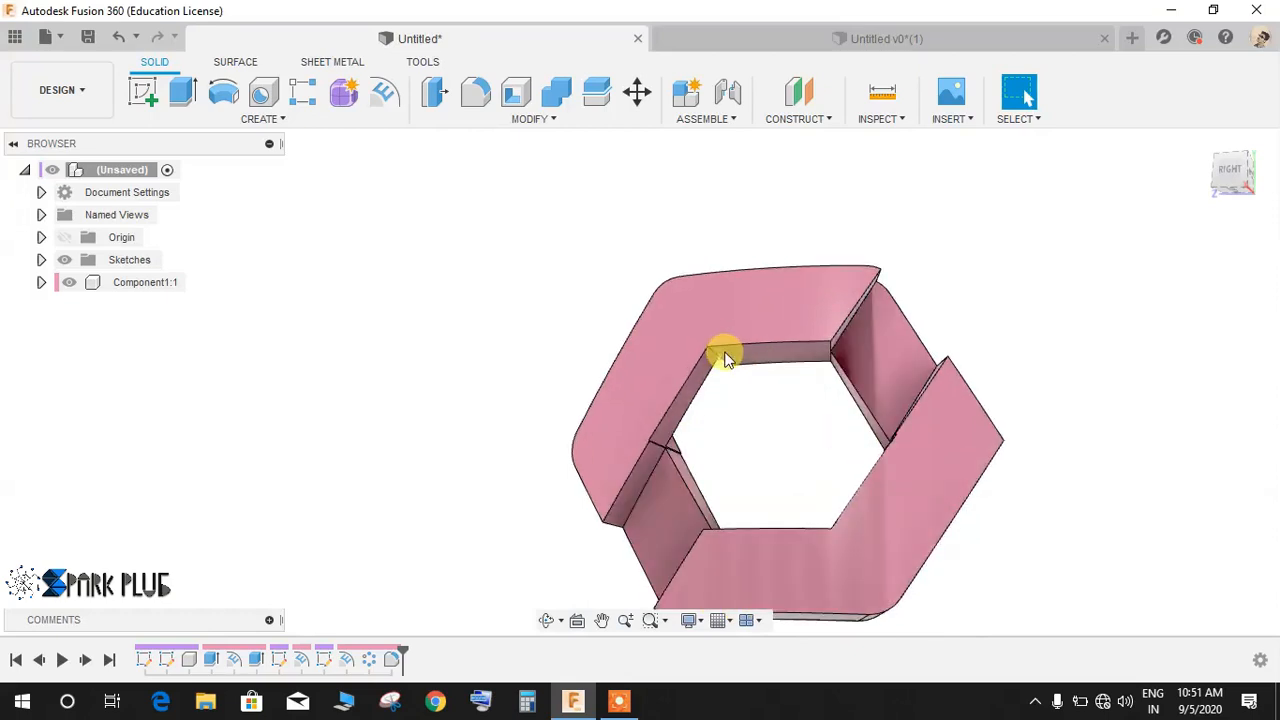
left_click_drag(724, 360, 824, 396)
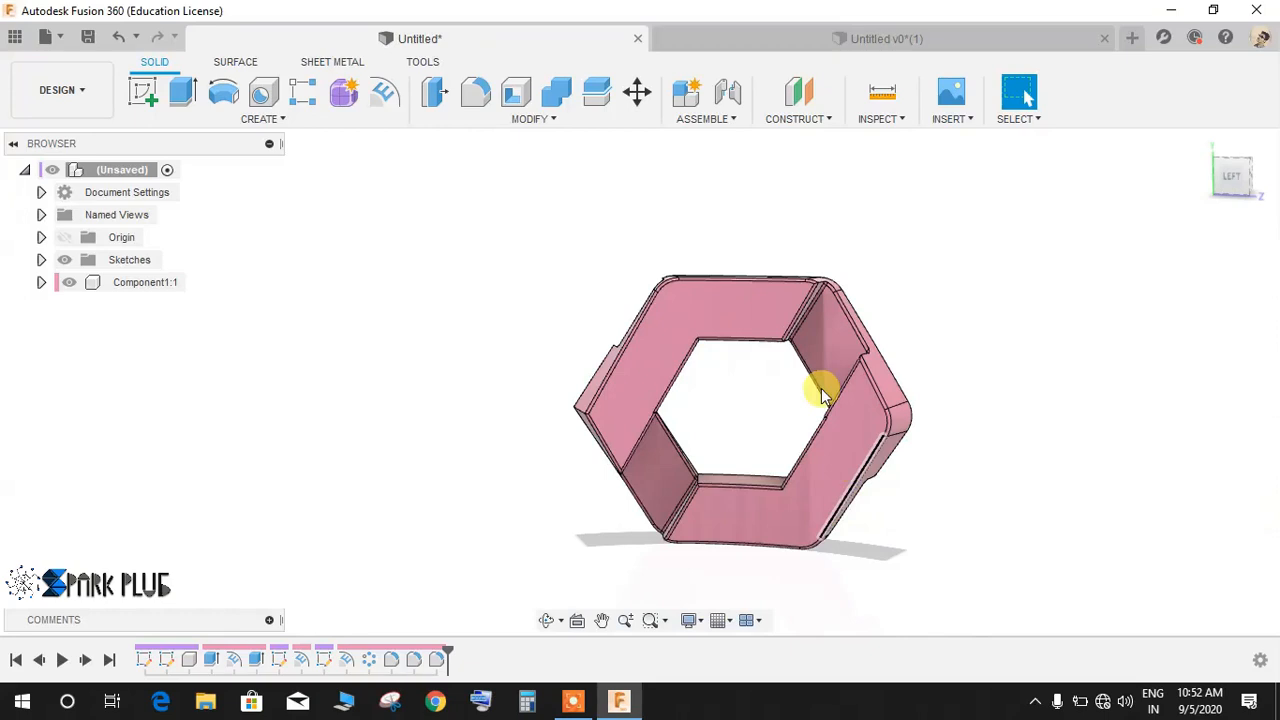
left_click_drag(820, 390, 984, 456)
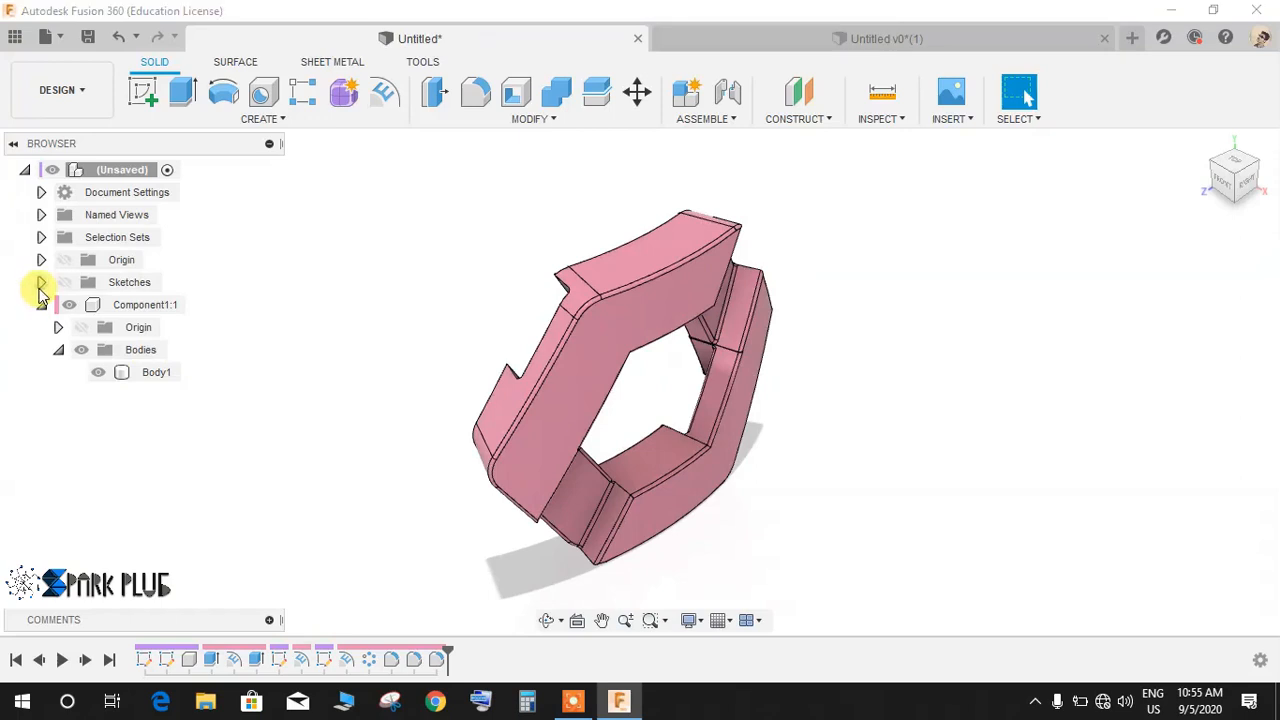
Show Sketch2 with the 25 mm guide circle beside the filleted link.
left_click(42, 282)
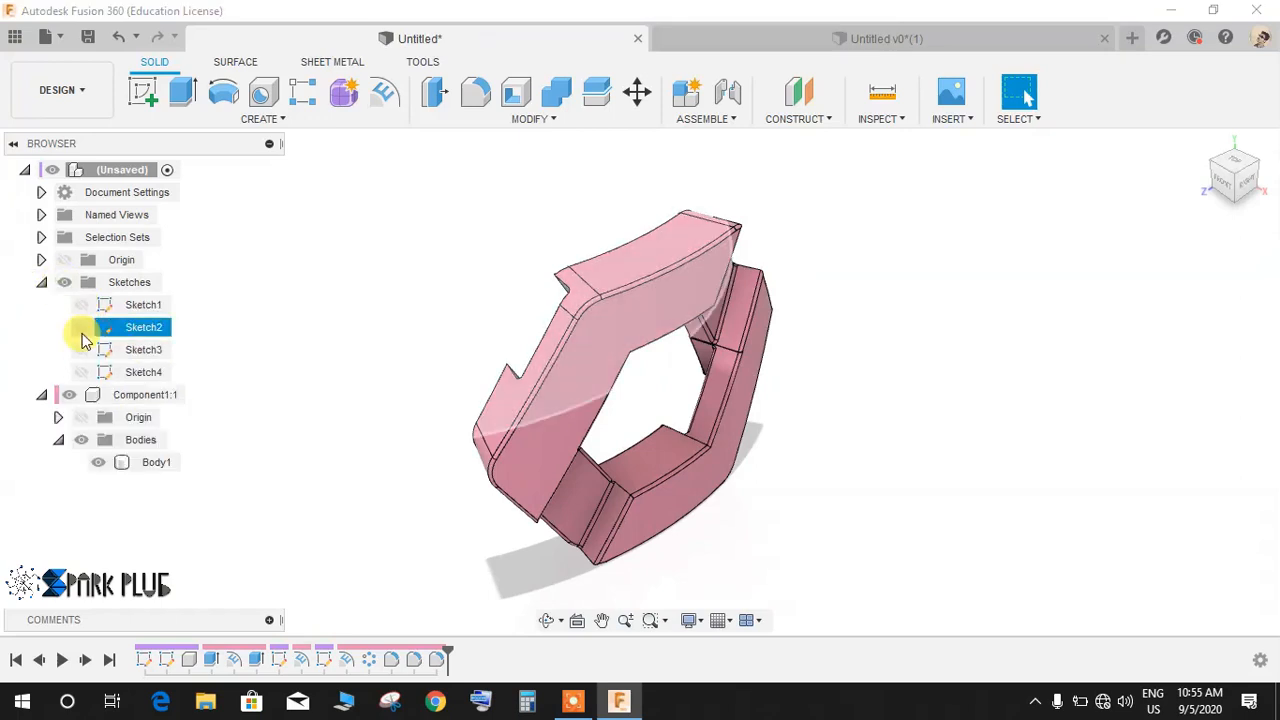
left_click(80, 328)
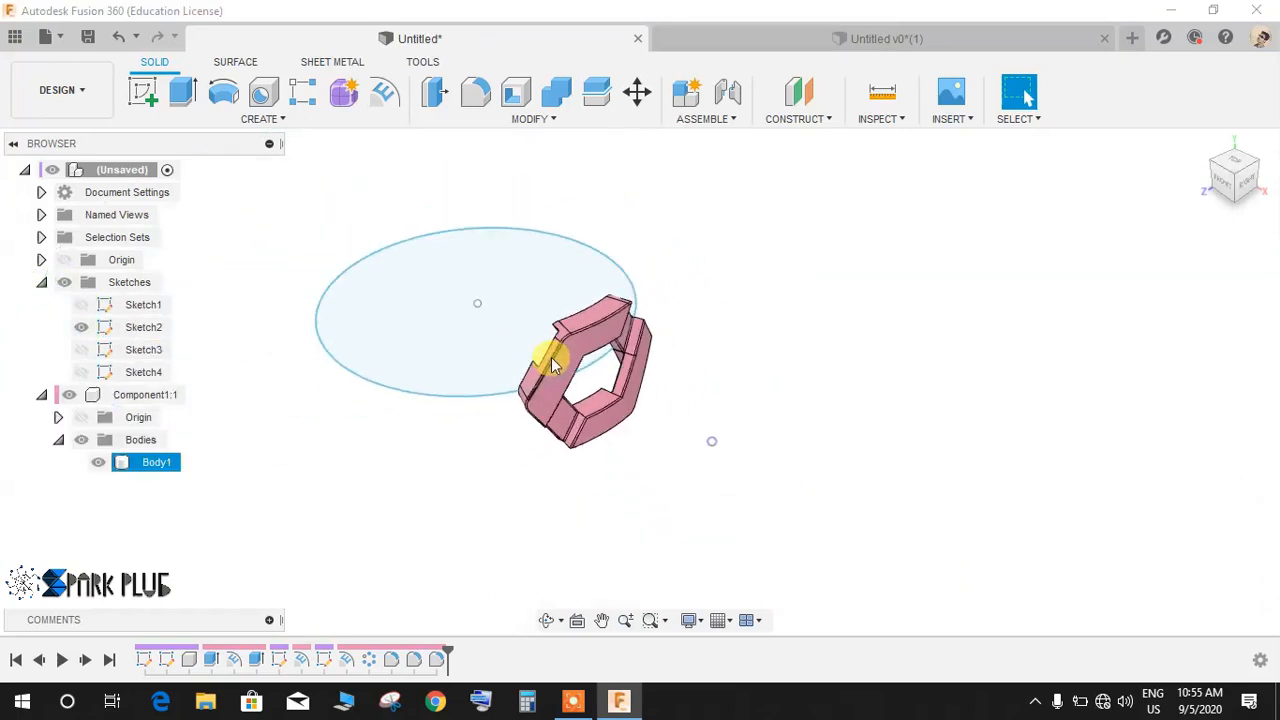
left_click_drag(550, 360, 740, 304)
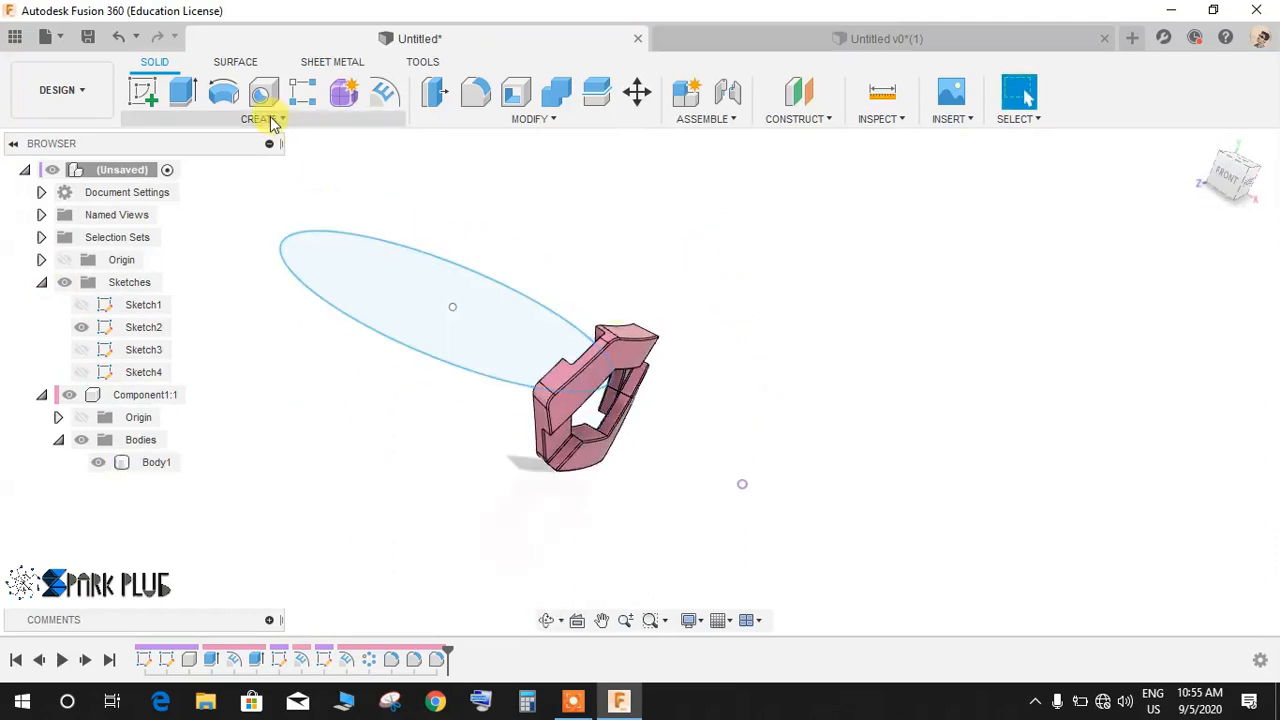
Start a circular pattern of the link body spanning a set total angle around the guide circle.
left_click(256, 100)
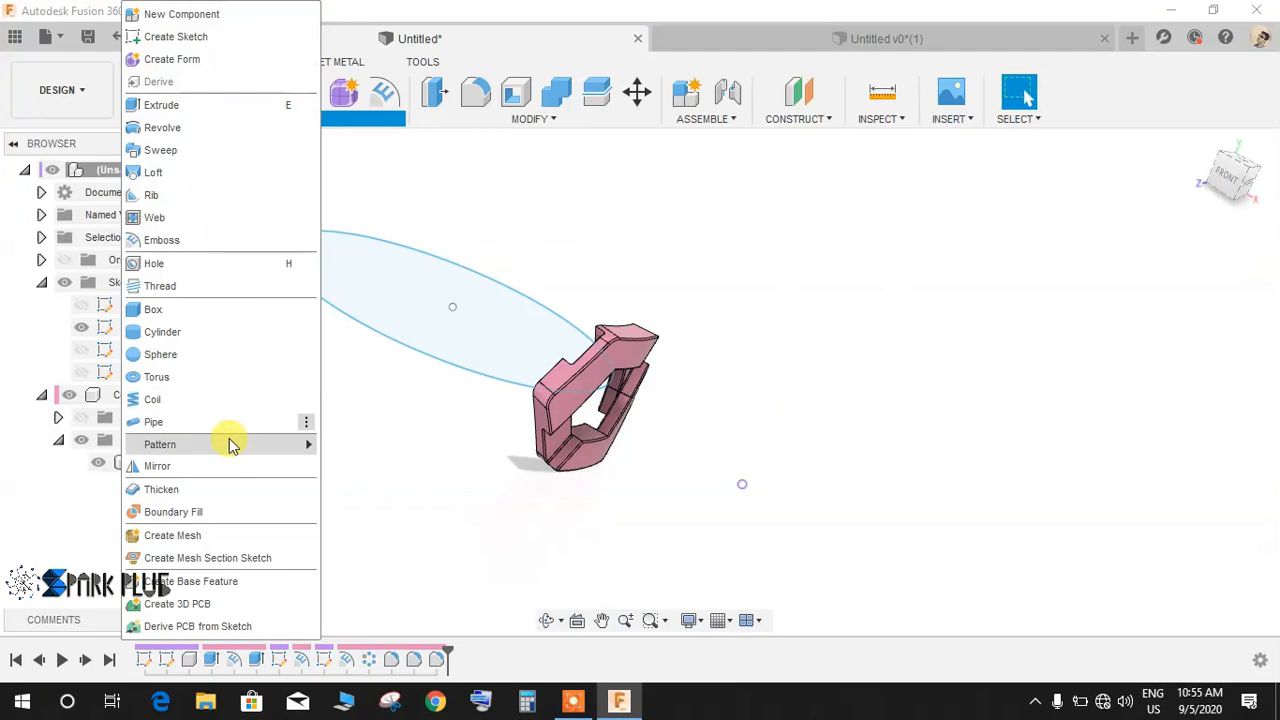
left_click(160, 444)
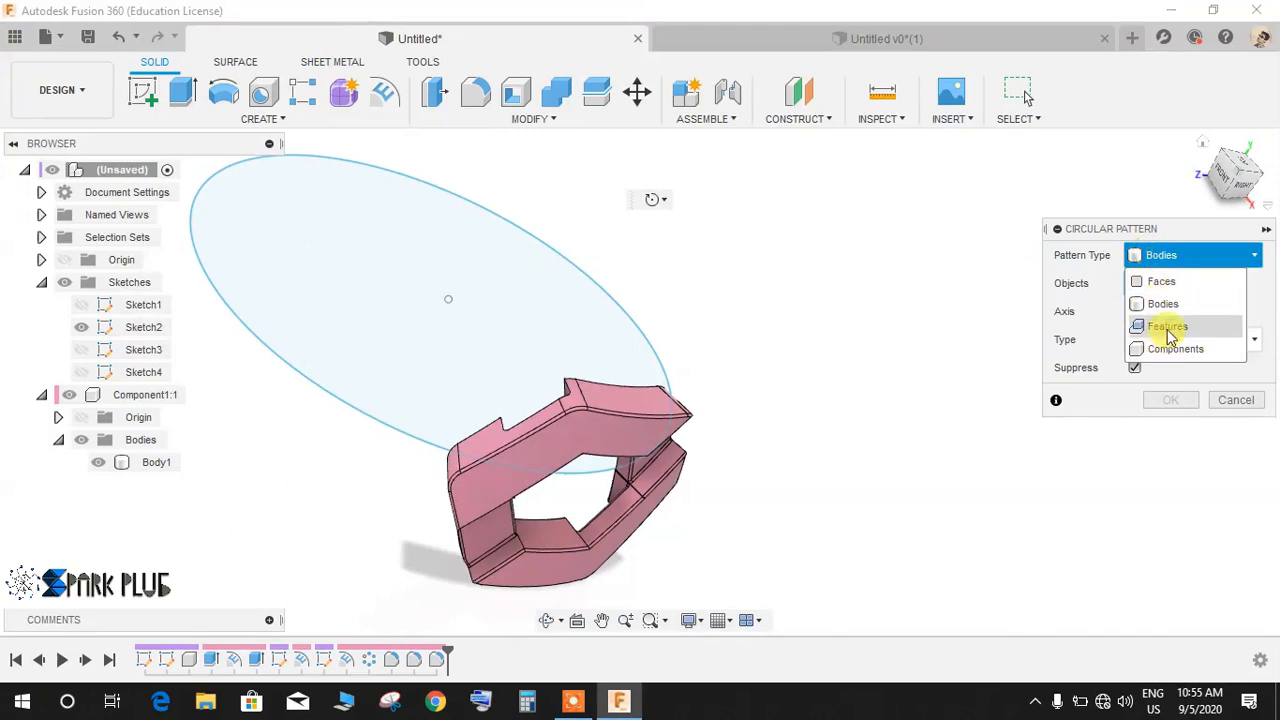
mouse_move(716, 516)
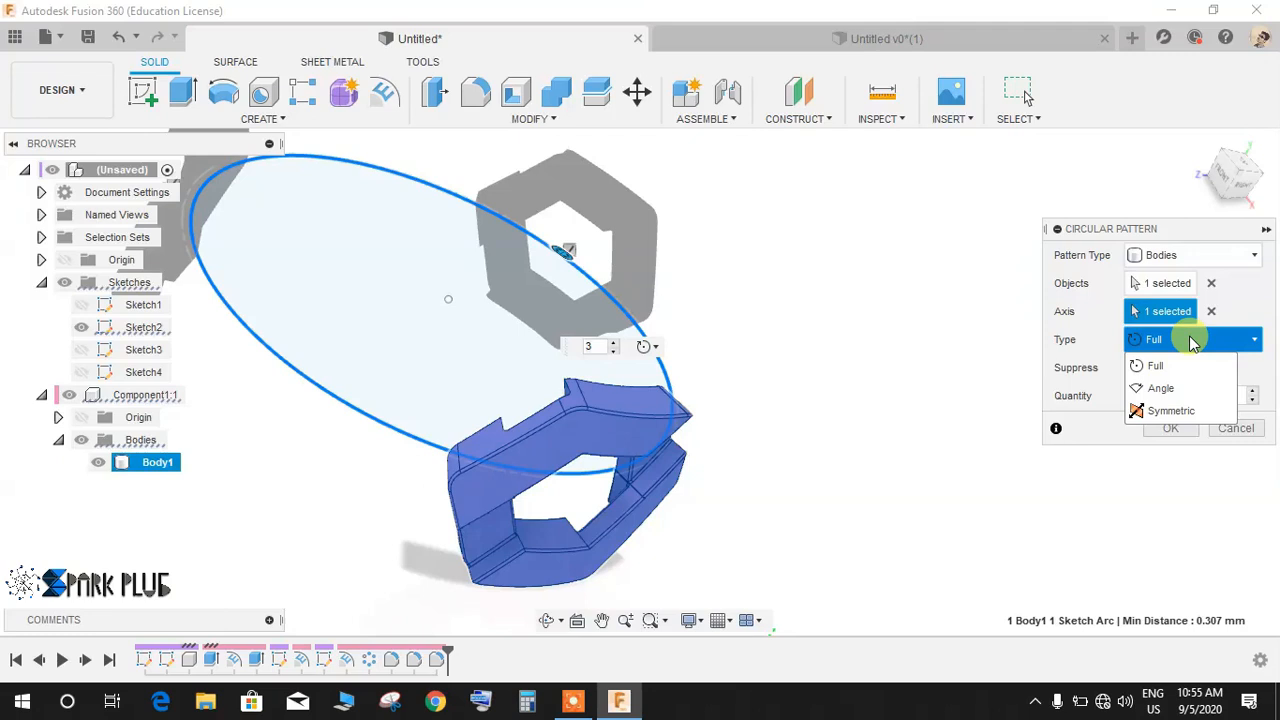
left_click(1160, 388)
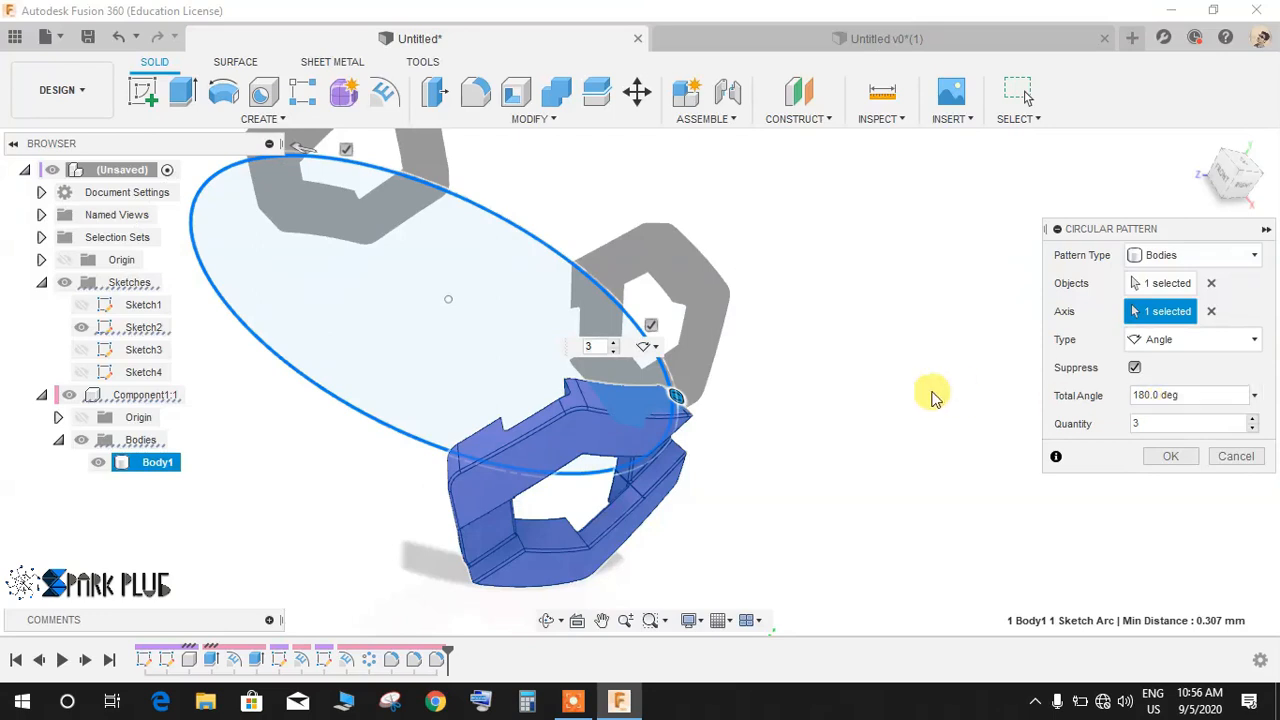
triple_click(1190, 394)
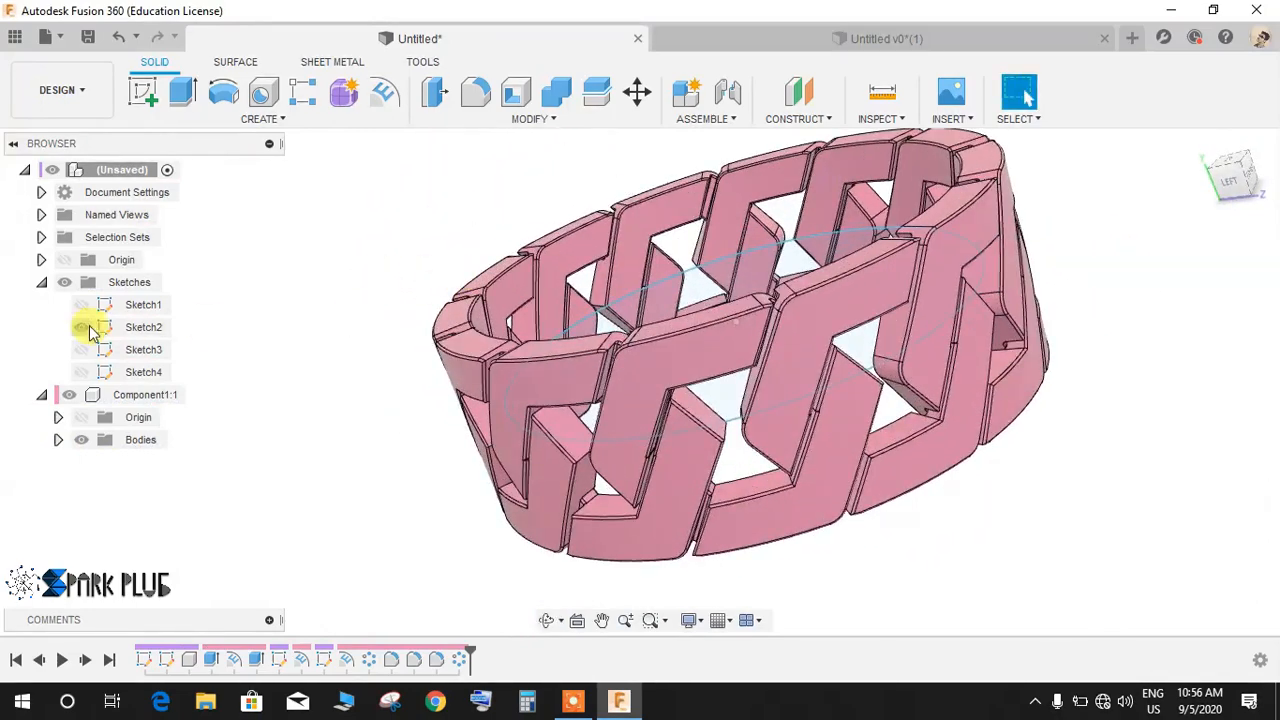
Hide the guide circle sketch so only the patterned ring band shows.
left_click(42, 282)
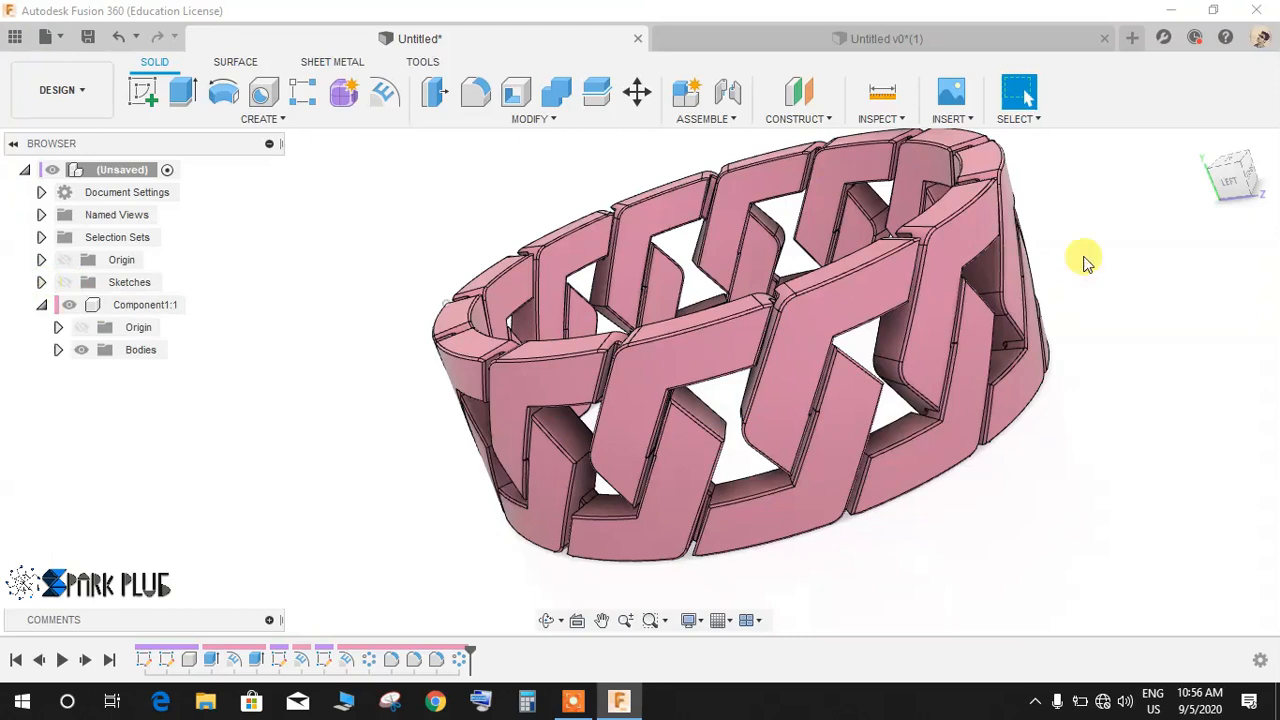
left_click_drag(1084, 260, 256, 400)
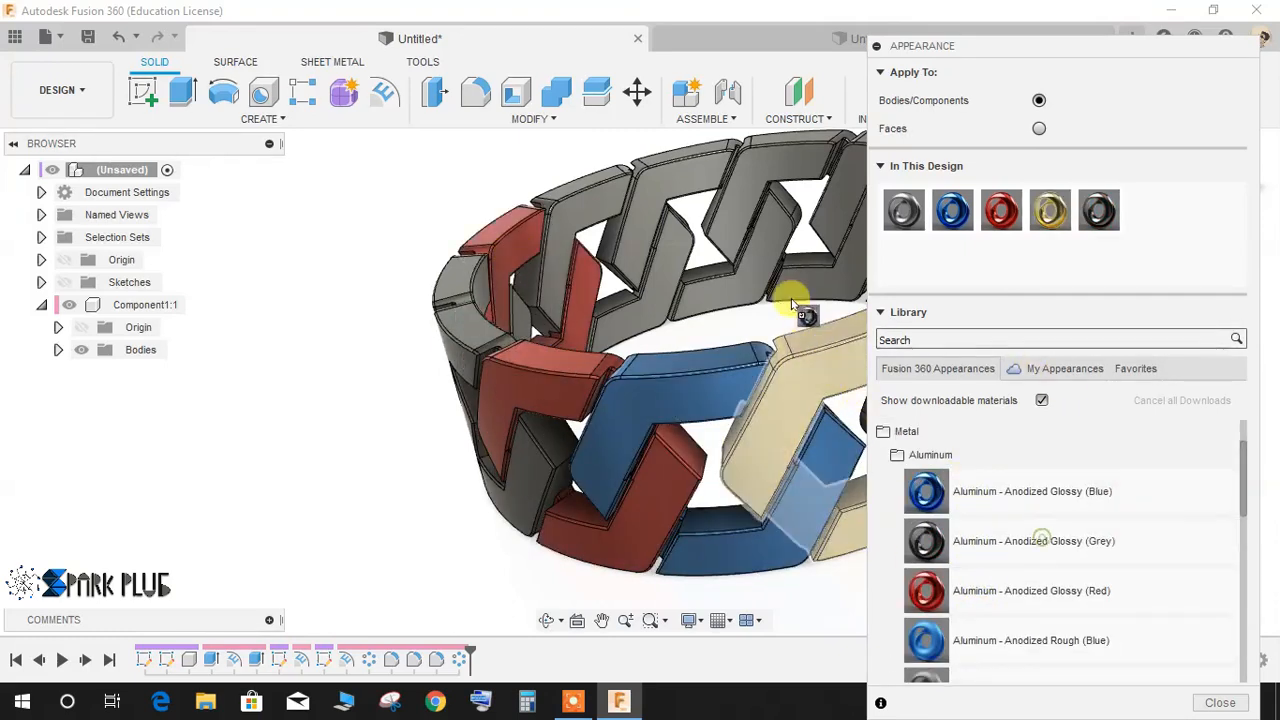
Apply an anodized aluminum finish to the links and orbit the colored ring.
left_click(1220, 702)
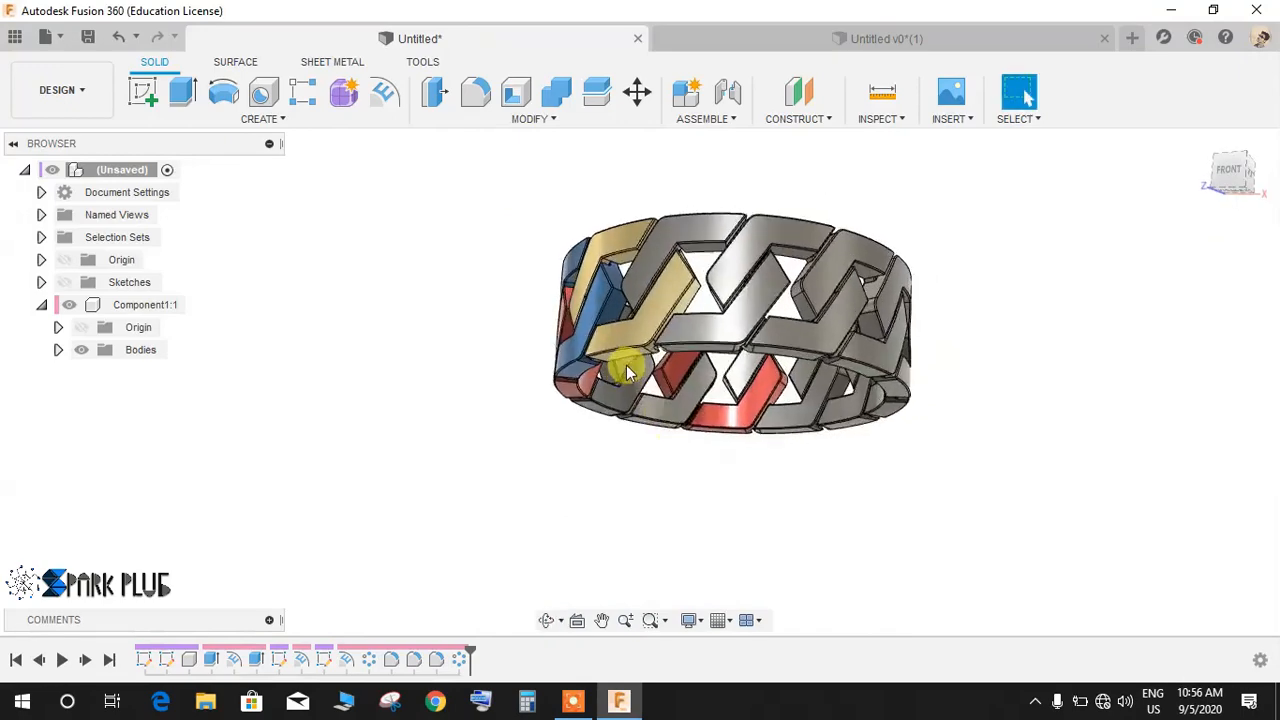
left_click_drag(630, 370, 850, 330)
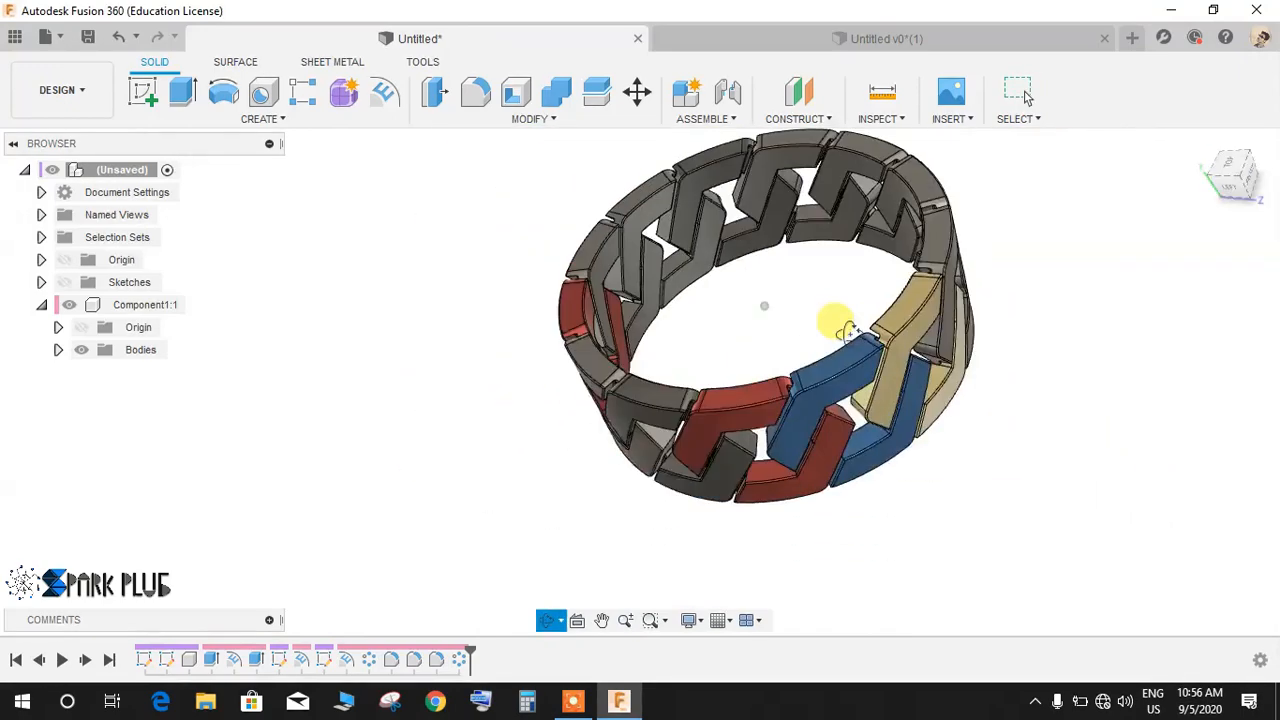